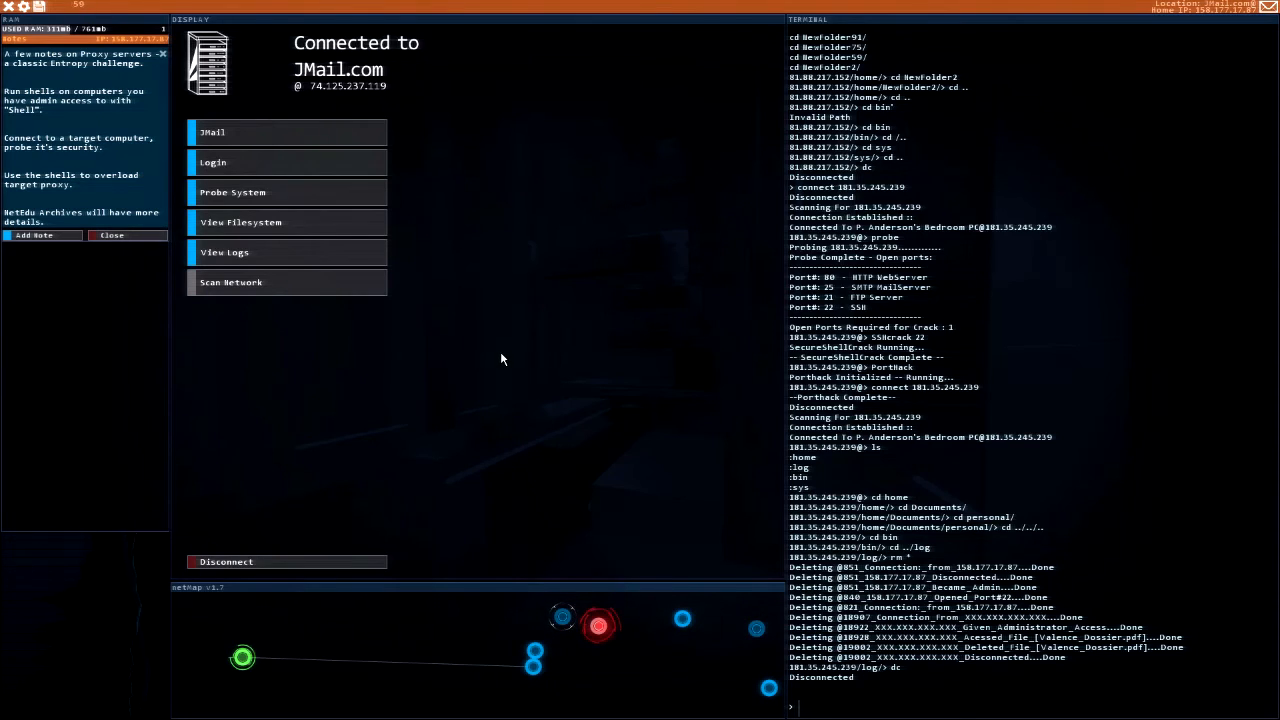
{"action": "mouse_move", "coordinate": [56, 224]}
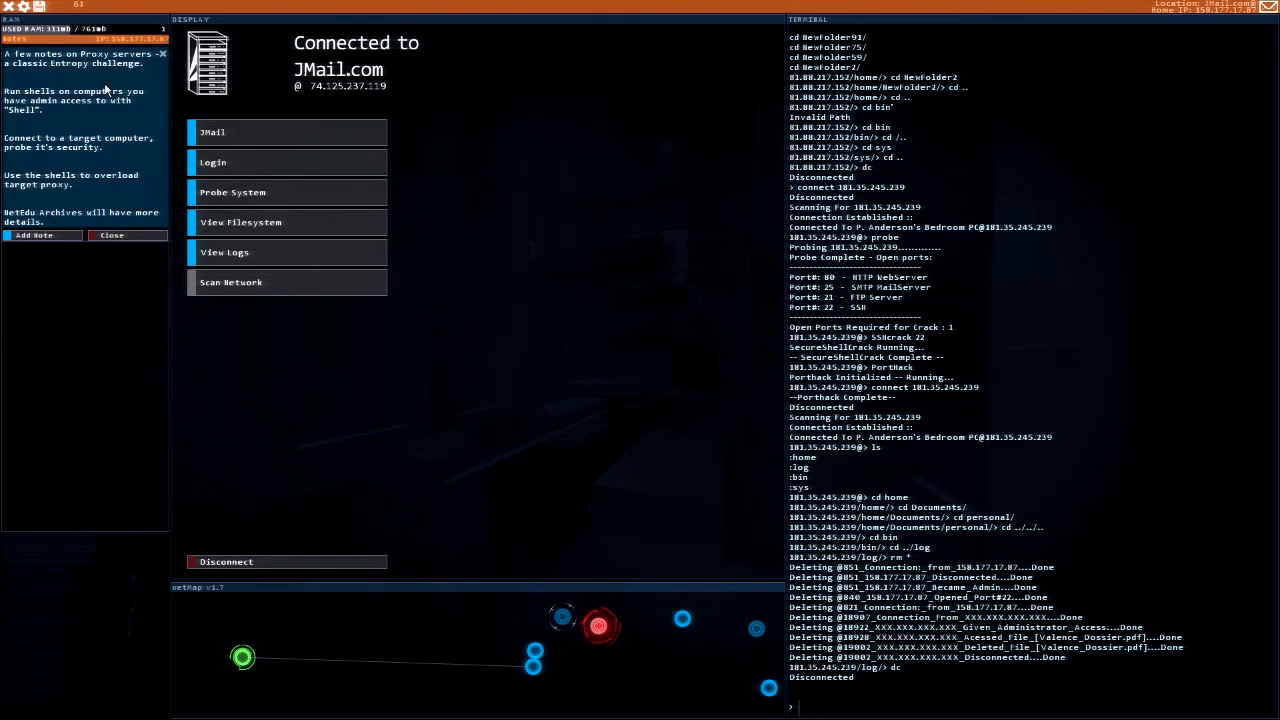
{"action": "mouse_move", "coordinate": [52, 114]}
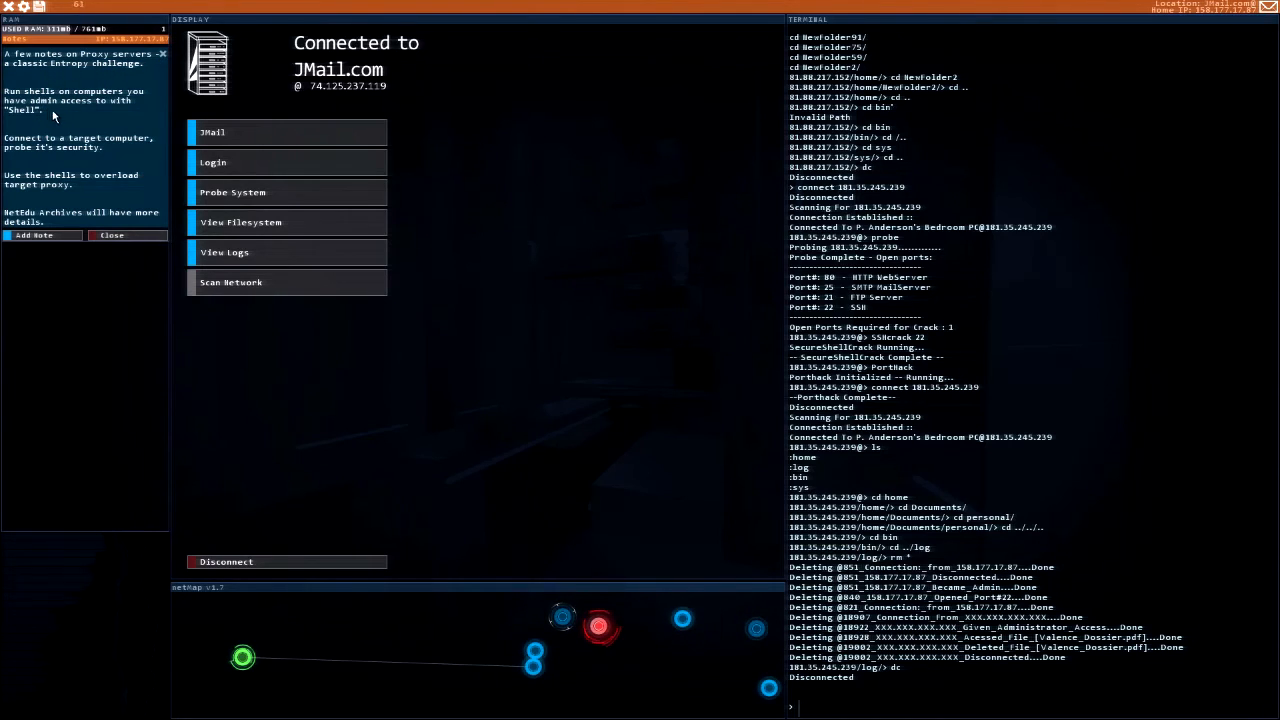
{"action": "mouse_move", "coordinate": [90, 118]}
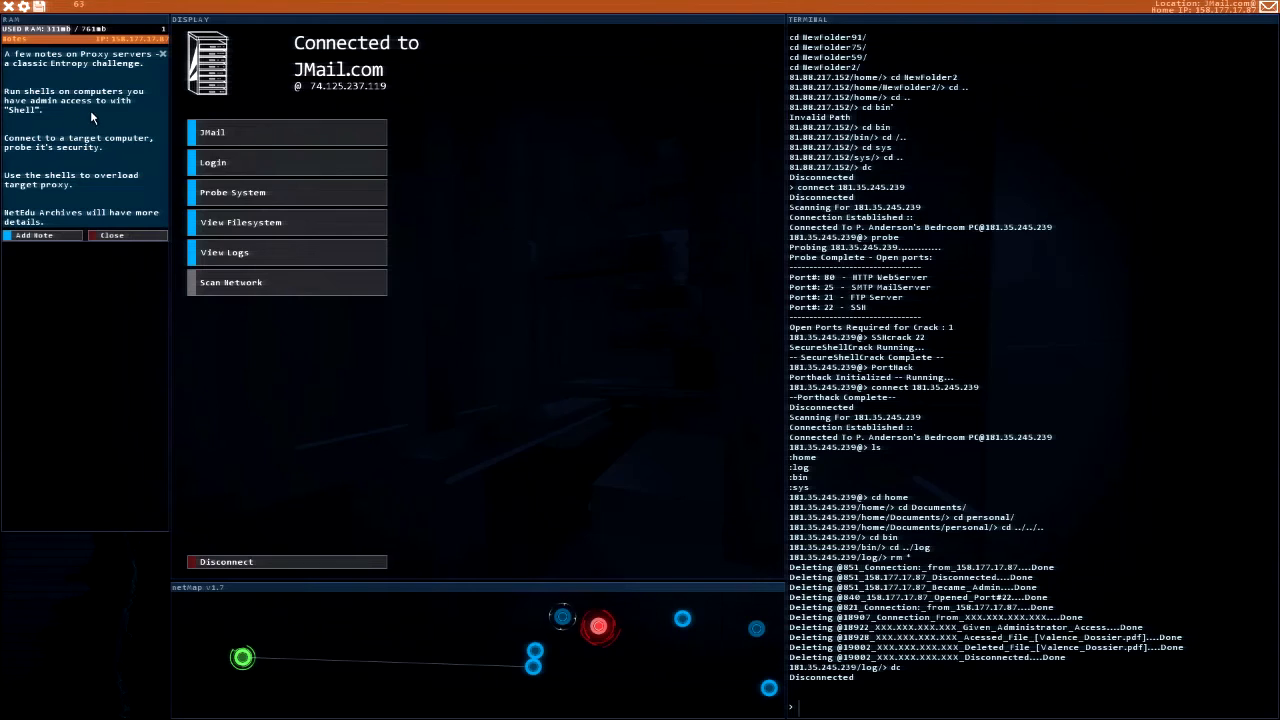
{"action": "mouse_move", "coordinate": [118, 148]}
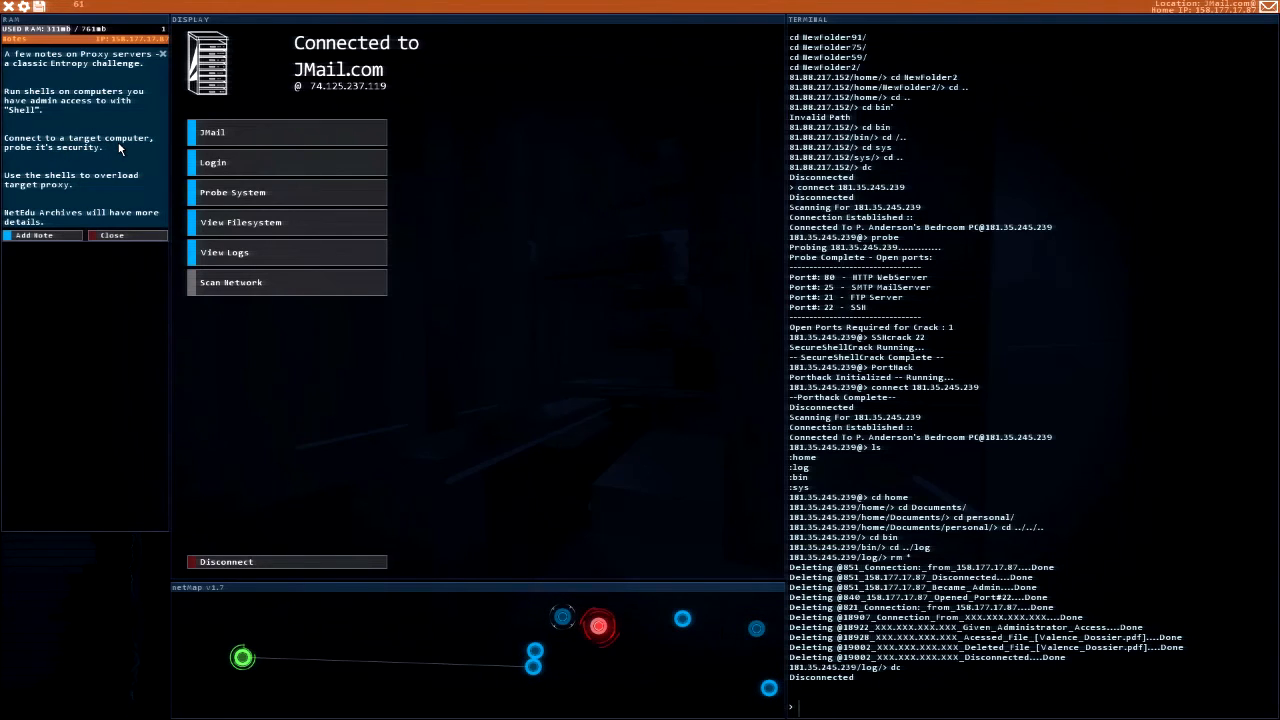
{"action": "mouse_move", "coordinate": [90, 168]}
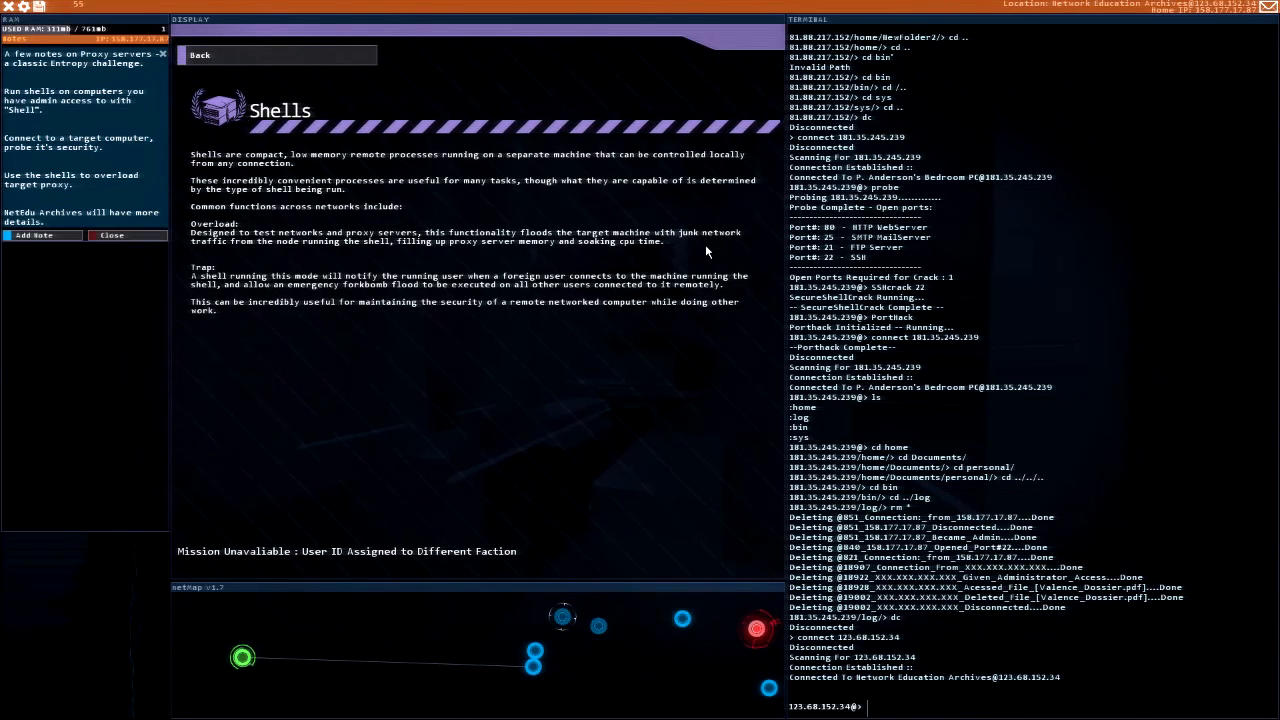
{"action": "mouse_move", "coordinate": [258, 242]}
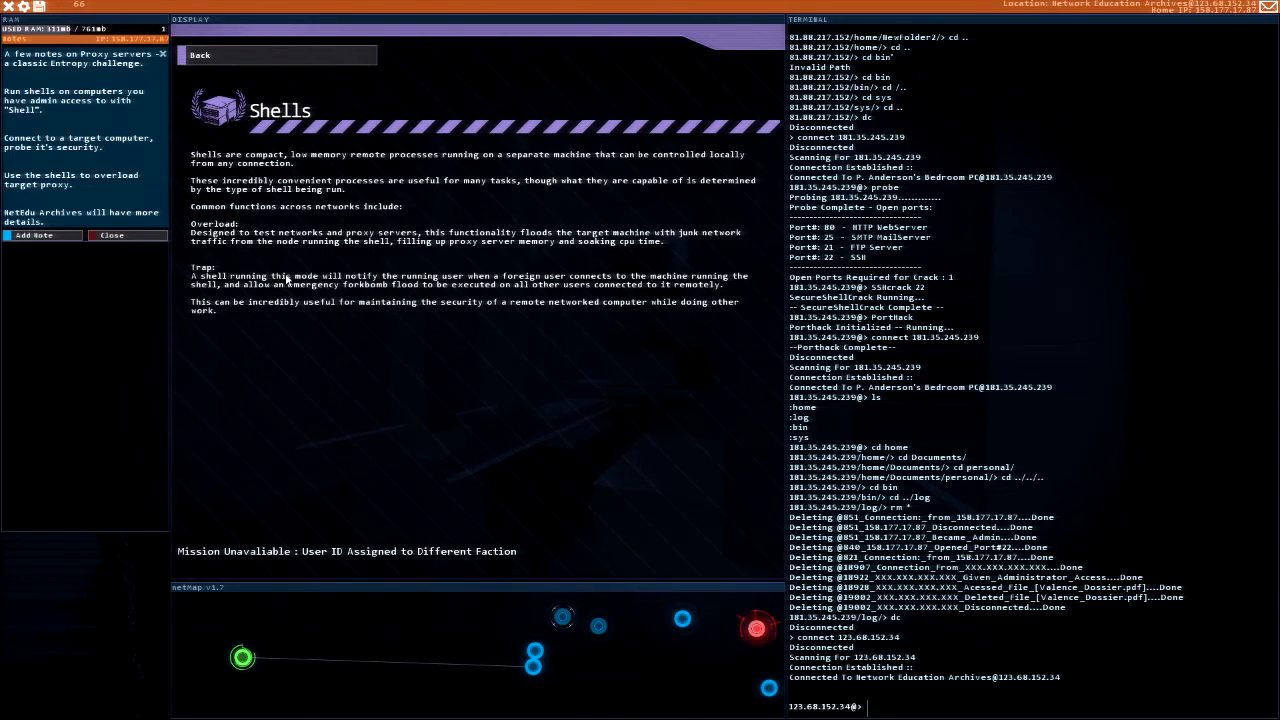
Step: Leave the archive articles and connect to the Bitwise Test PC node on the netmap
{"action": "left_click", "coordinate": [200, 56]}
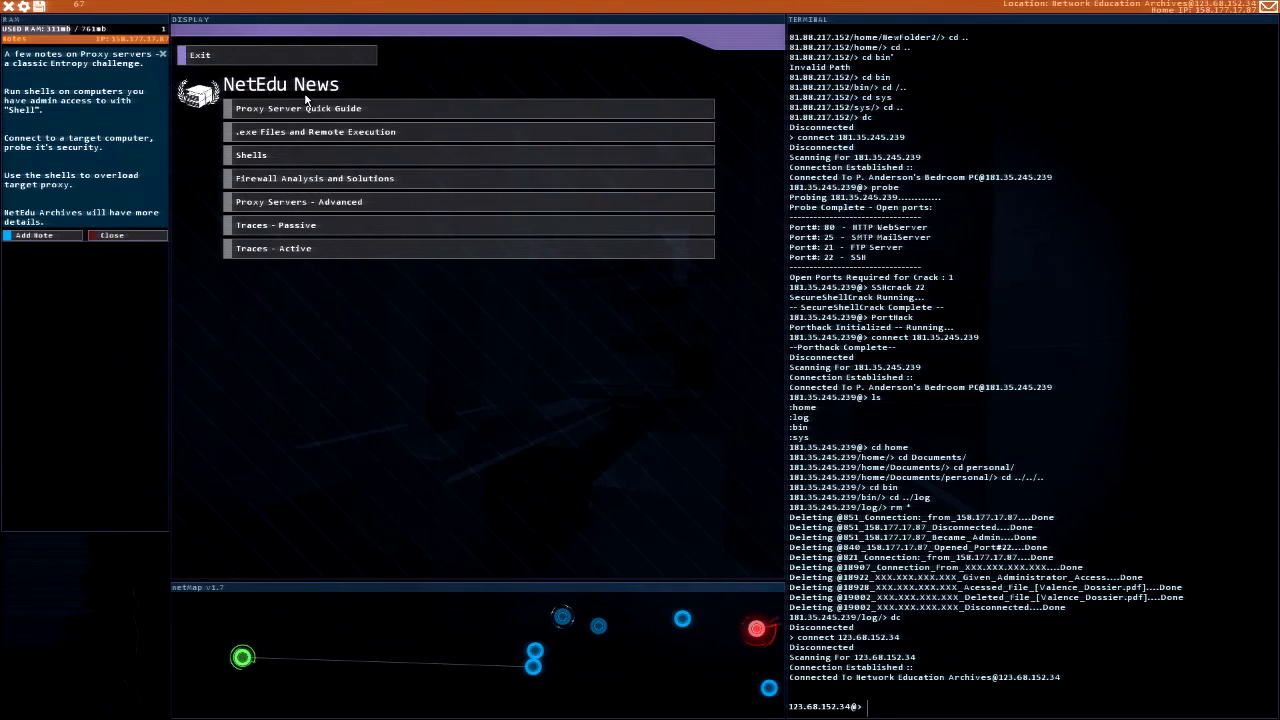
{"action": "mouse_move", "coordinate": [212, 62]}
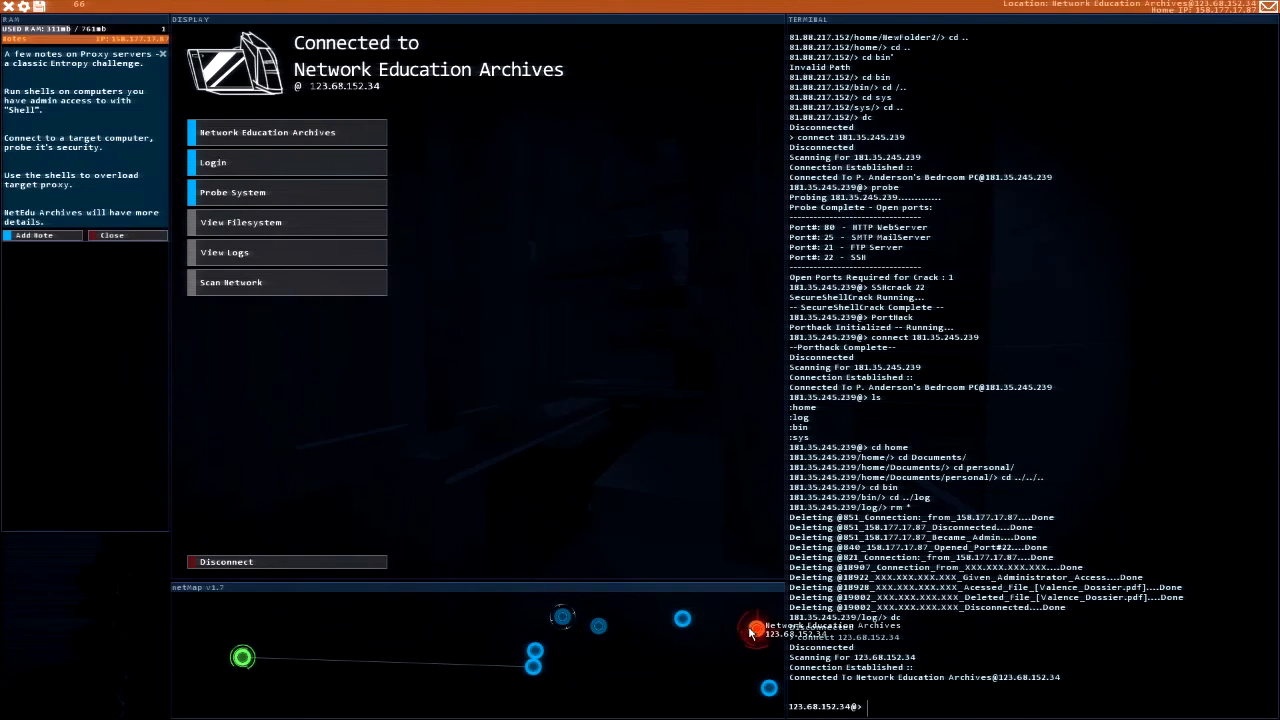
{"action": "mouse_move", "coordinate": [706, 636]}
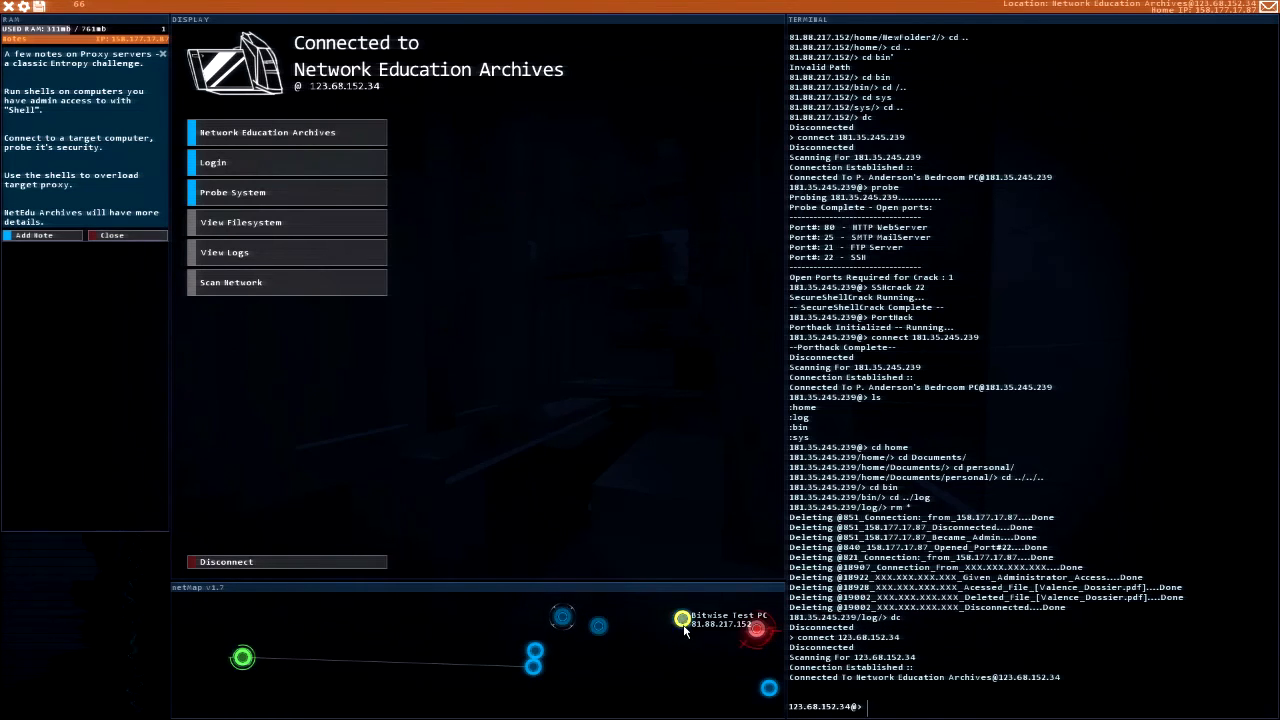
{"action": "left_click", "coordinate": [652, 618]}
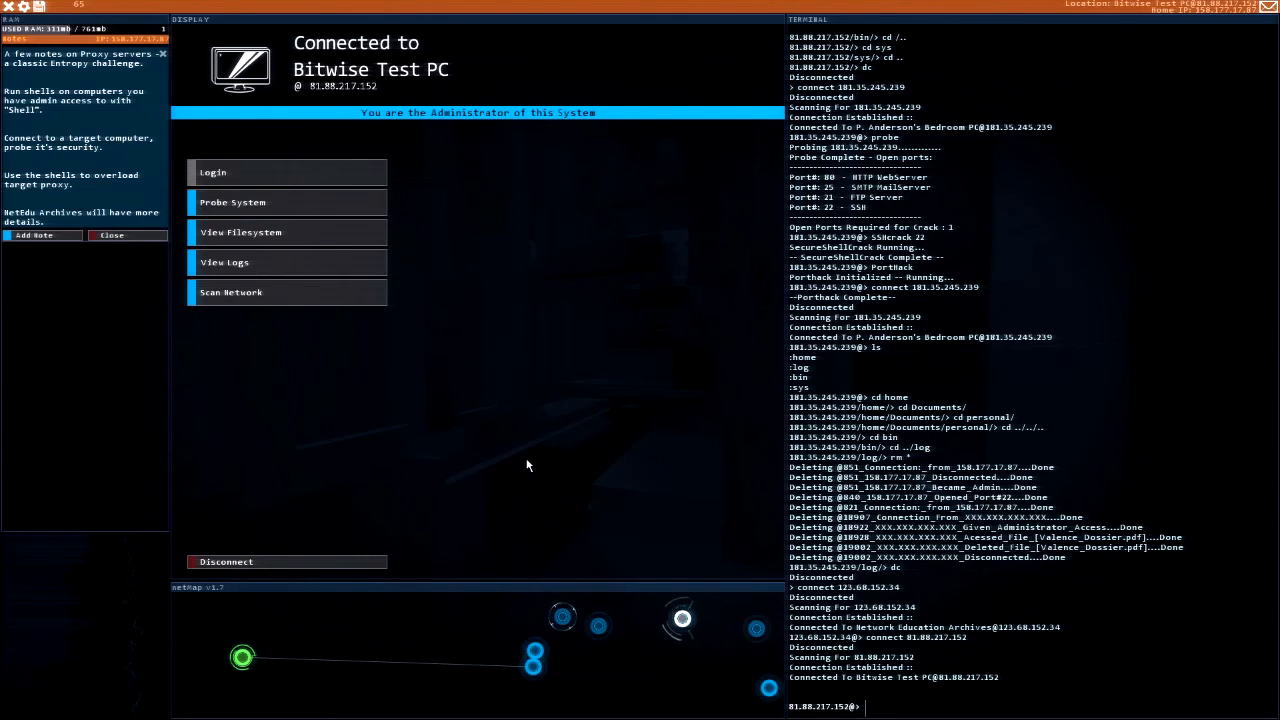
{"action": "type", "text": "shell"}
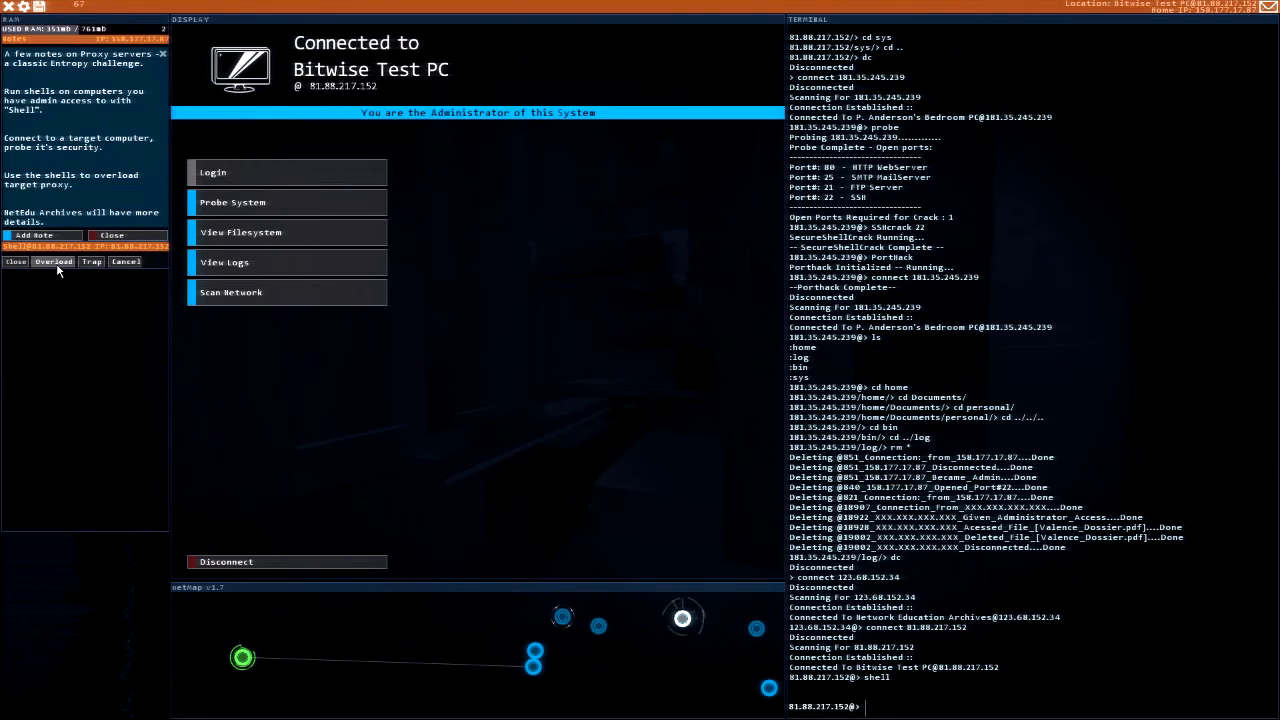
{"action": "mouse_move", "coordinate": [100, 308]}
{"action": "type", "text": "pro"}
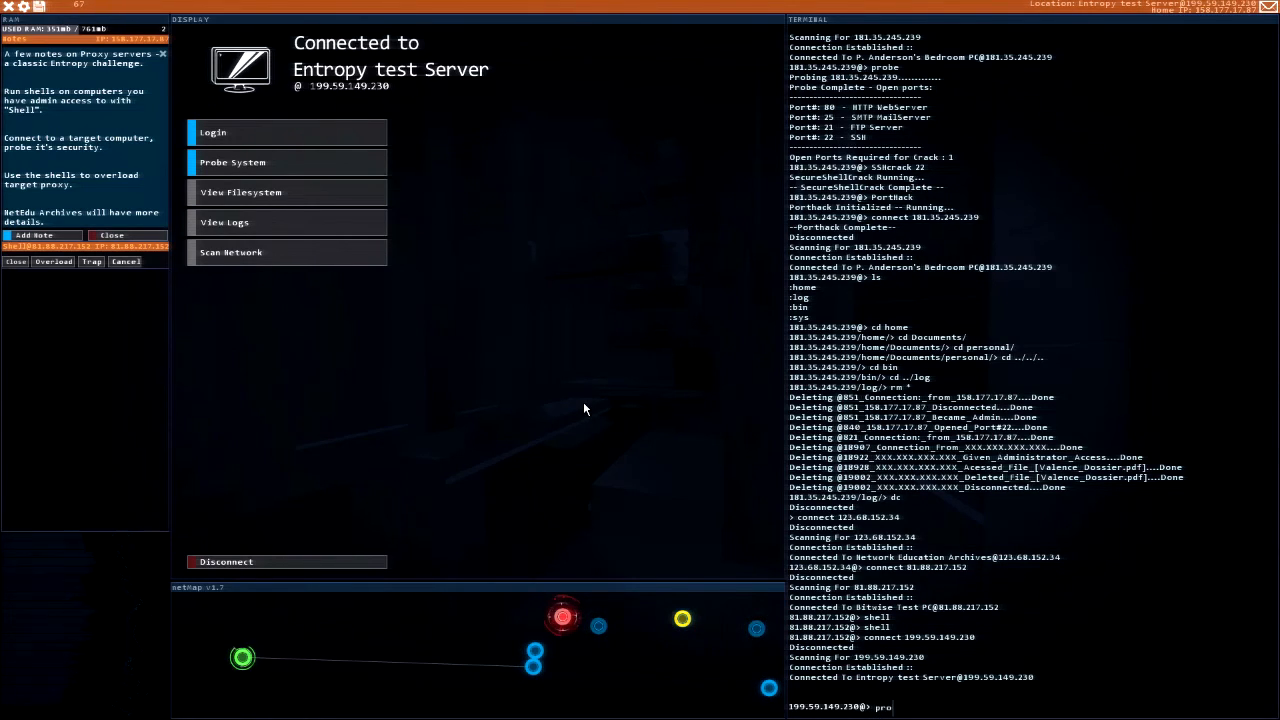
{"action": "left_click", "coordinate": [232, 162]}
{"action": "type", "text": "shell"}
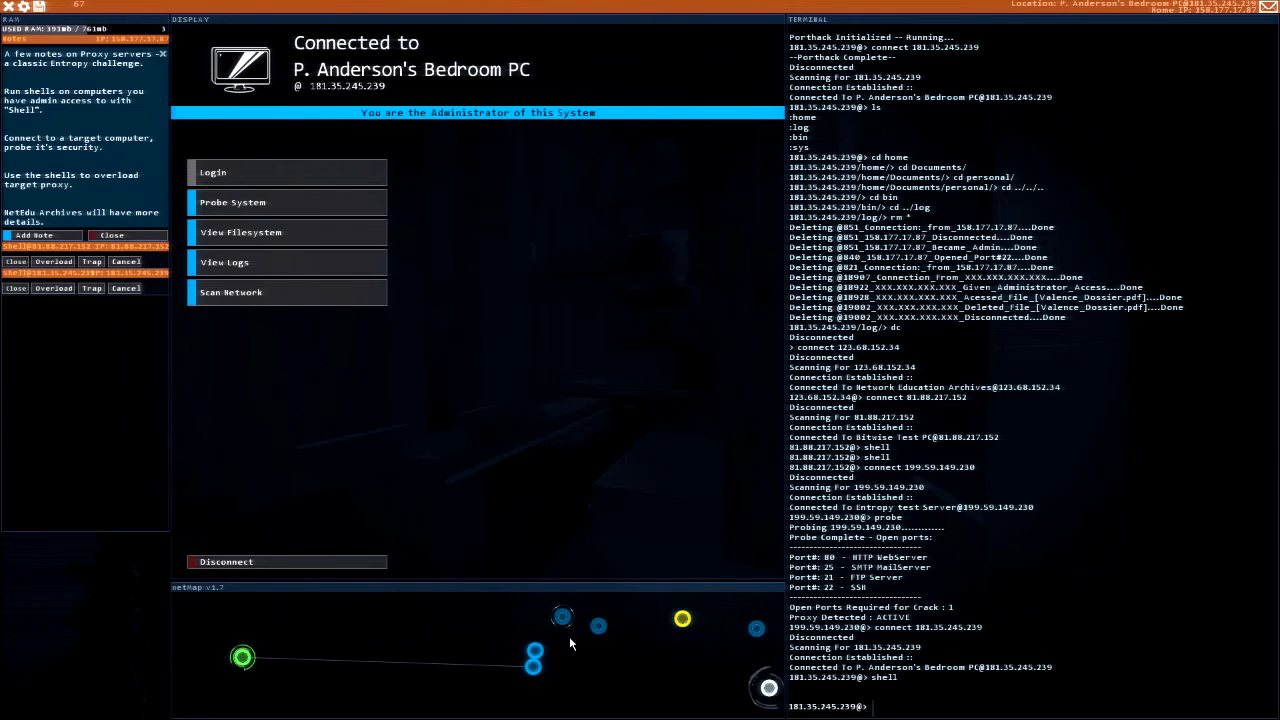
{"action": "mouse_move", "coordinate": [562, 618]}
{"action": "type", "text": "pr"}
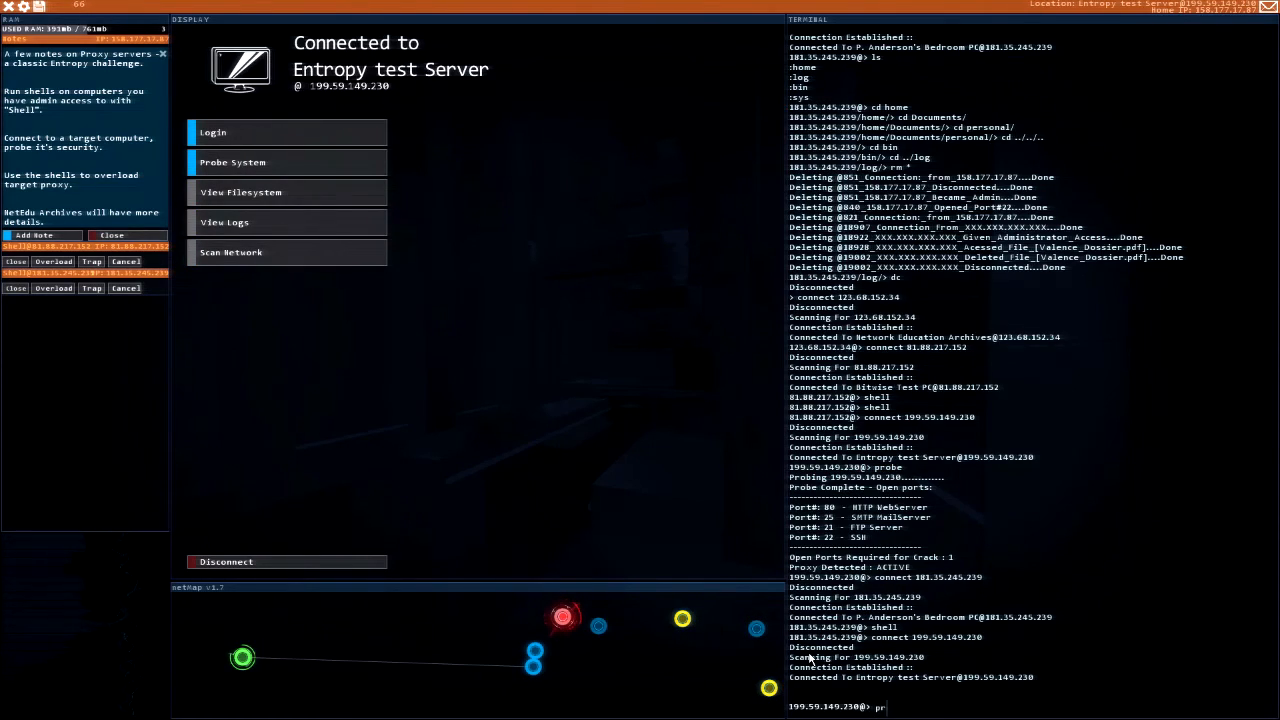
Step: Probe the Entropy test Server to reveal its open ports and proxy
{"action": "left_click", "coordinate": [232, 162]}
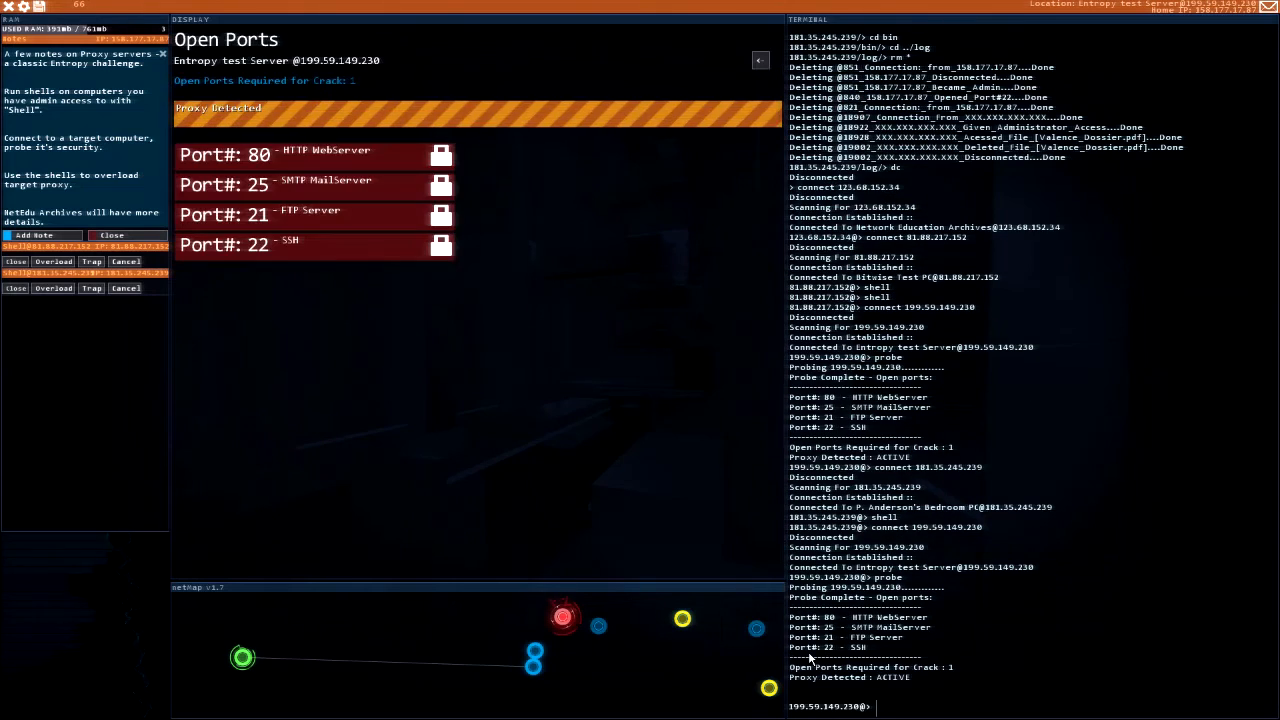
{"action": "mouse_move", "coordinate": [536, 494]}
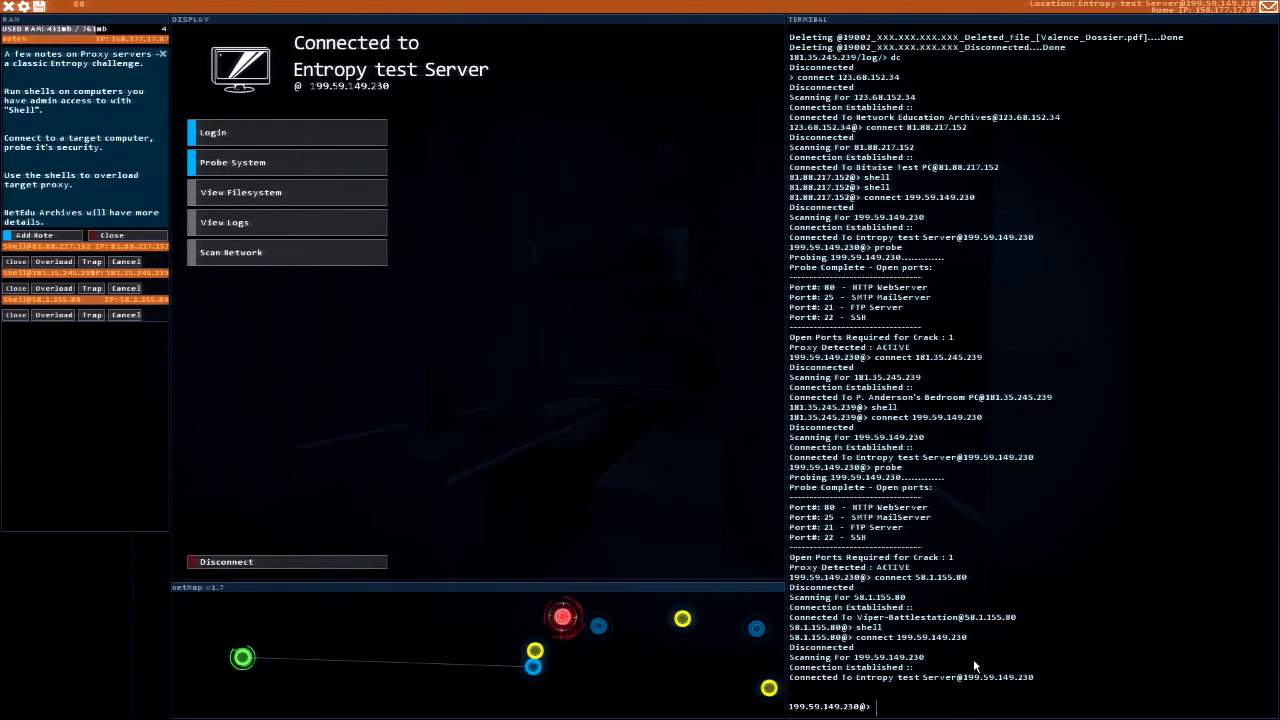
{"action": "type", "text": "probe"}
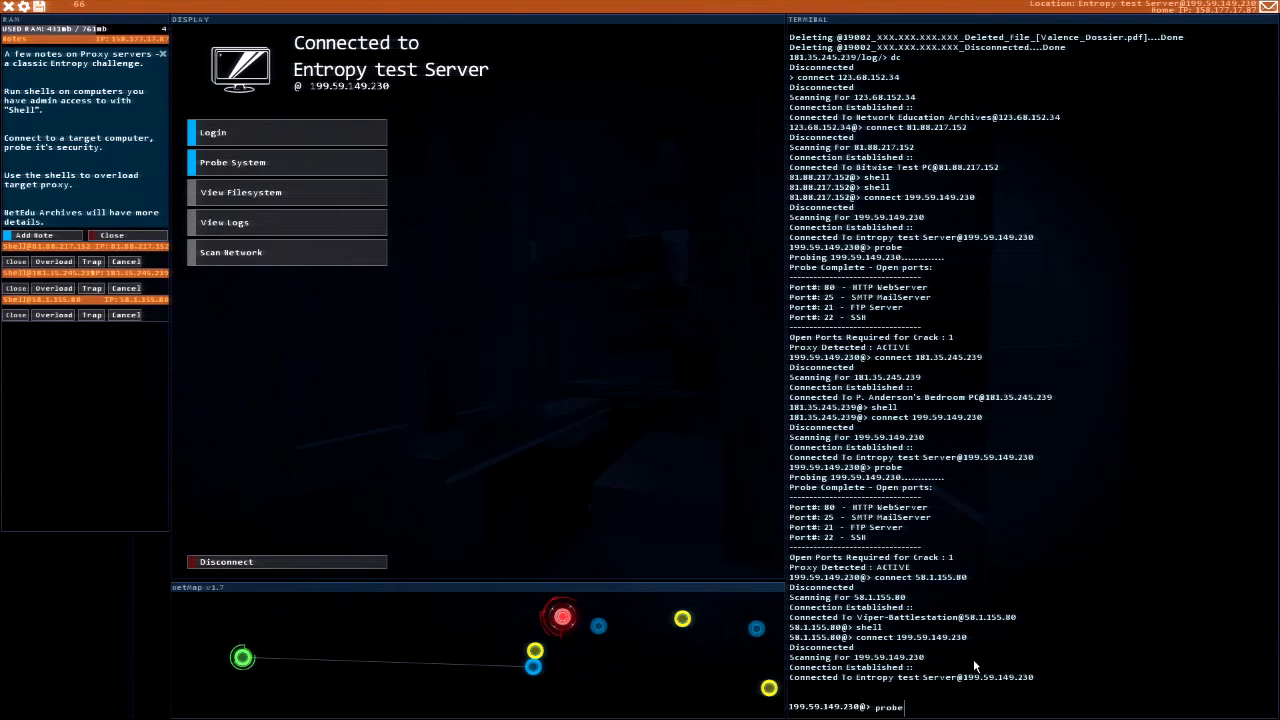
{"action": "left_click", "coordinate": [232, 162]}
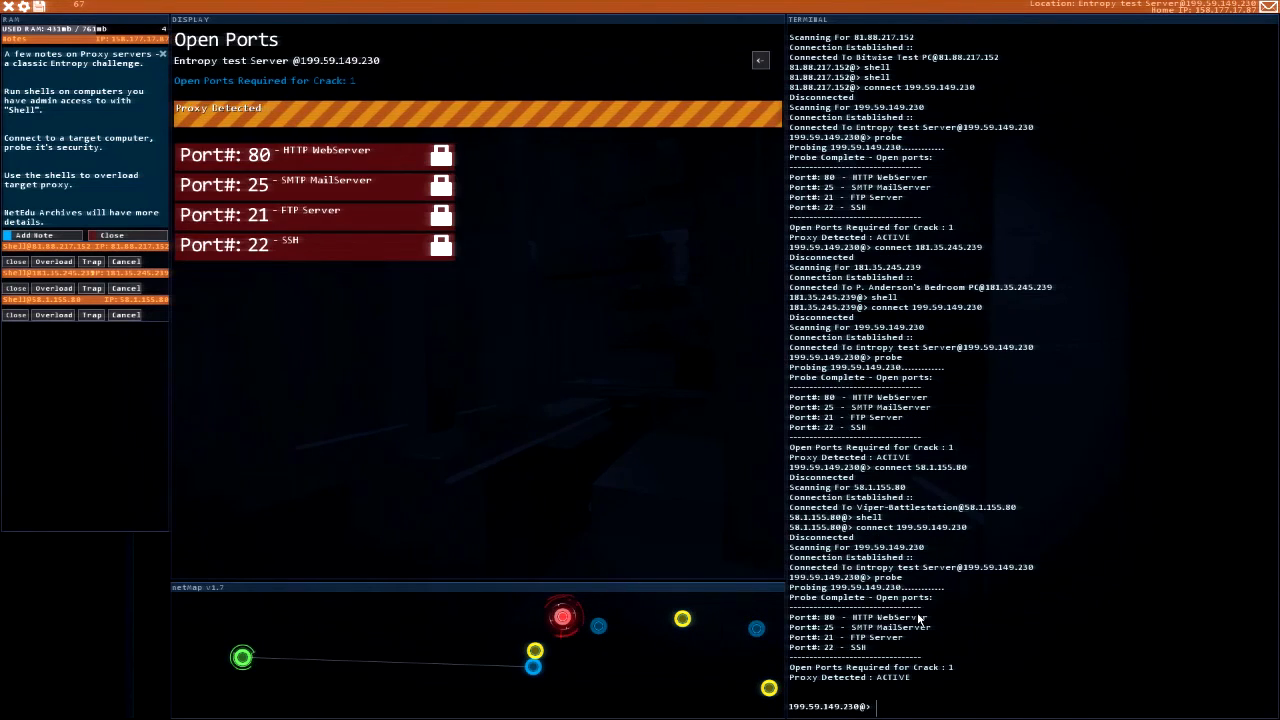
{"action": "mouse_move", "coordinate": [544, 458]}
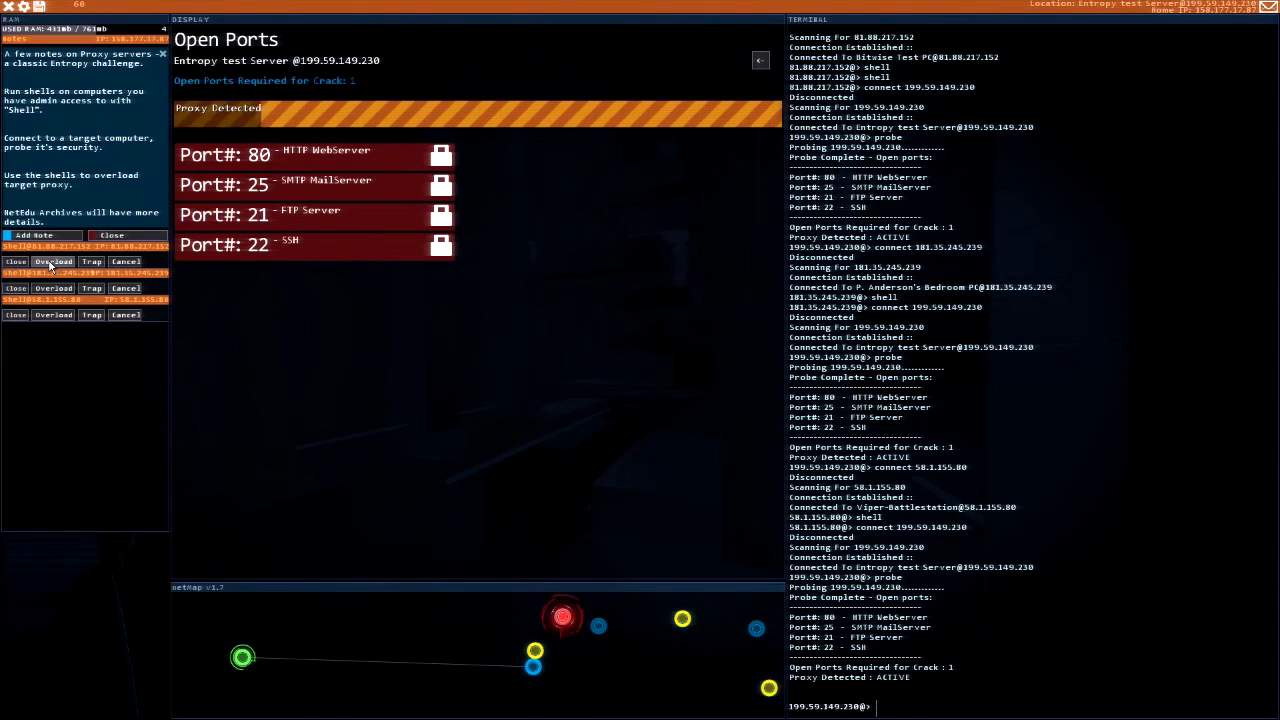
Step: Set two running shells to overload the Entropy test Server's proxy
{"action": "left_click", "coordinate": [52, 288]}
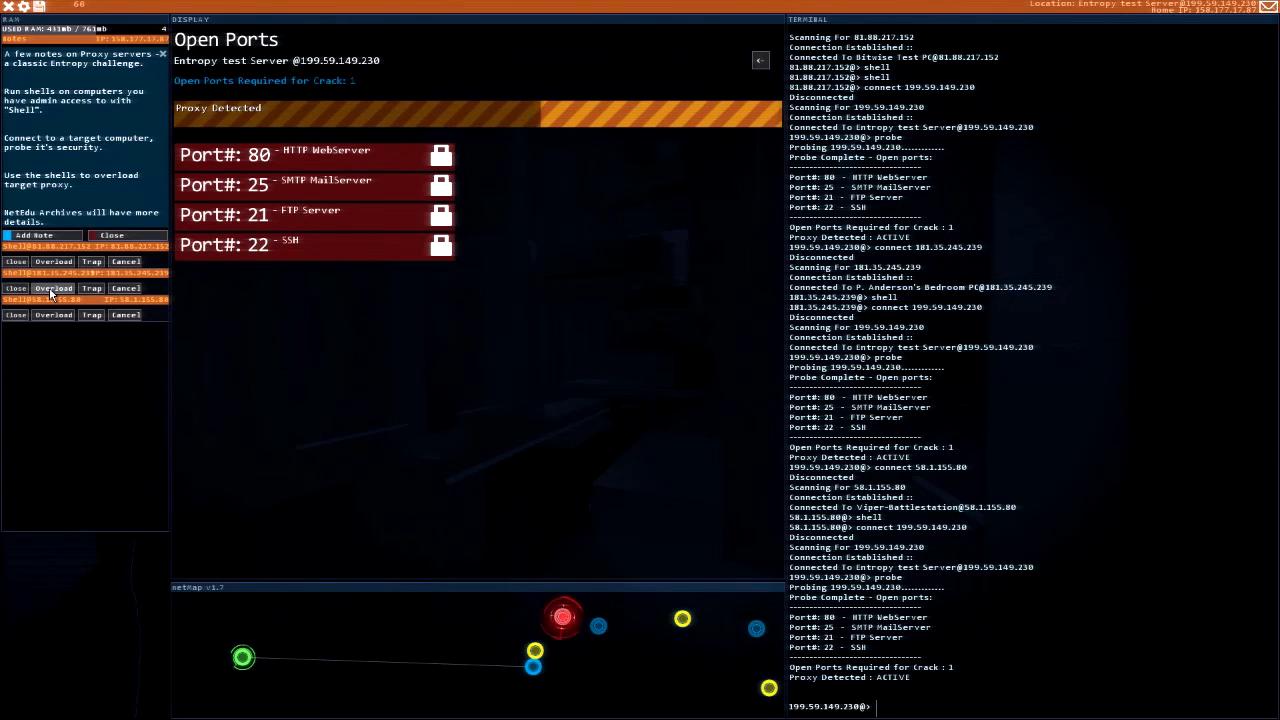
{"action": "left_click", "coordinate": [52, 314]}
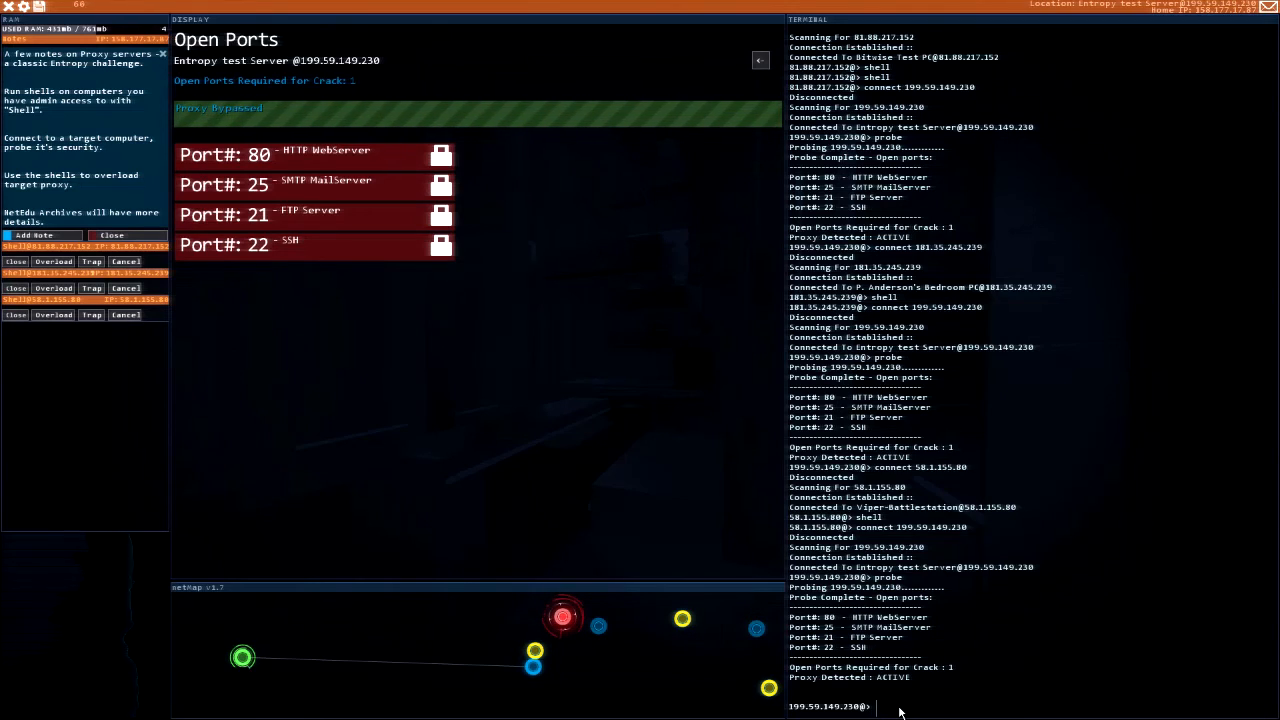
Step: Crack the Entropy test Server with SSHcrack and PortHack, then cd into its home folder
{"action": "type", "text": "SSHcrack 22"}
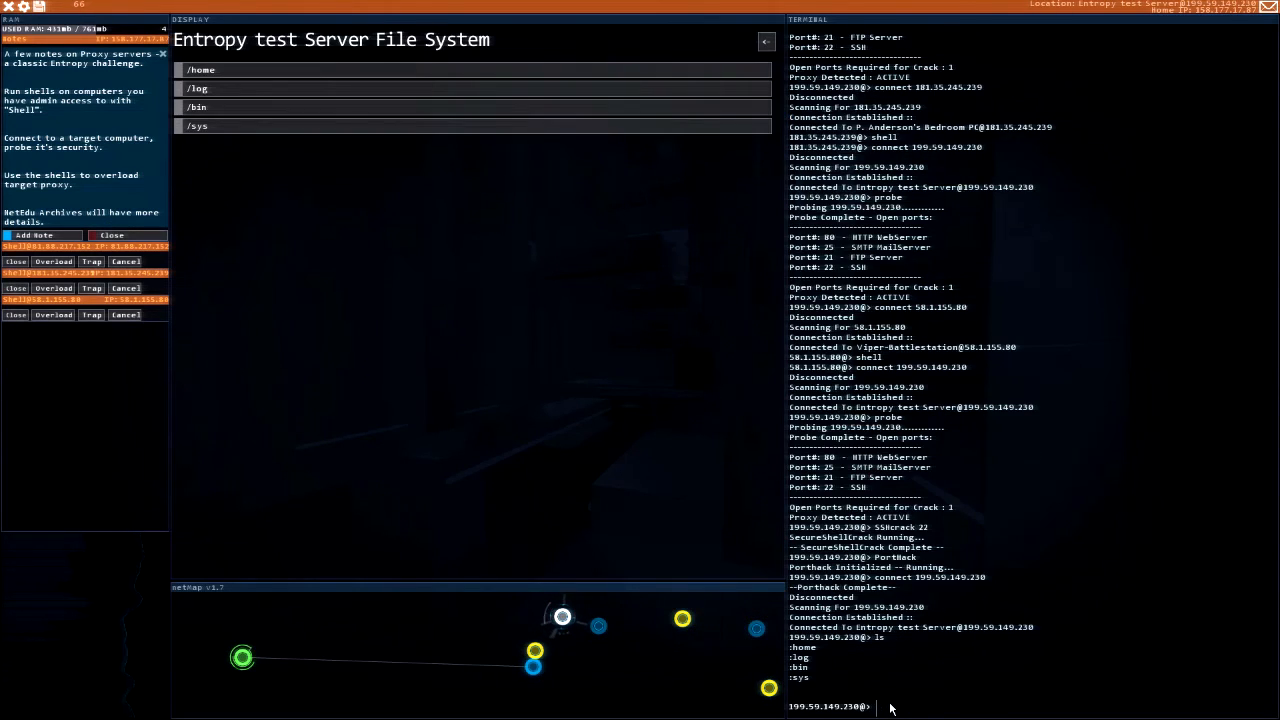
{"action": "type", "text": "cd"}
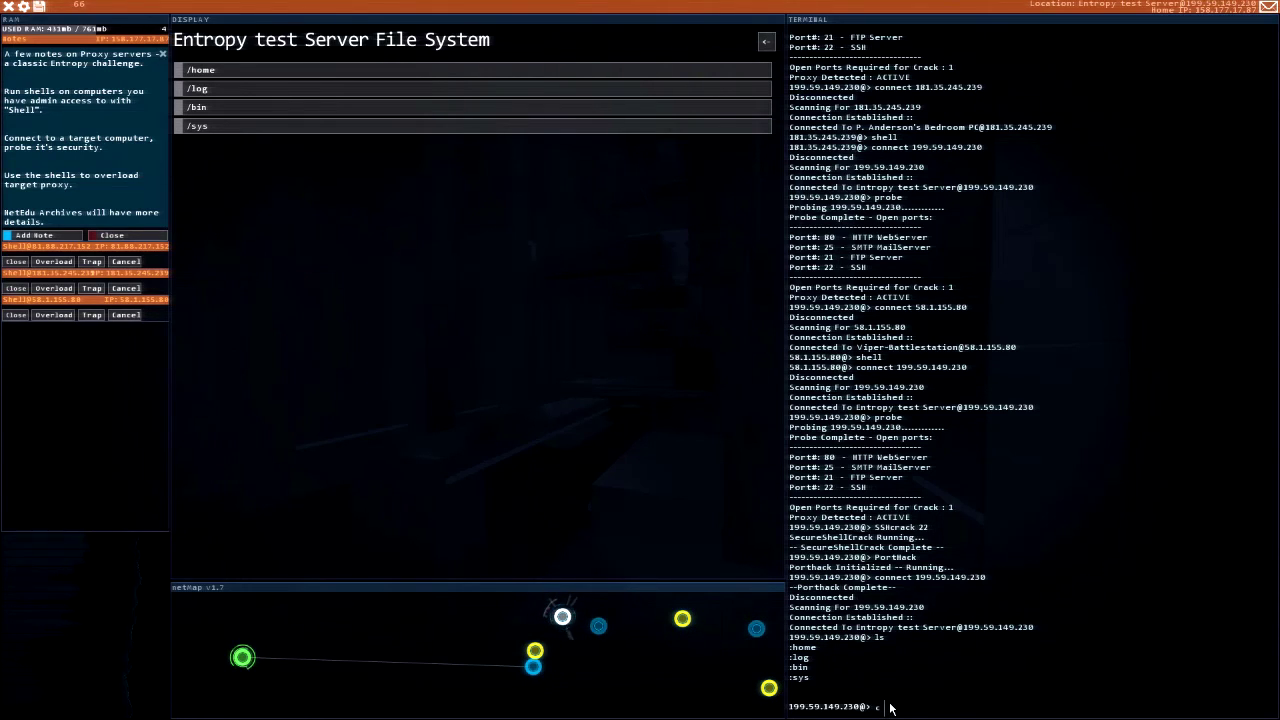
{"action": "type", "text": "d"}
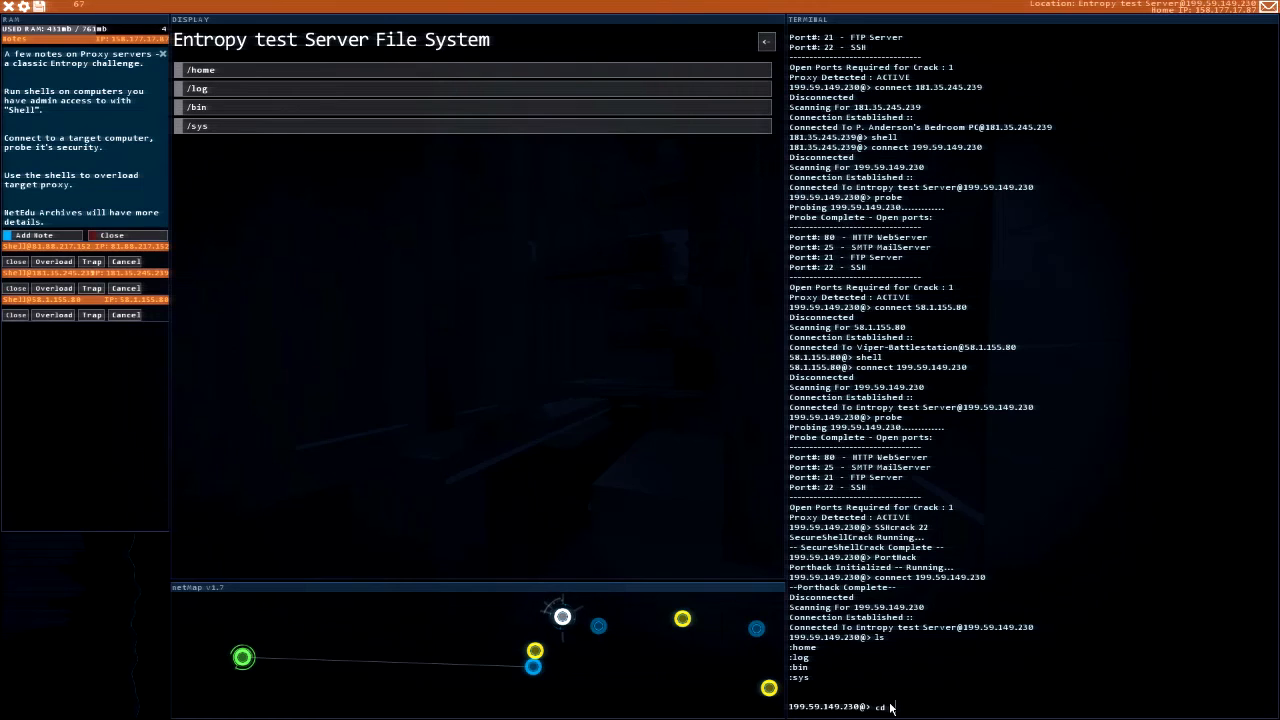
{"action": "type", "text": "gho"}
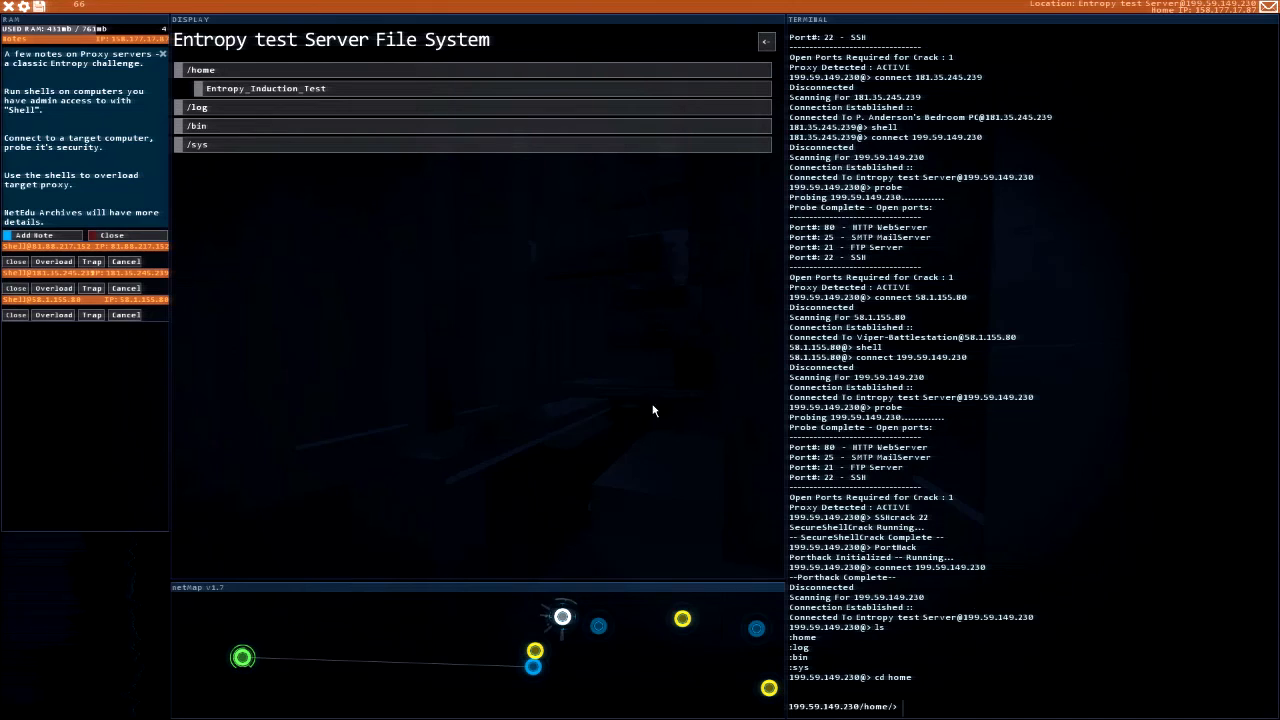
Step: Read Entropy_Induction_Test and copy it home with scp Entropy_Induction_Test
{"action": "left_click", "coordinate": [264, 88]}
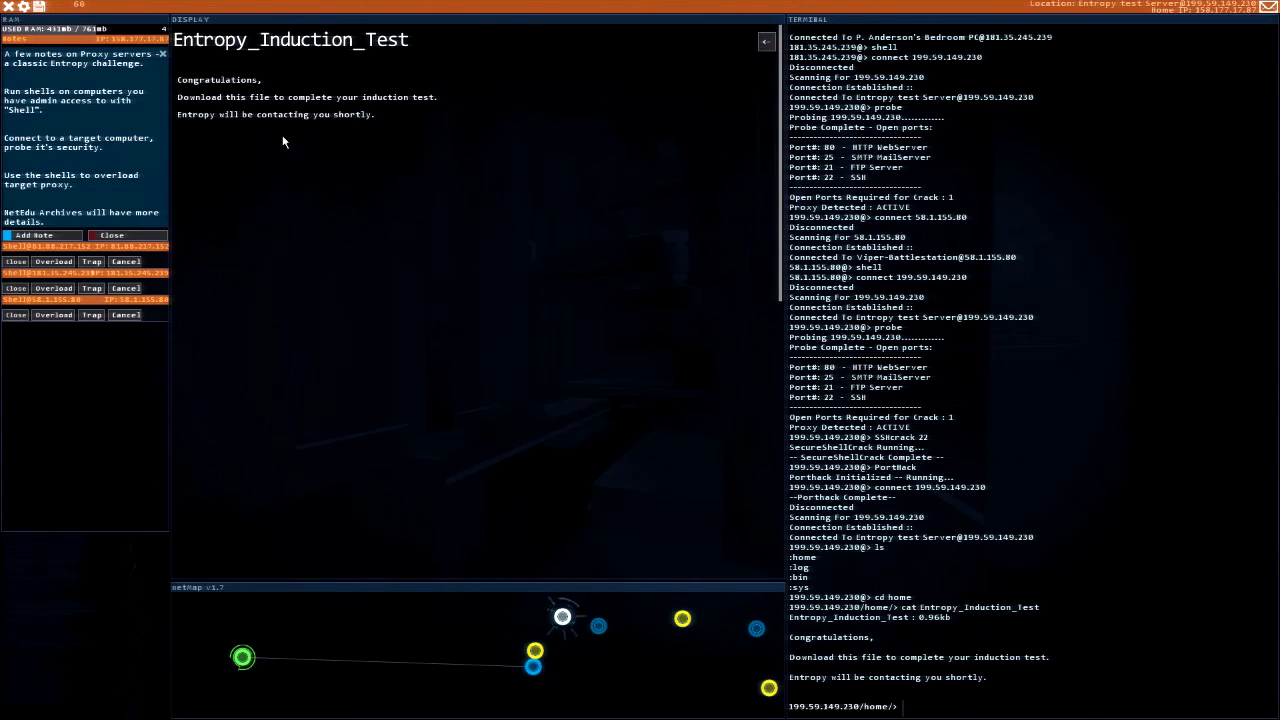
{"action": "mouse_move", "coordinate": [418, 112]}
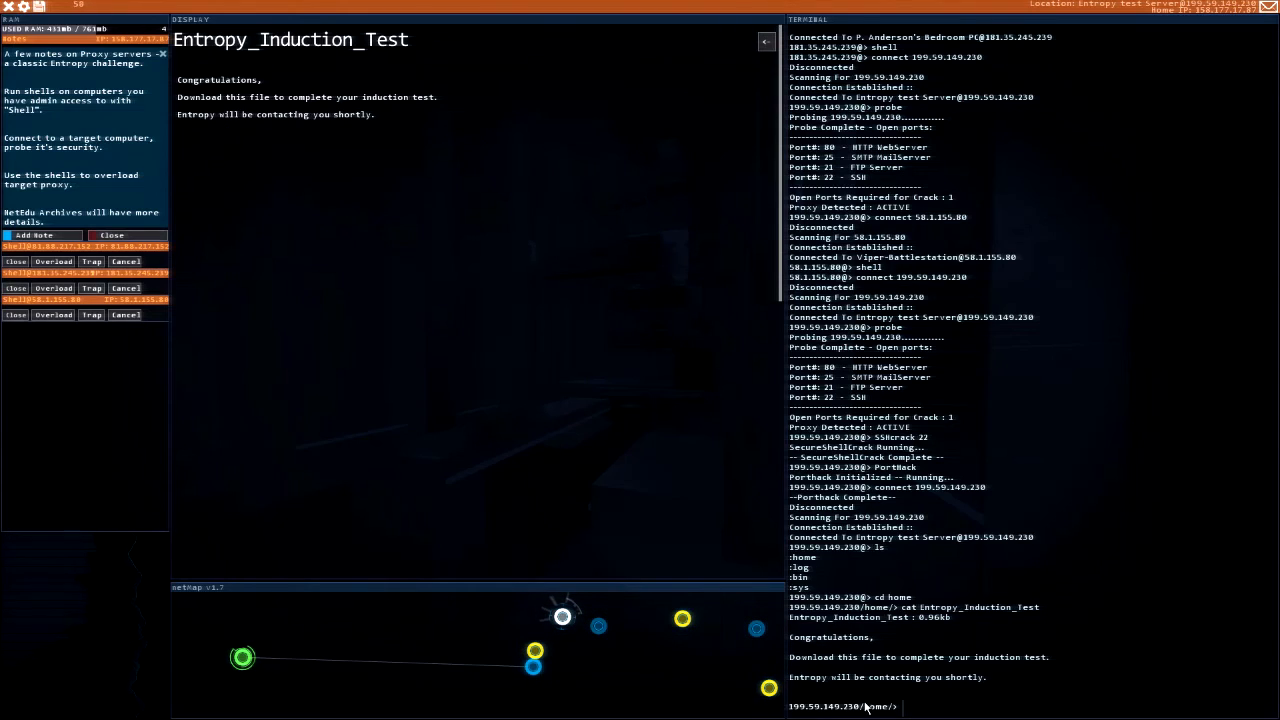
{"action": "type", "text": "scp *"}
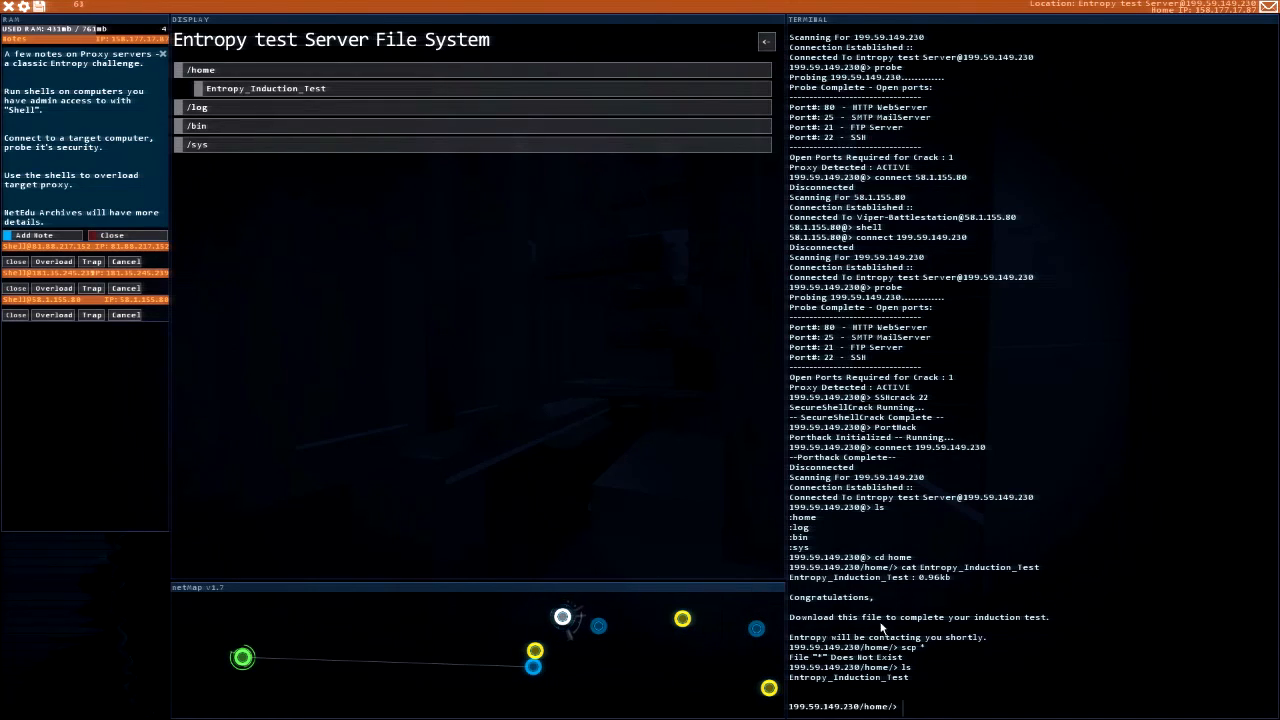
{"action": "mouse_move", "coordinate": [960, 692]}
{"action": "type", "text": "scp Entropy_Induction_Test"}
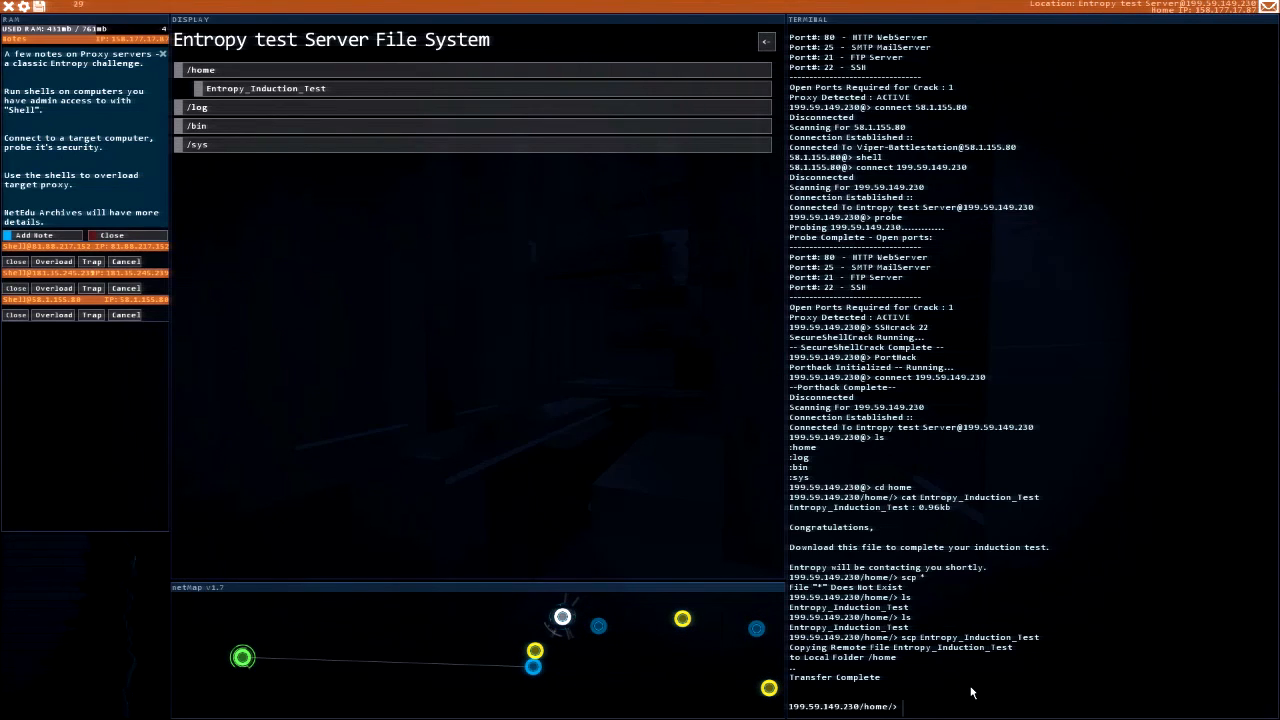
Step: Enter the log folder and wipe every log with rm *, then disconnect
{"action": "type", "text": "cd .."}
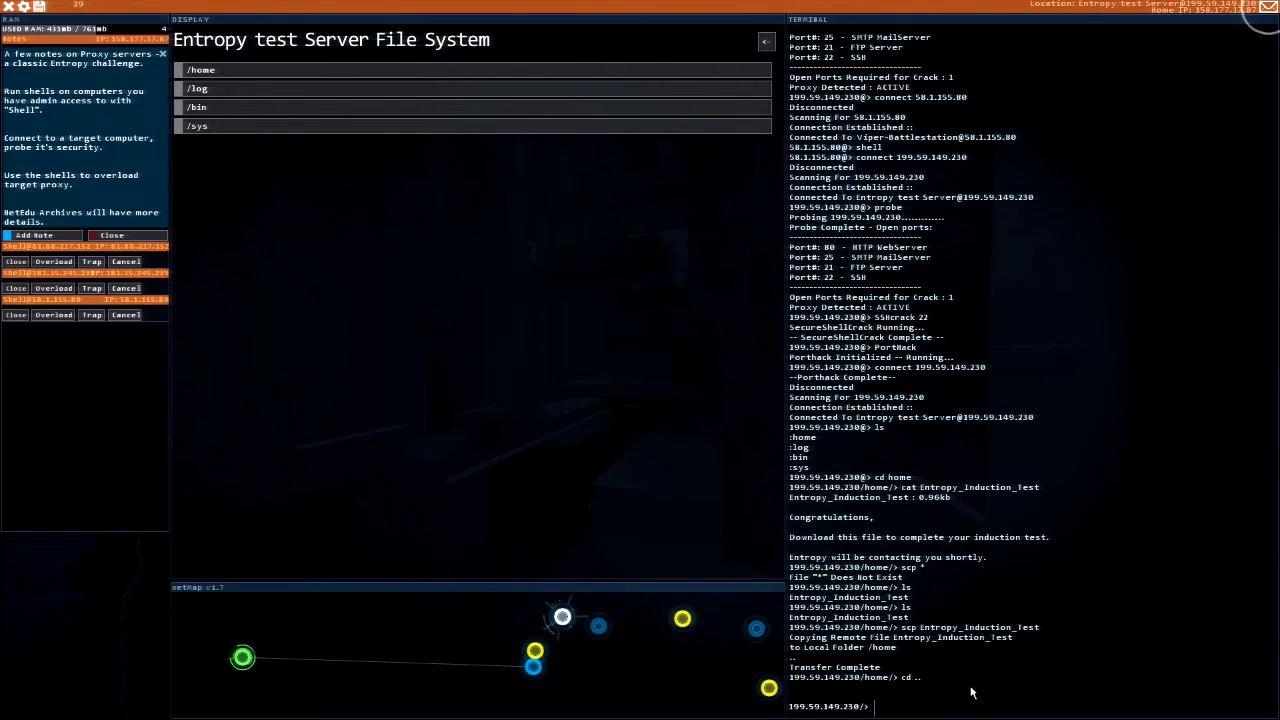
{"action": "type", "text": "cd log"}
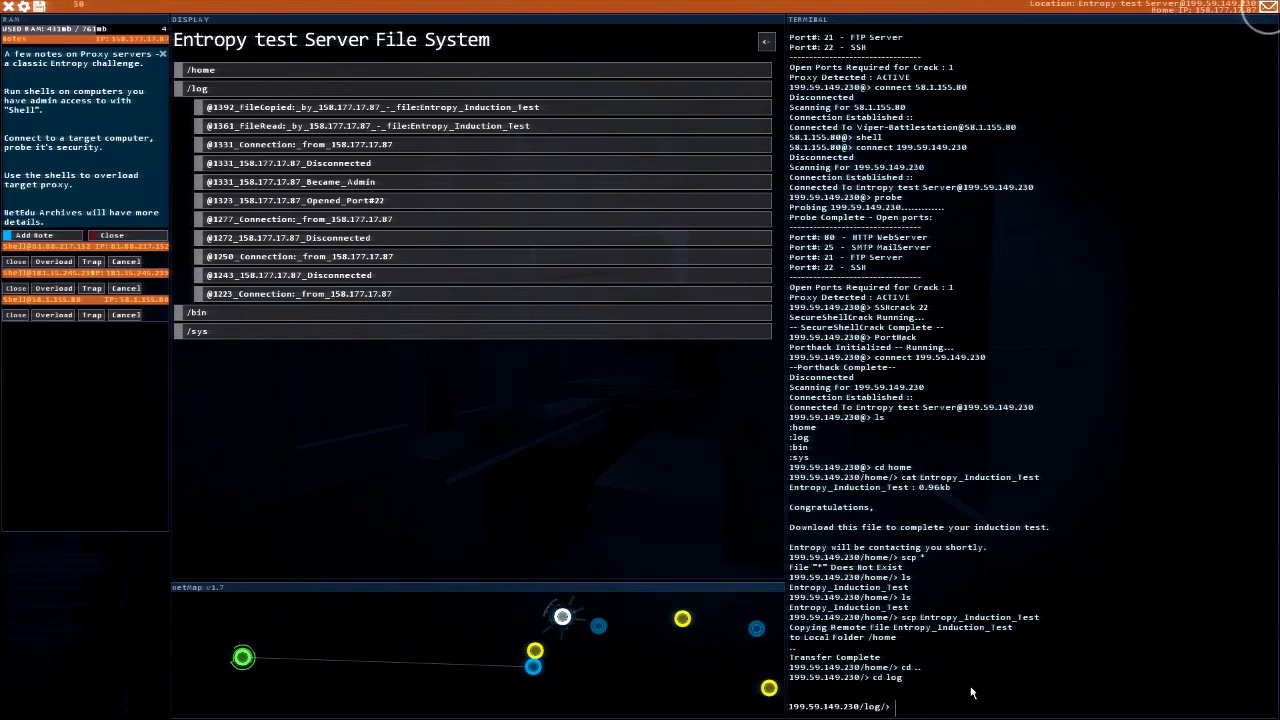
{"action": "type", "text": "rm *"}
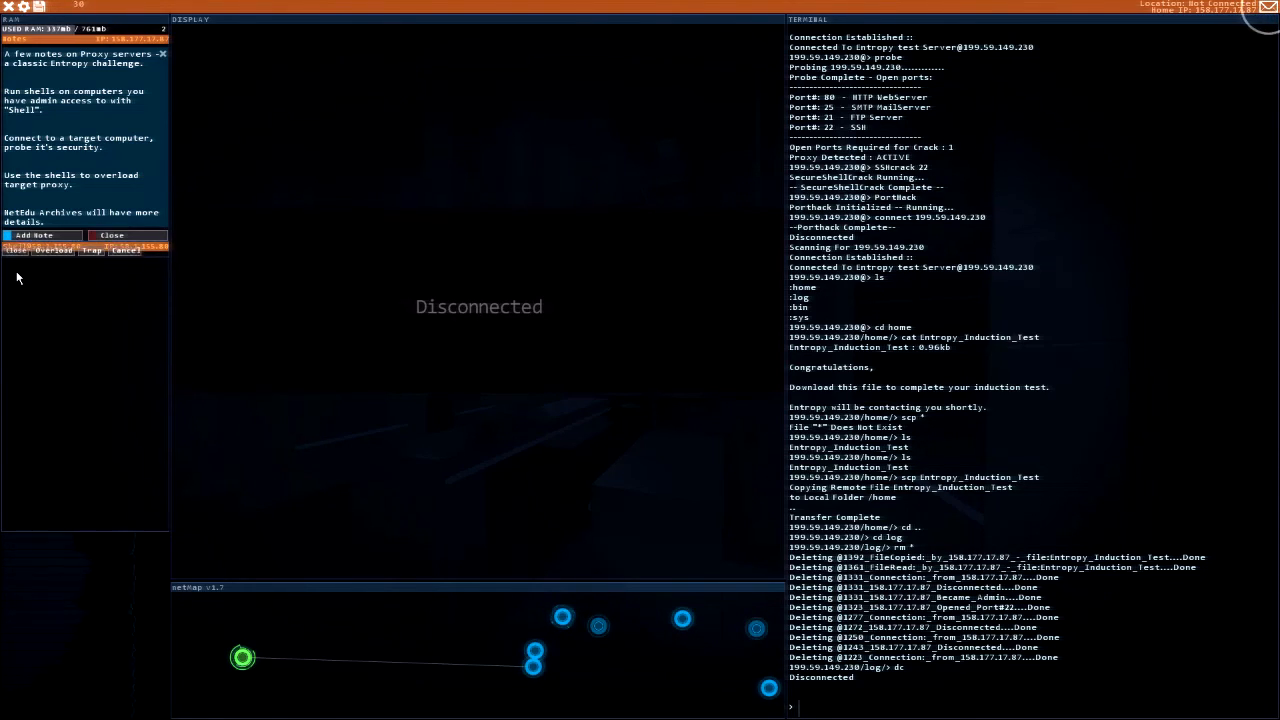
Step: Close the note and read Entropy's 'Confirmation Mission' email in the JMail inbox
{"action": "left_click", "coordinate": [124, 250]}
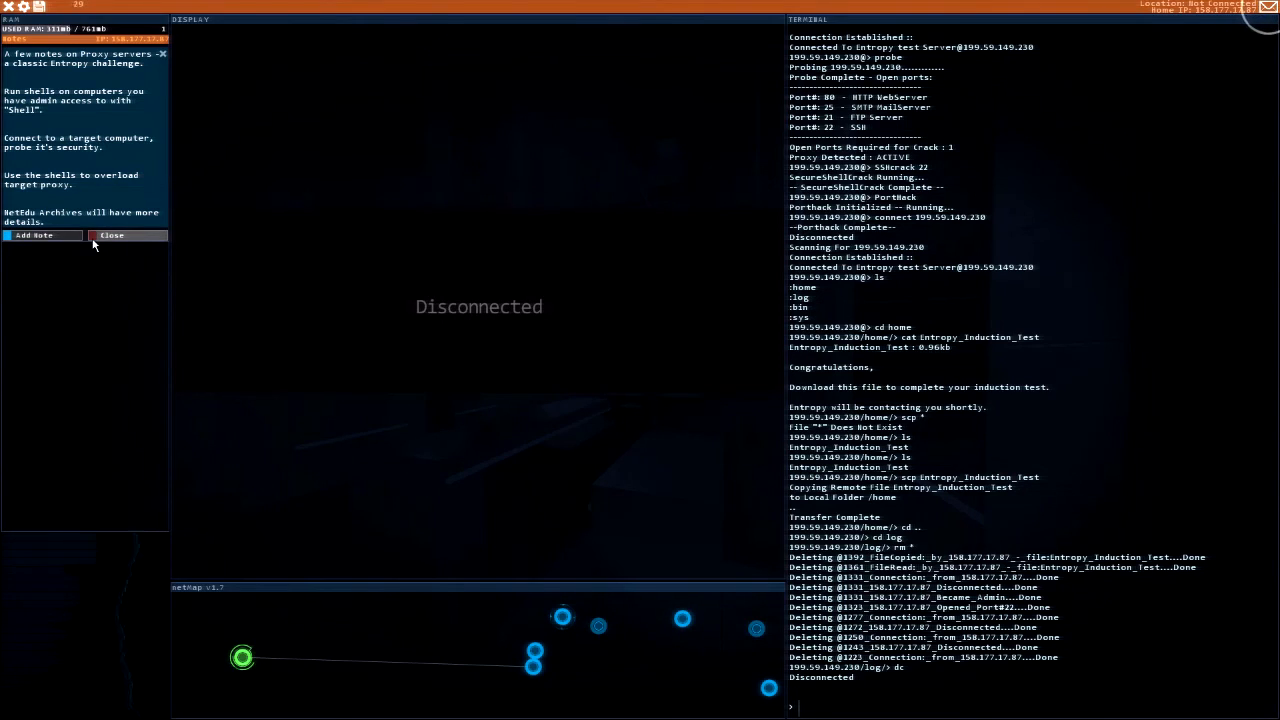
{"action": "left_click", "coordinate": [112, 236]}
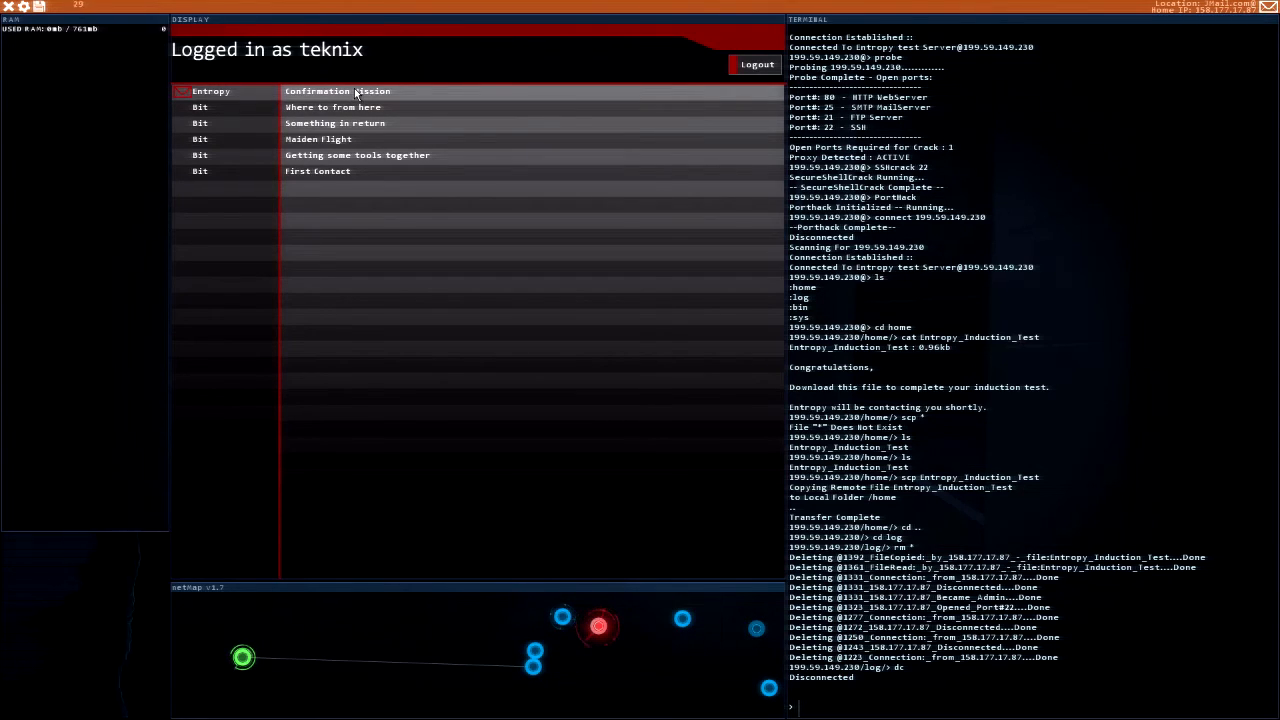
{"action": "left_click", "coordinate": [336, 92]}
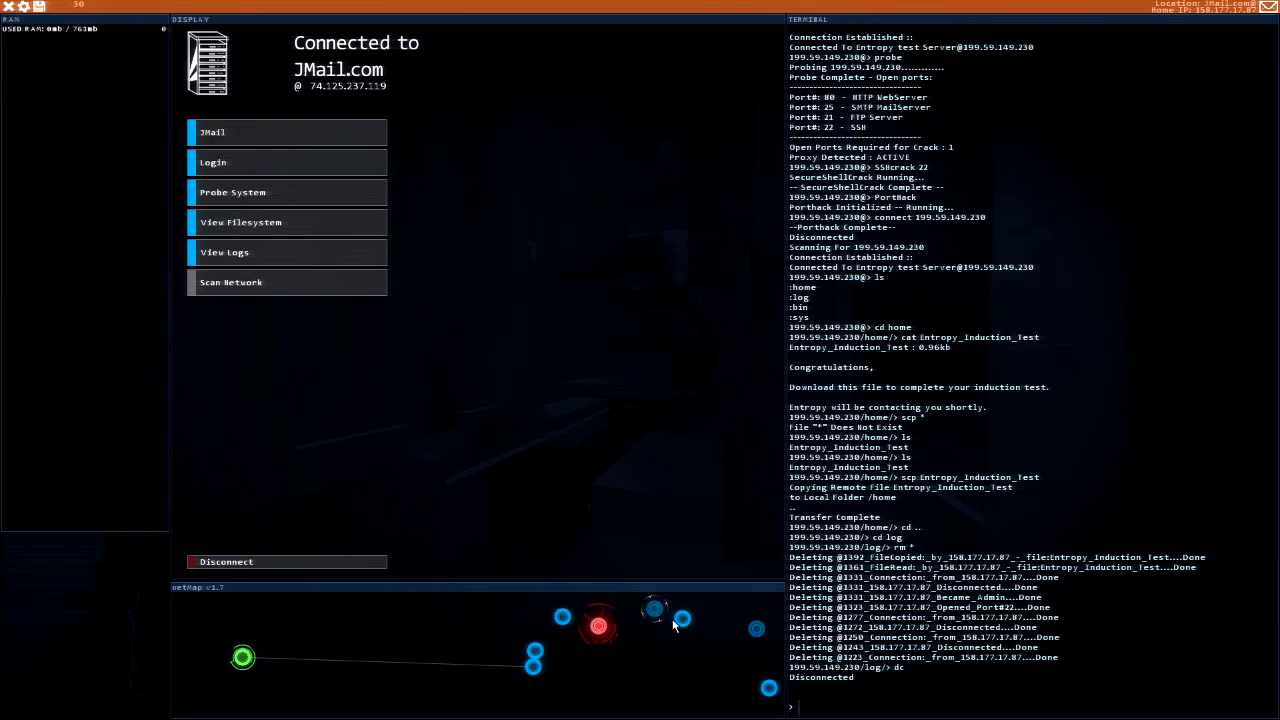
{"action": "mouse_move", "coordinate": [652, 616]}
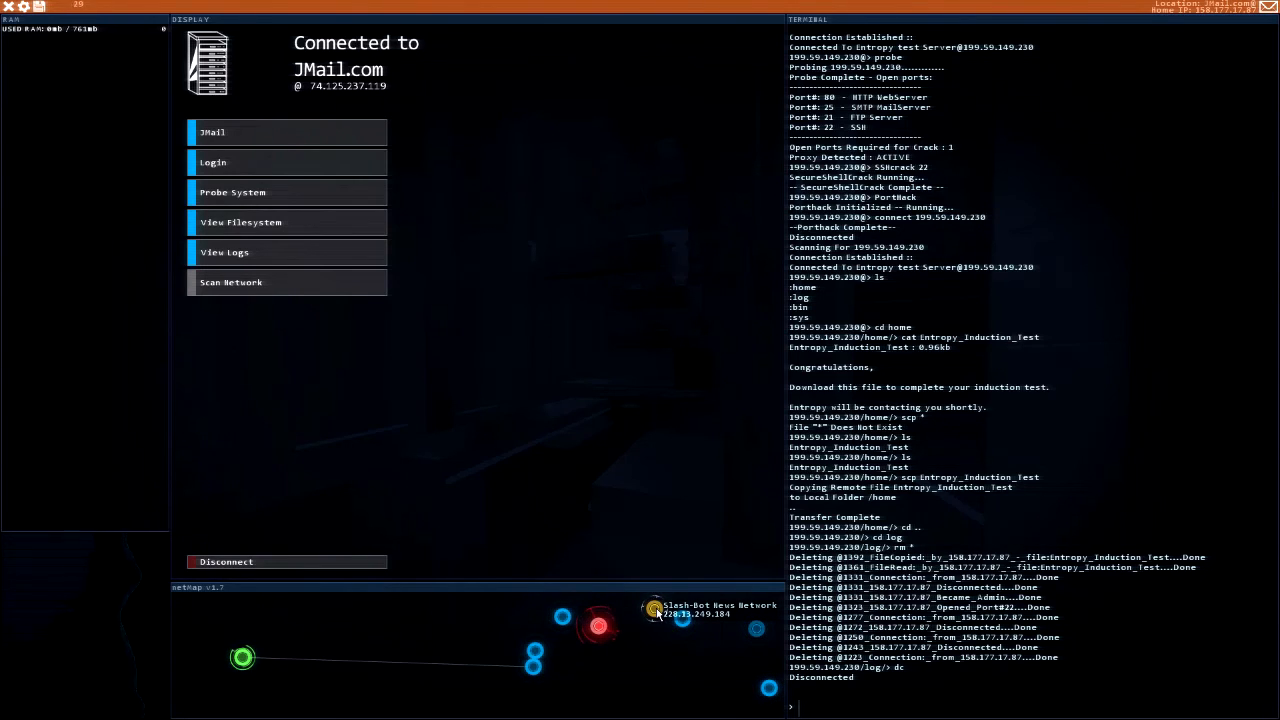
Step: Connect to Slash-Bot News and read the Entropy hacking and Suspicions articles
{"action": "left_click", "coordinate": [650, 624]}
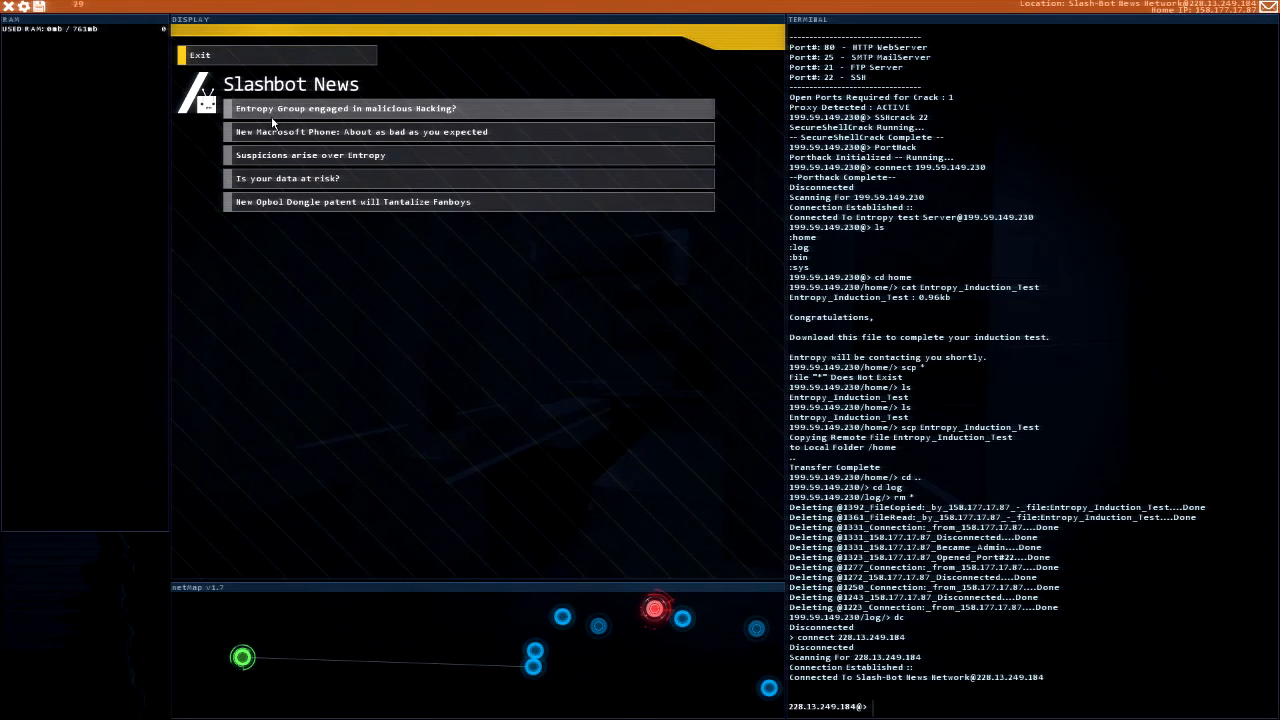
{"action": "left_click", "coordinate": [344, 108]}
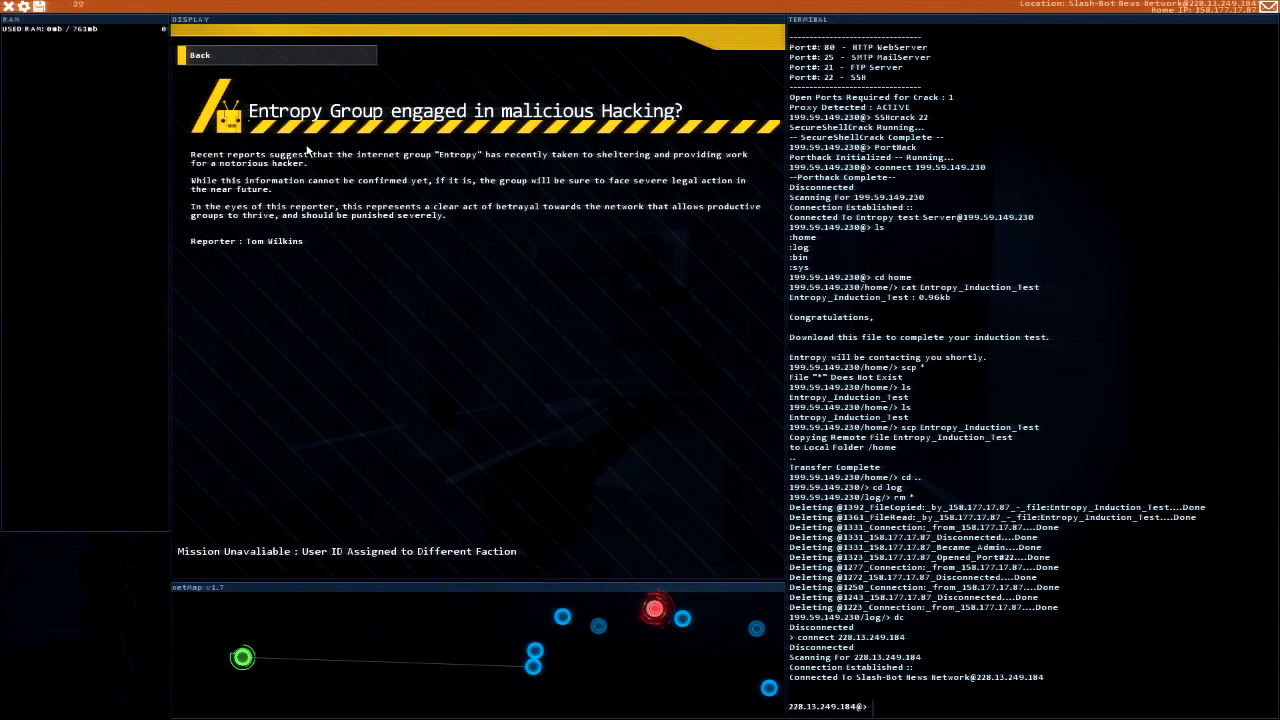
{"action": "mouse_move", "coordinate": [398, 158]}
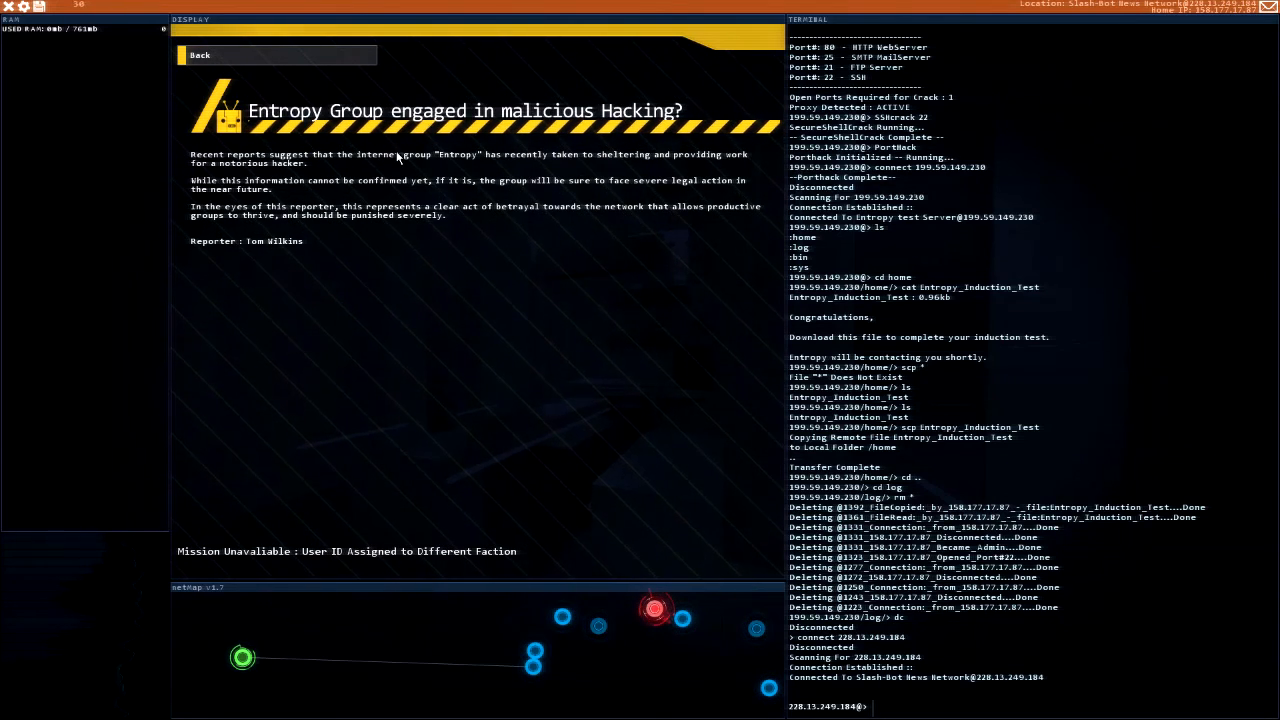
{"action": "mouse_move", "coordinate": [652, 176]}
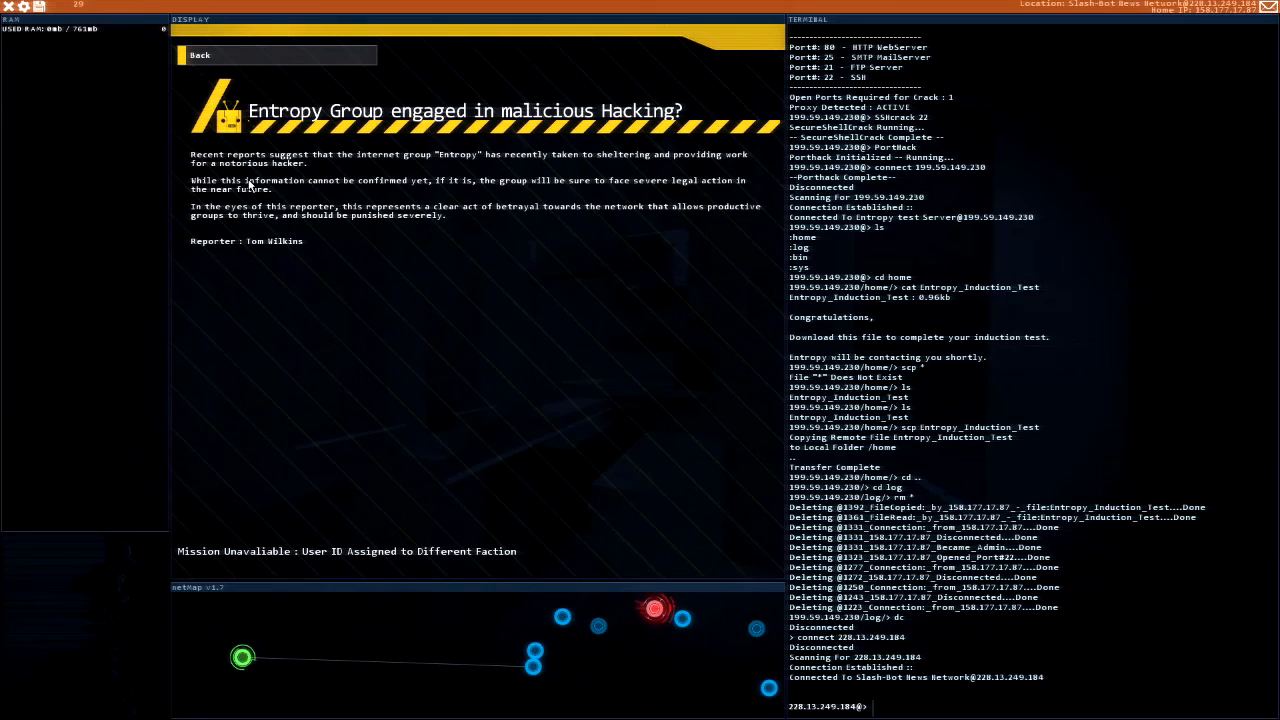
{"action": "mouse_move", "coordinate": [228, 190]}
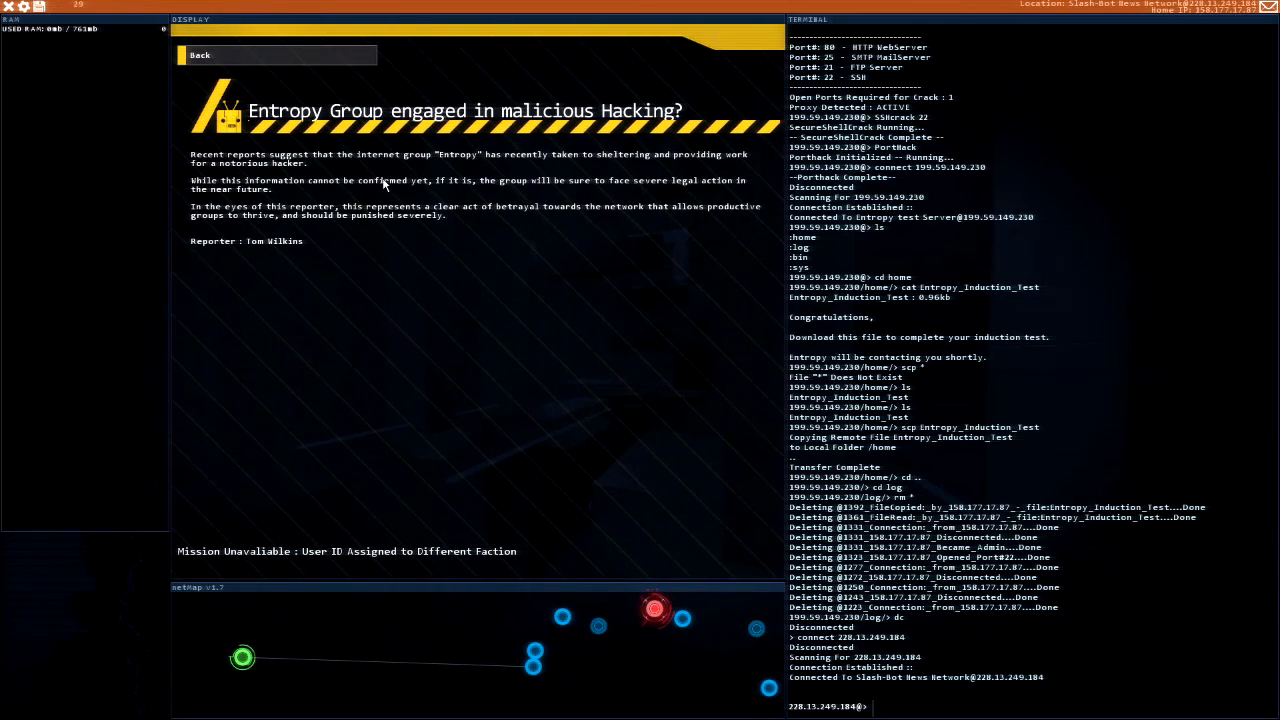
{"action": "mouse_move", "coordinate": [408, 232]}
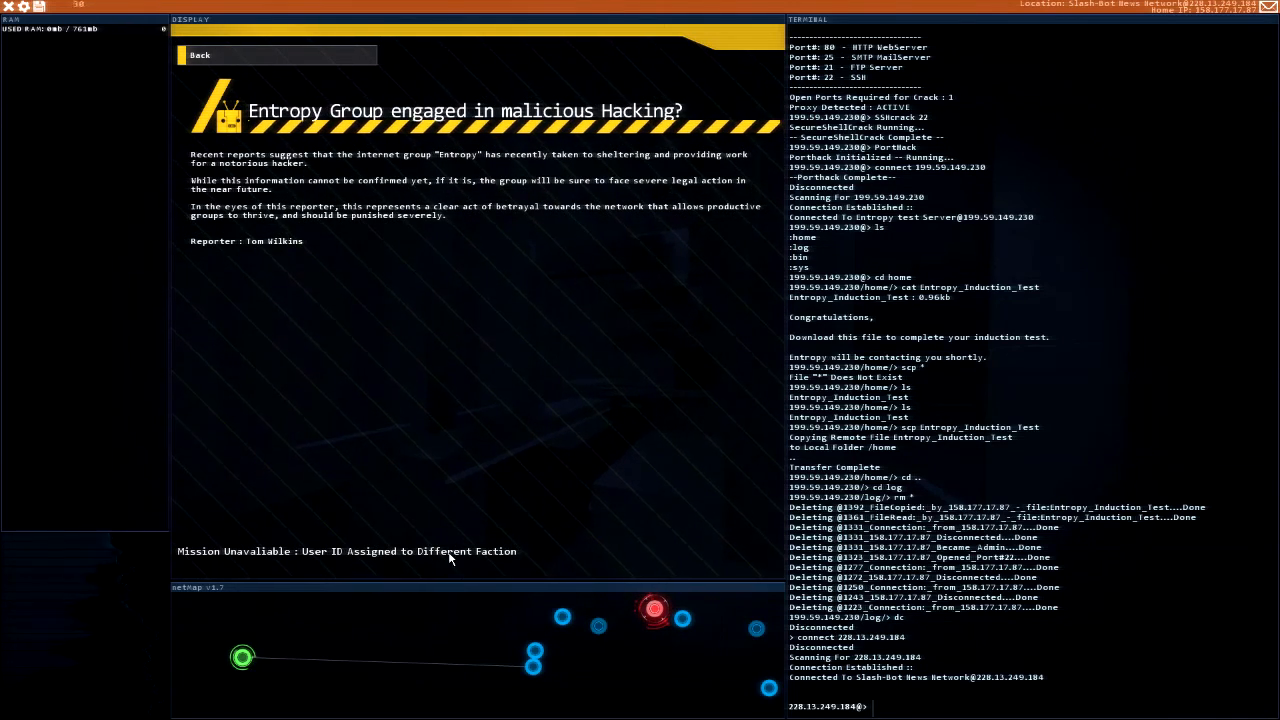
{"action": "mouse_move", "coordinate": [248, 568]}
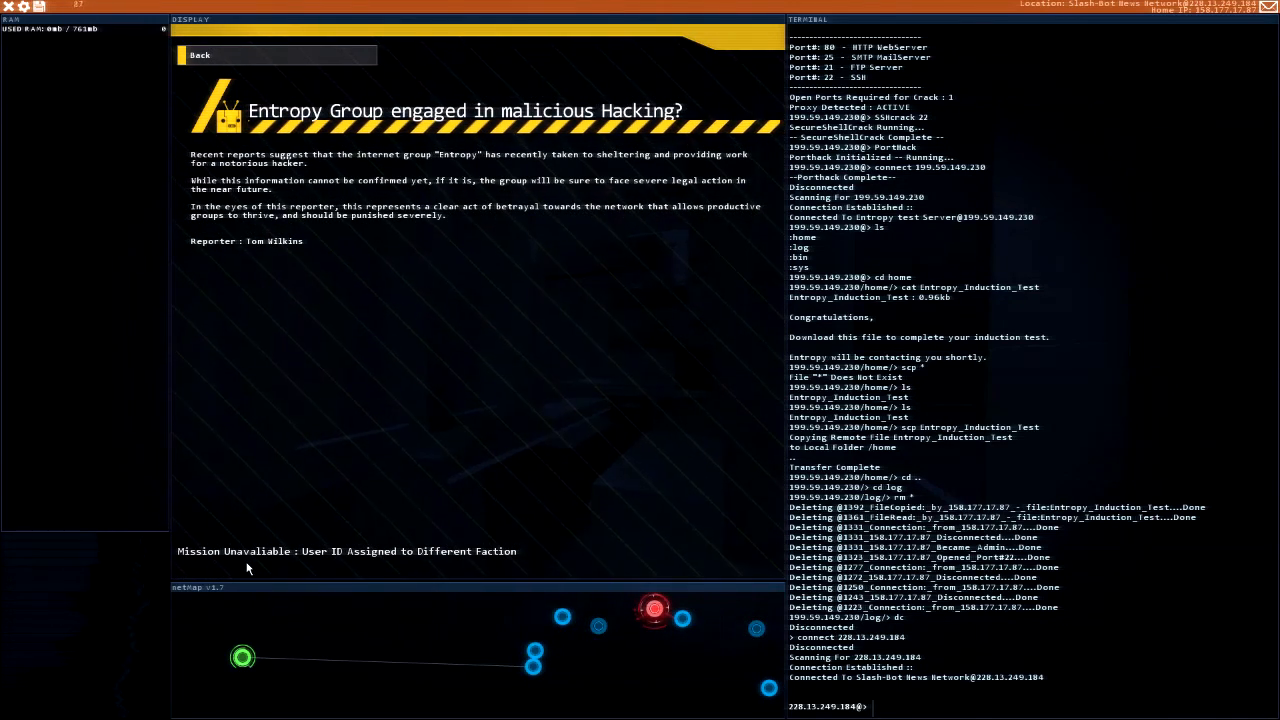
{"action": "mouse_move", "coordinate": [228, 102]}
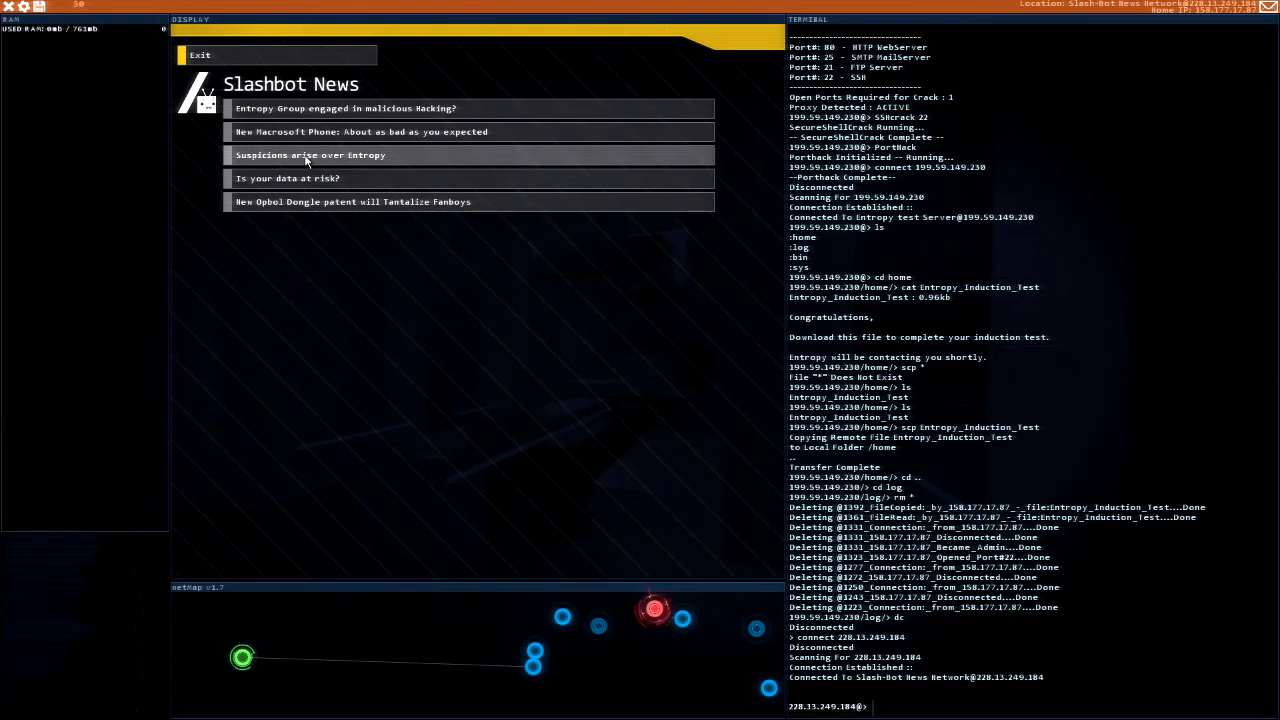
{"action": "left_click", "coordinate": [310, 156]}
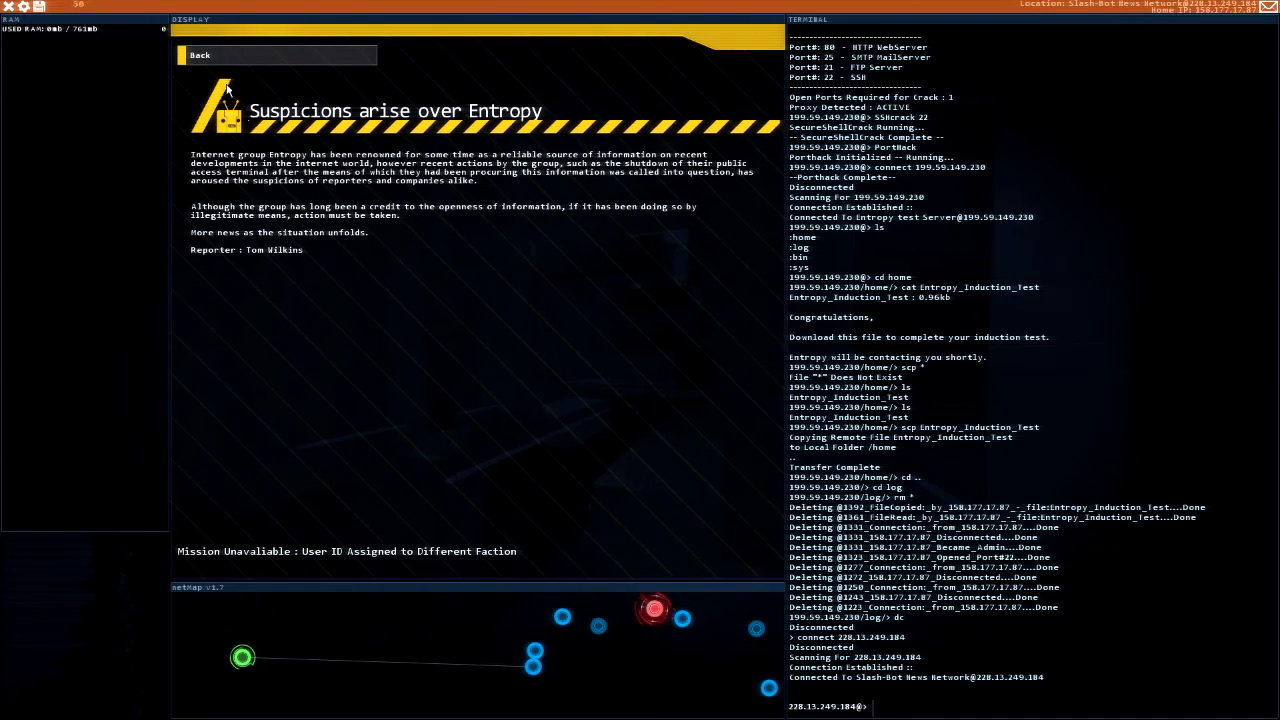
{"action": "left_click", "coordinate": [200, 56]}
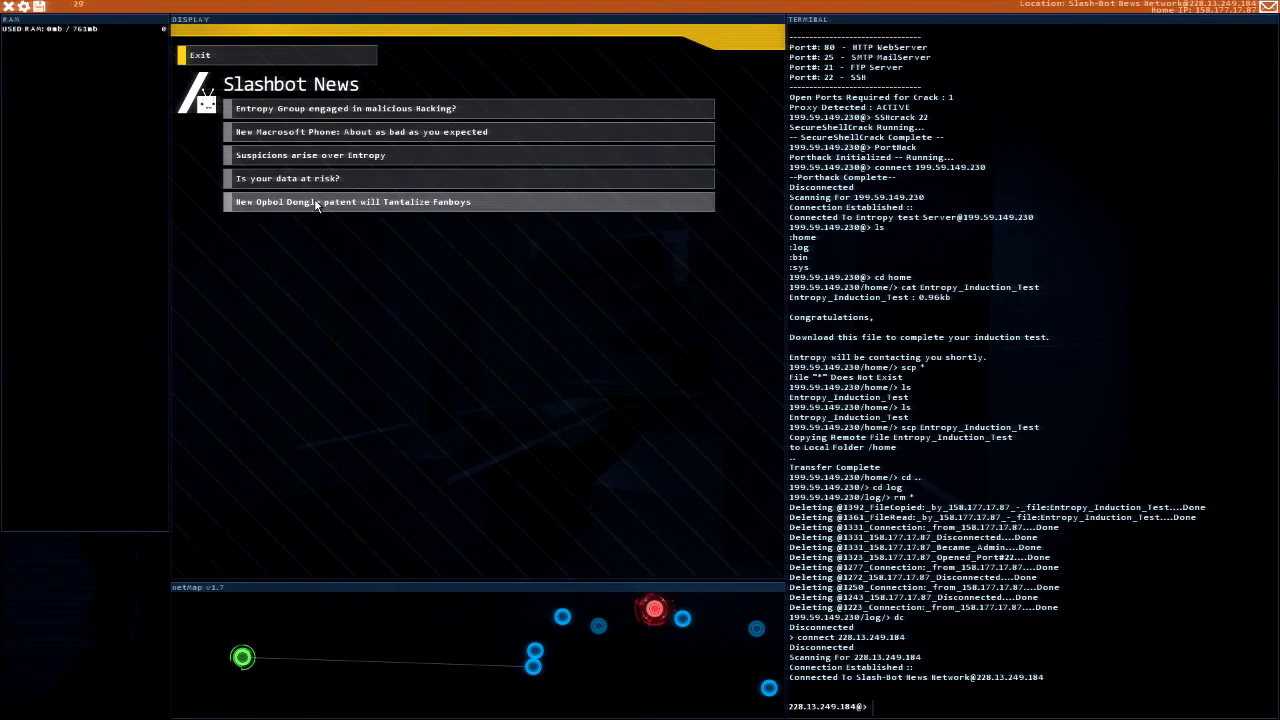
Step: Read the 'Is your data at risk?' and Opbol Dongle patent articles, then exit to the overview
{"action": "left_click", "coordinate": [288, 178]}
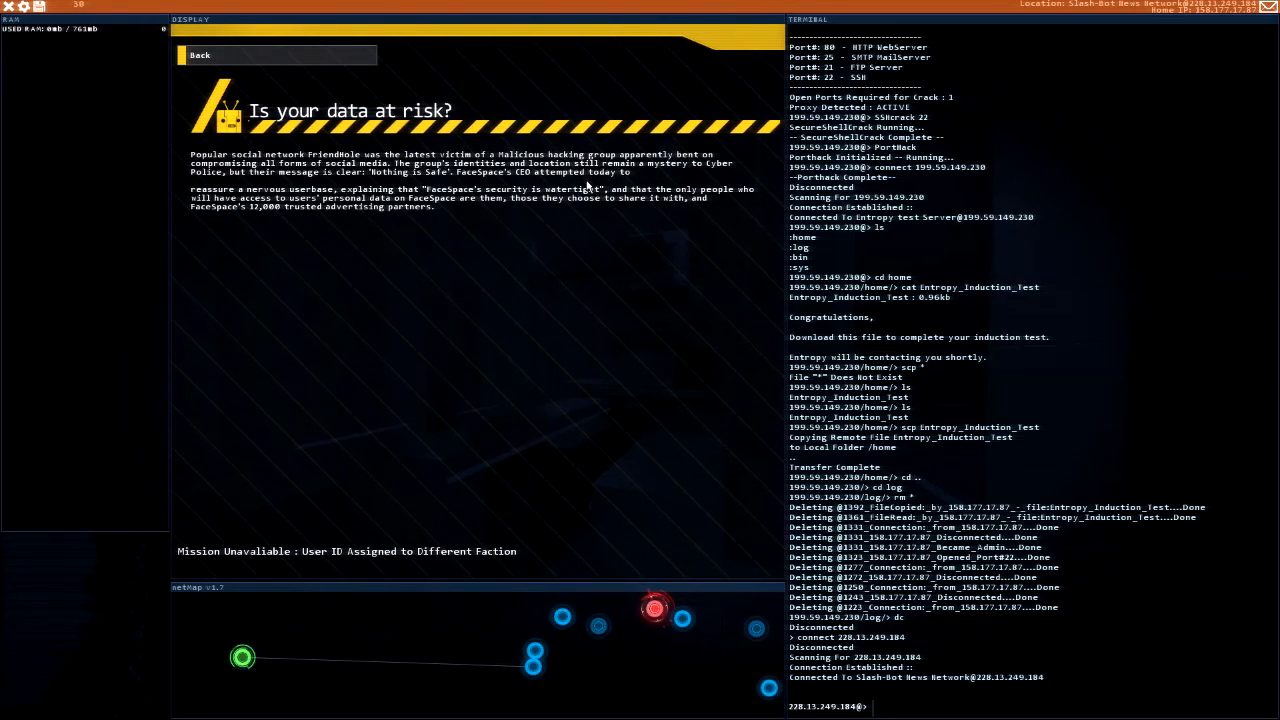
{"action": "mouse_move", "coordinate": [252, 192]}
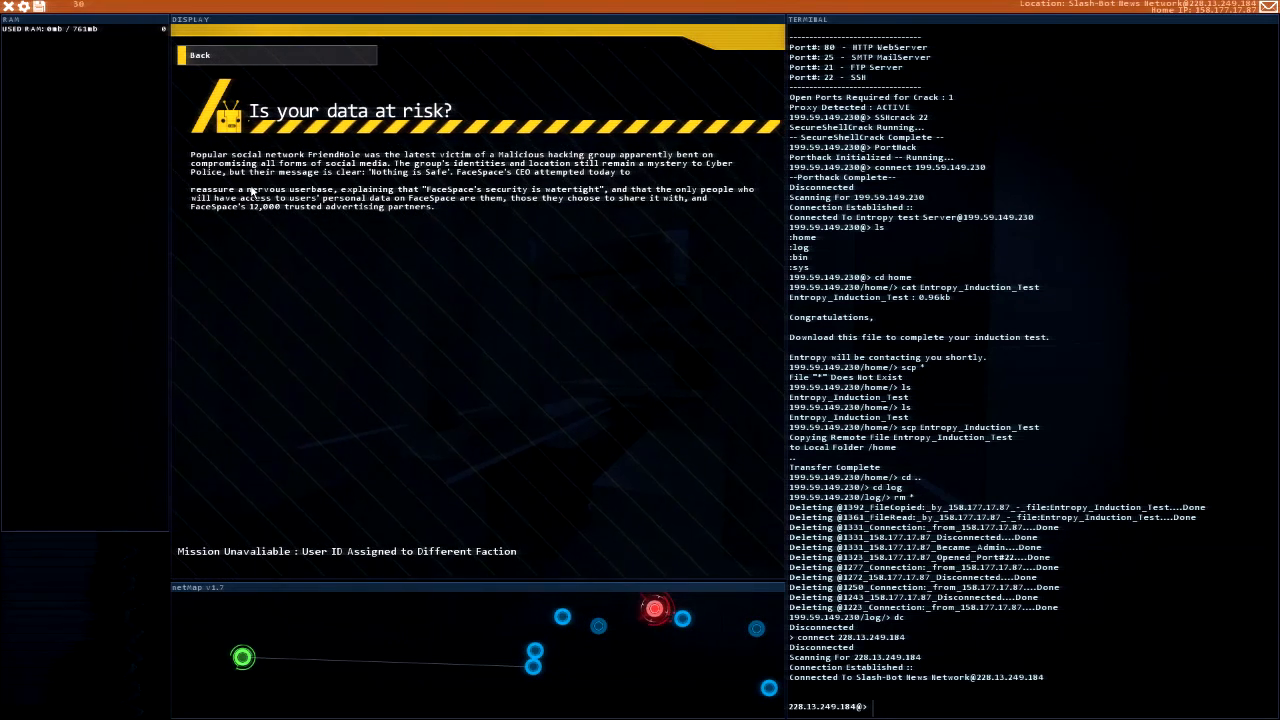
{"action": "mouse_move", "coordinate": [408, 224]}
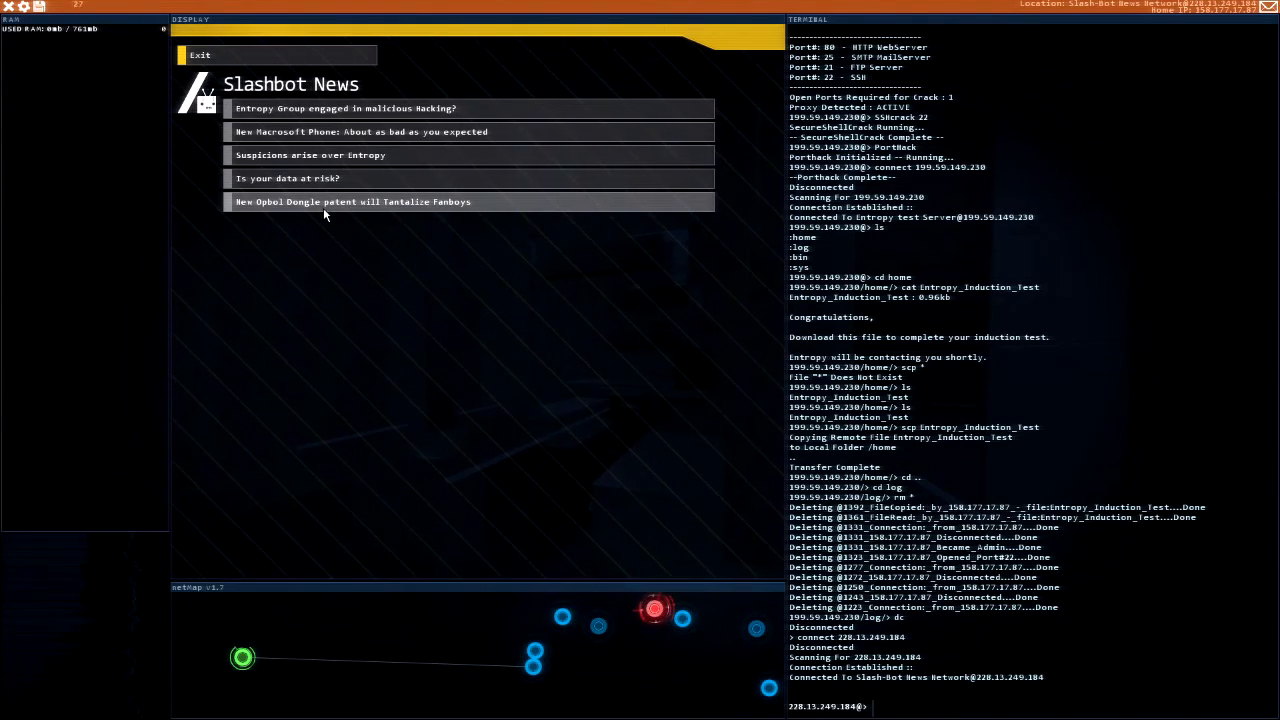
{"action": "left_click", "coordinate": [352, 200]}
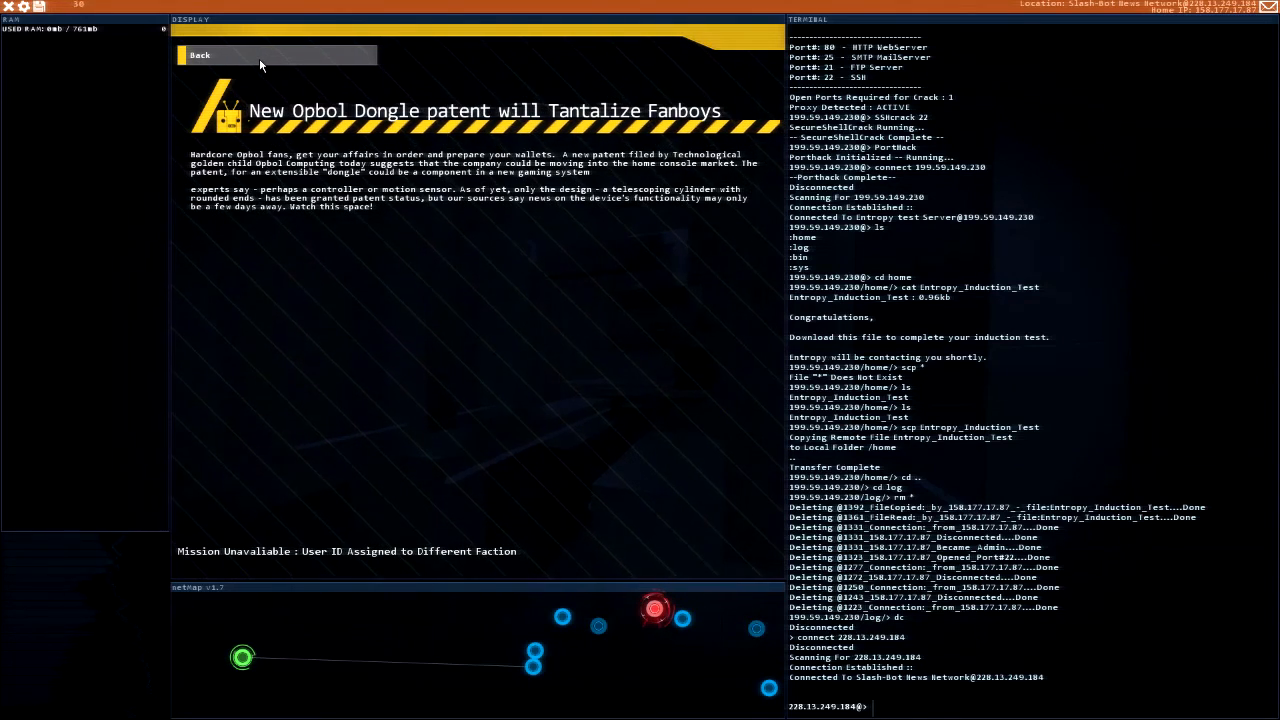
{"action": "left_click", "coordinate": [200, 56]}
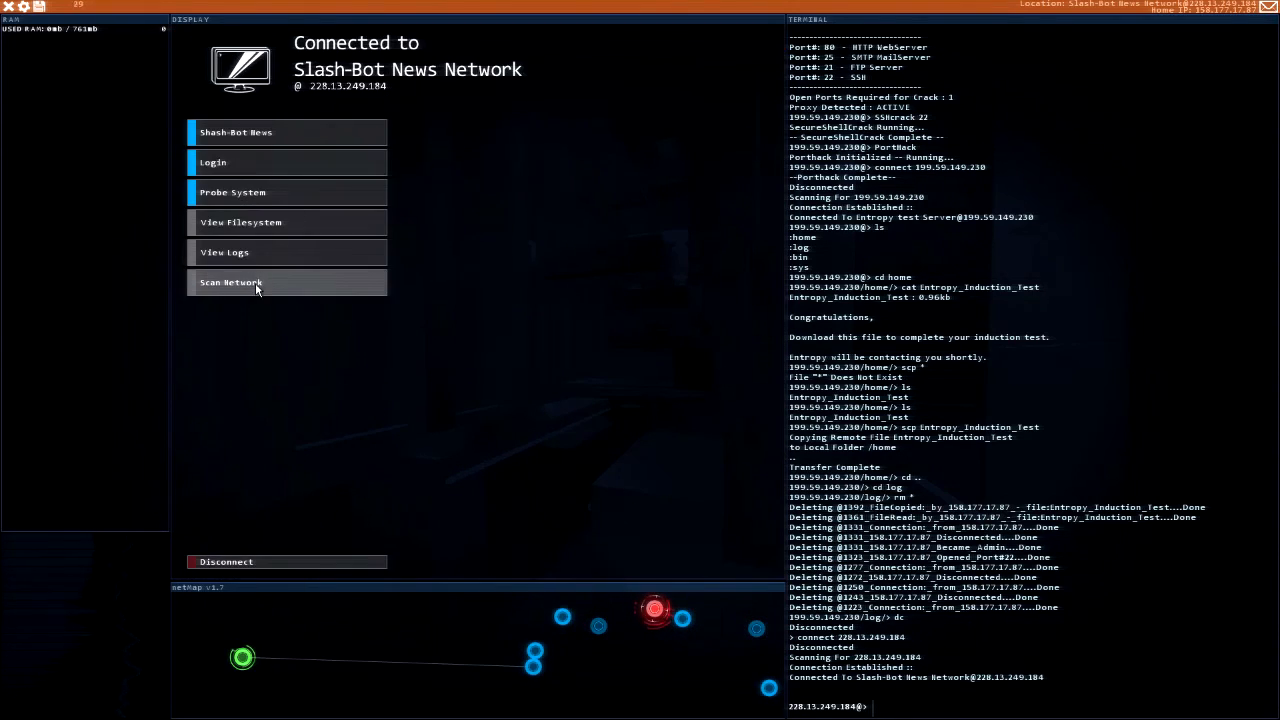
{"action": "mouse_move", "coordinate": [916, 708]}
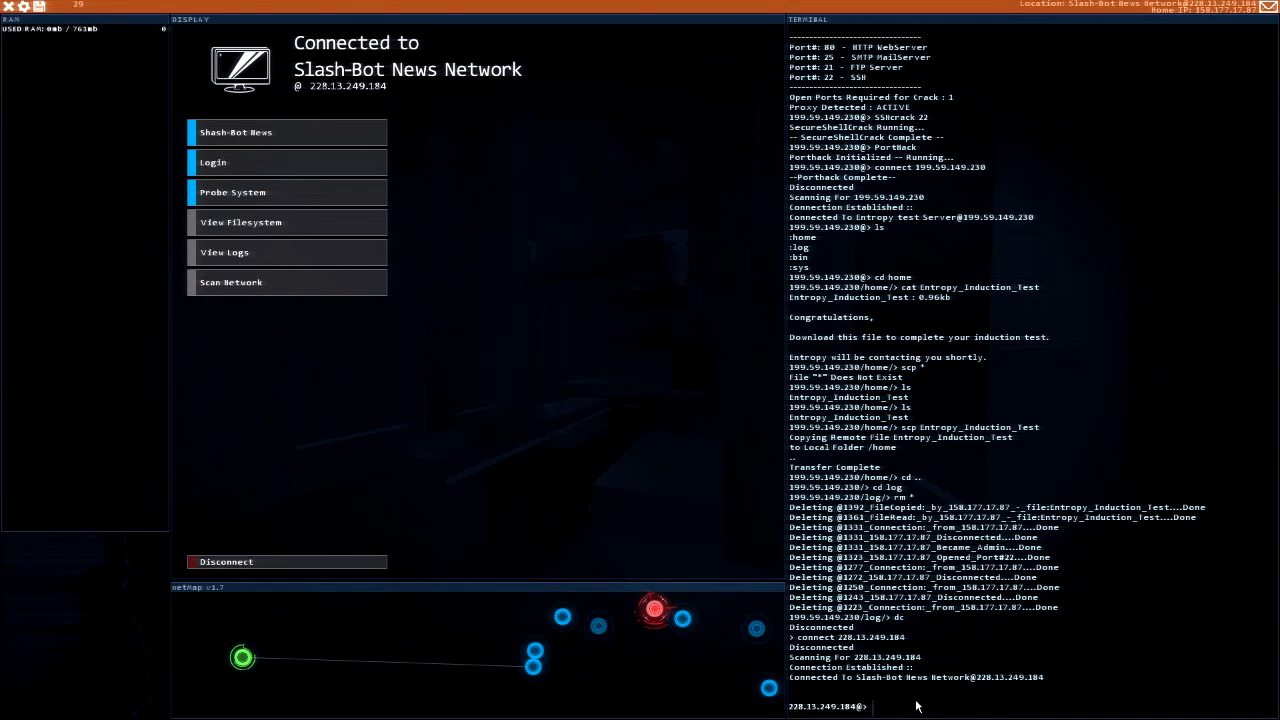
Step: Probe the Slash-Bot News Network server to list its open ports and proxy
{"action": "type", "text": "probe"}
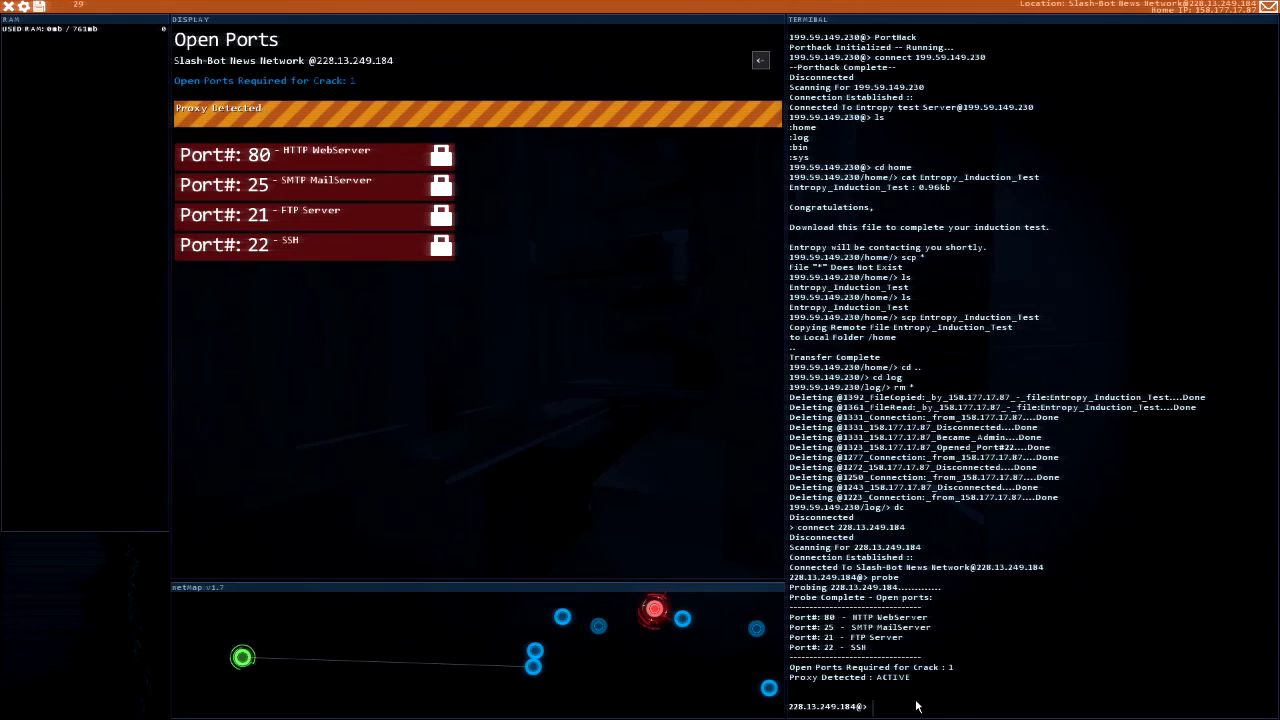
{"action": "mouse_move", "coordinate": [562, 596]}
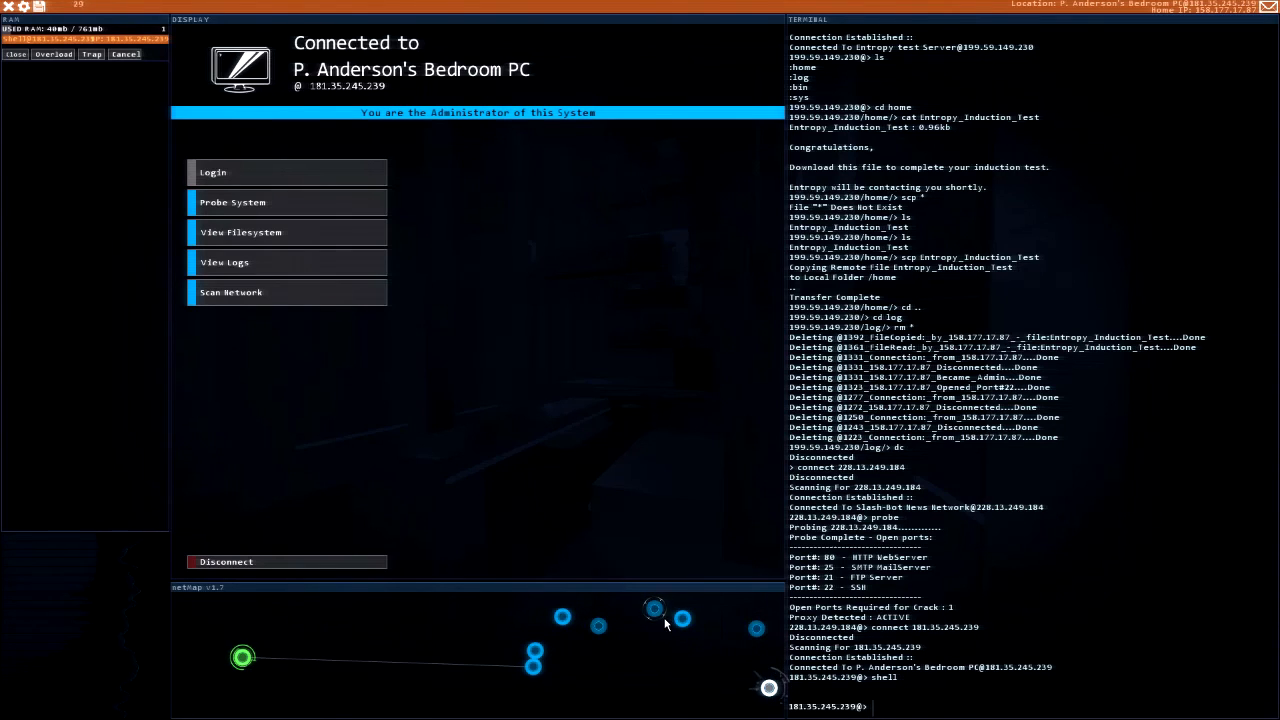
{"action": "left_click", "coordinate": [654, 612]}
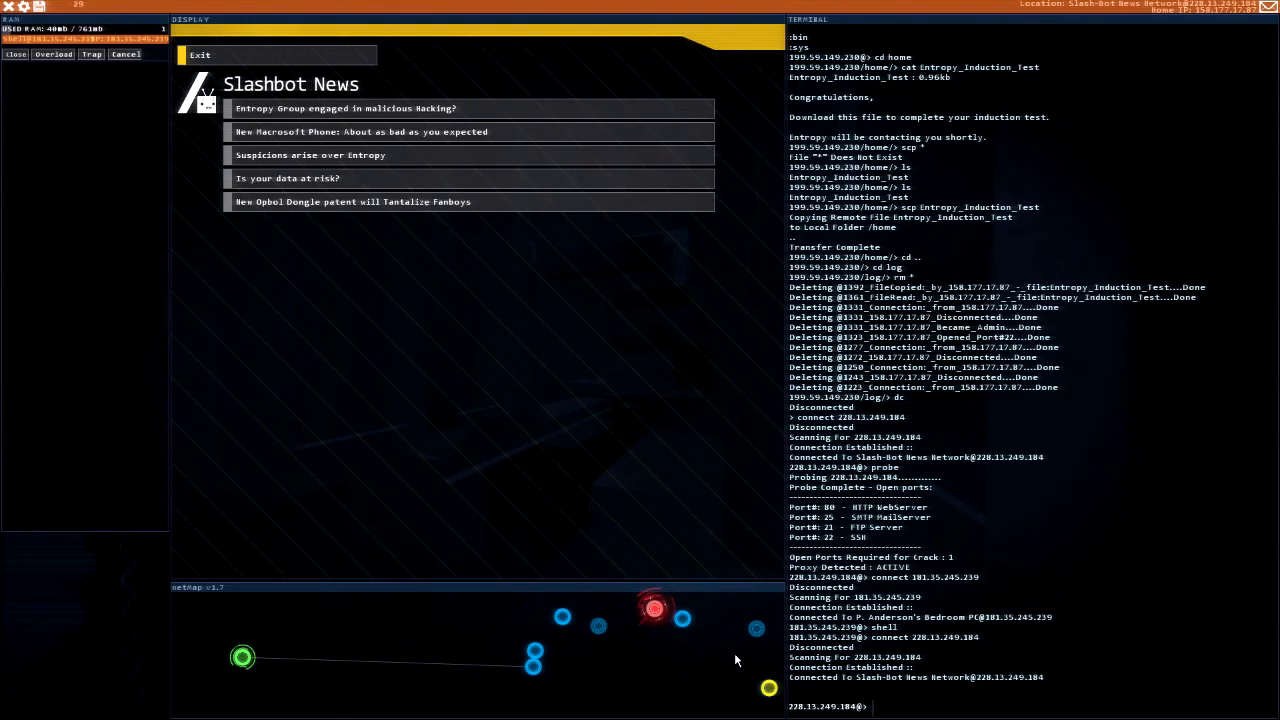
{"action": "type", "text": "probe"}
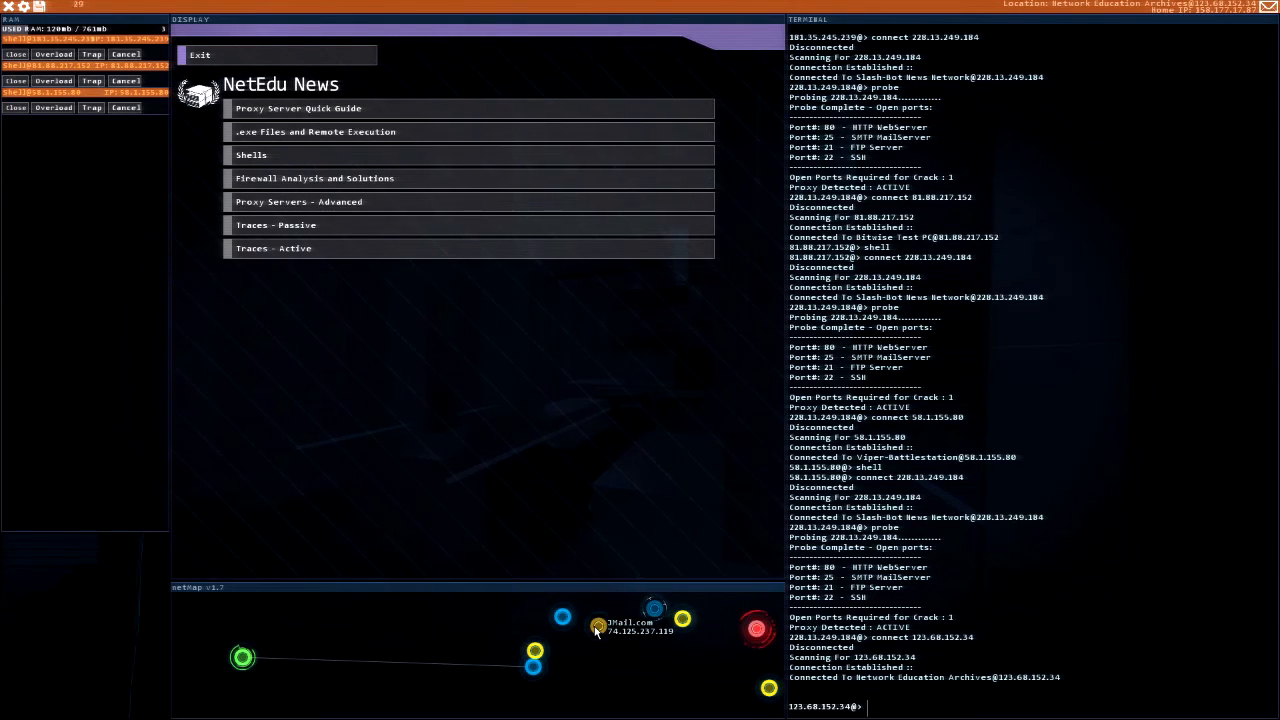
Step: Connect to Valence Enterprises and launch a shell there
{"action": "left_click", "coordinate": [596, 650]}
{"action": "type", "text": "shell"}
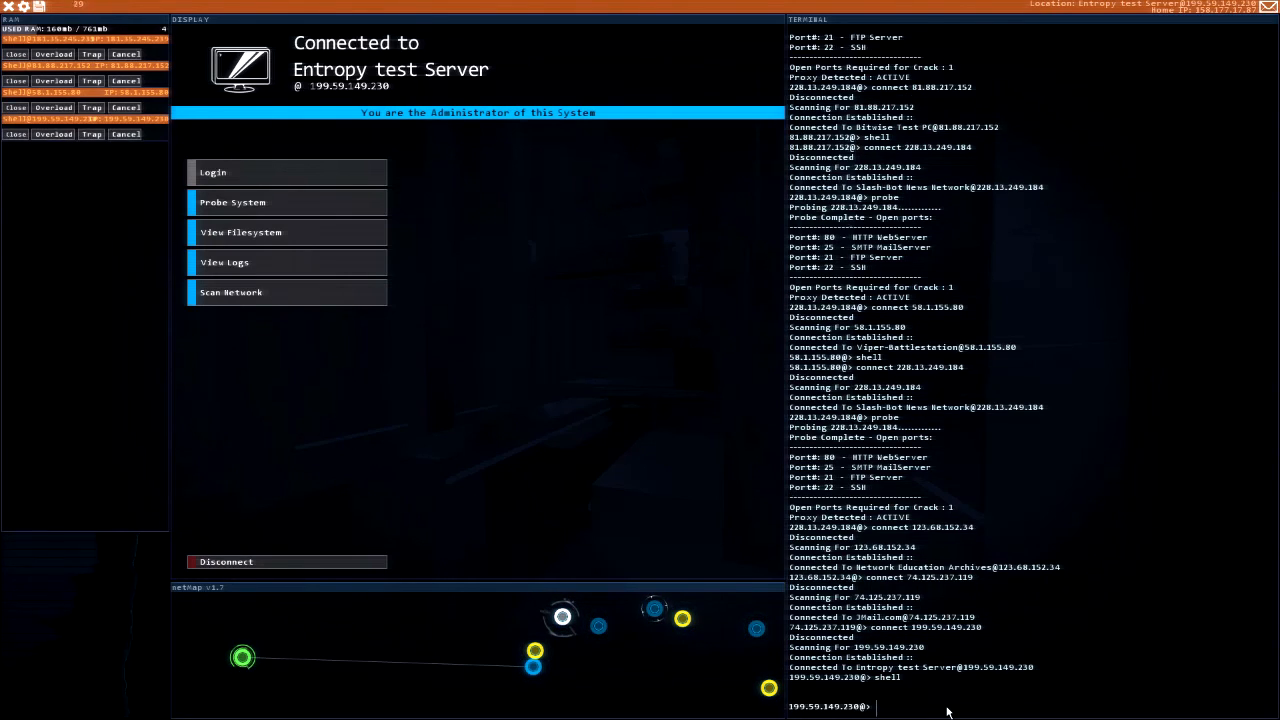
{"action": "mouse_move", "coordinate": [648, 610]}
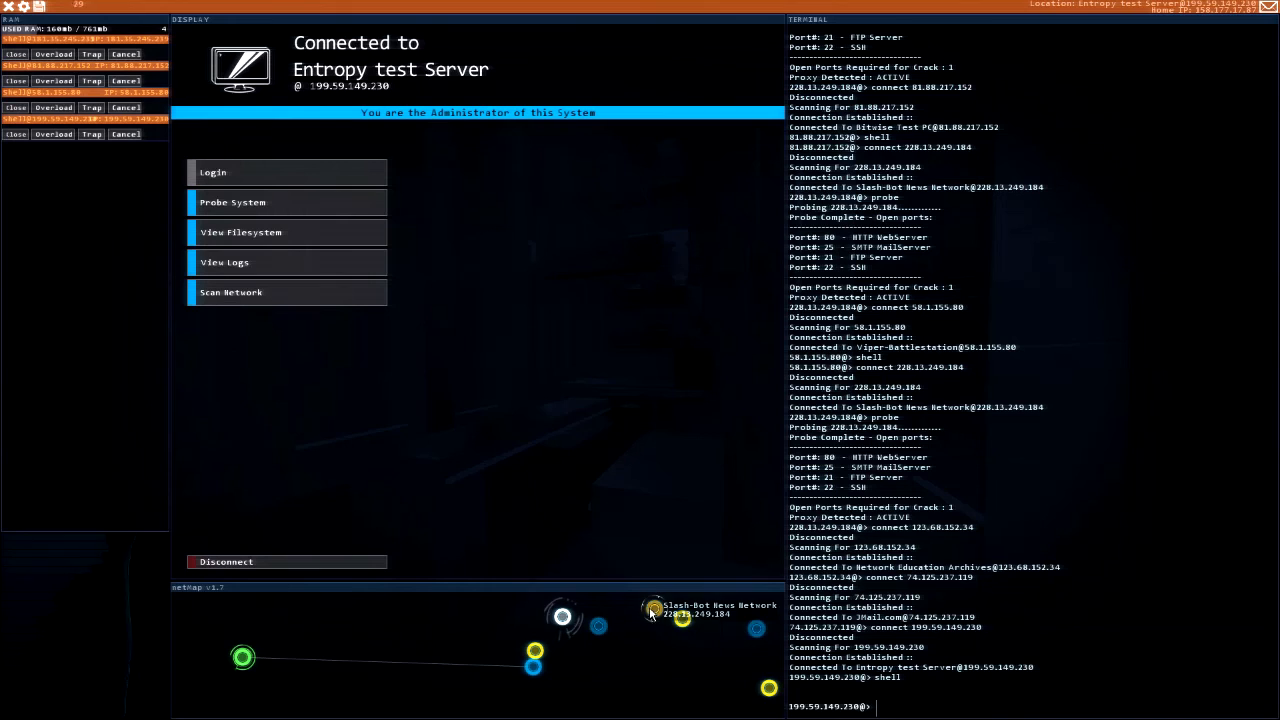
{"action": "left_click", "coordinate": [652, 616]}
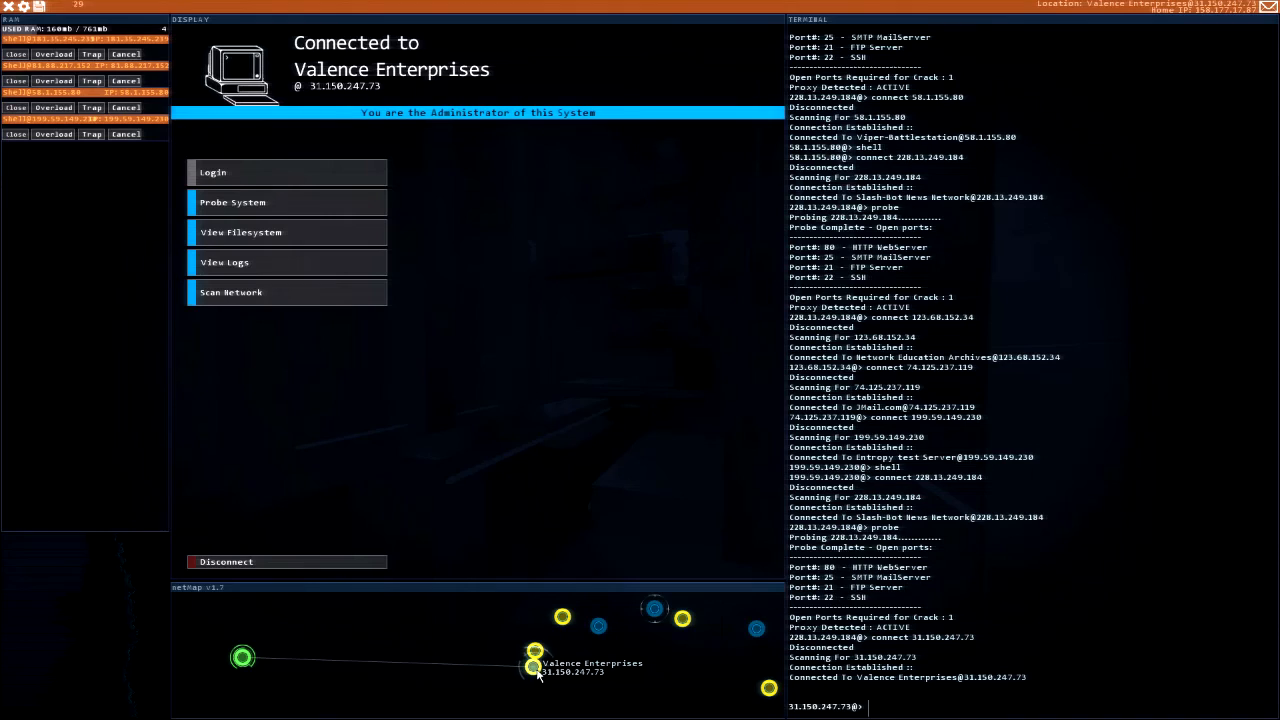
{"action": "type", "text": "shell"}
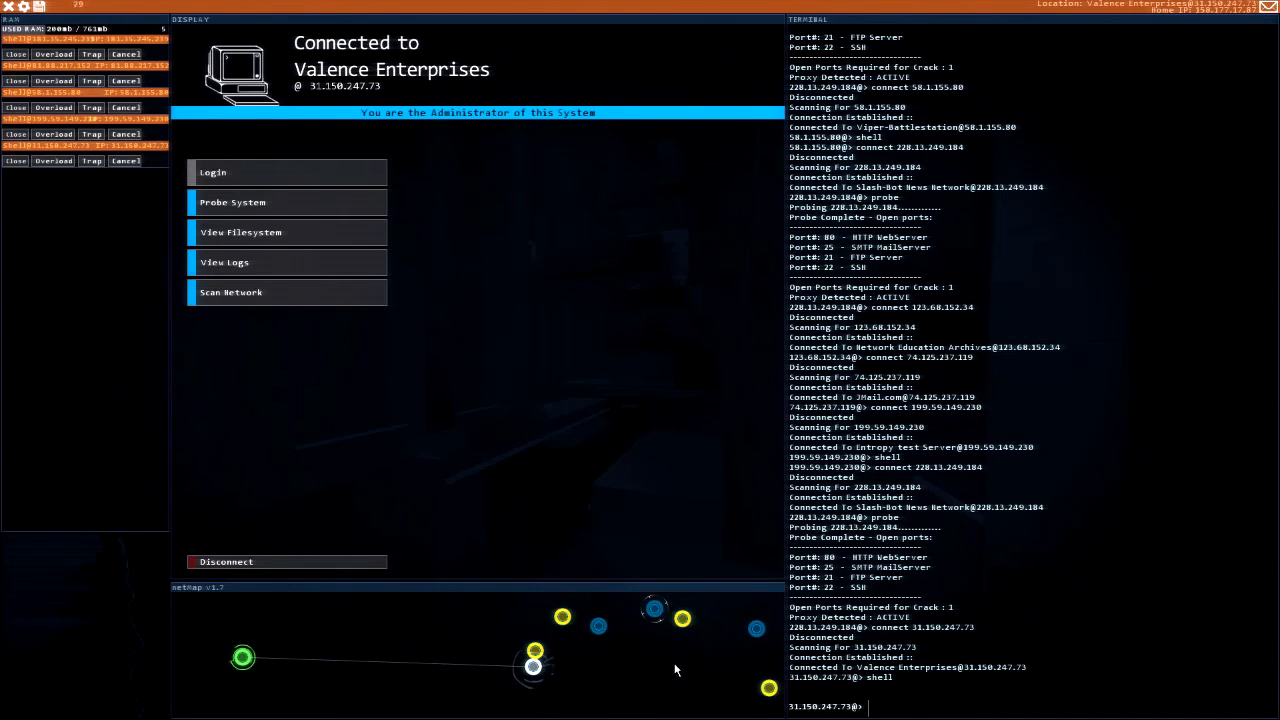
{"action": "mouse_move", "coordinate": [636, 660]}
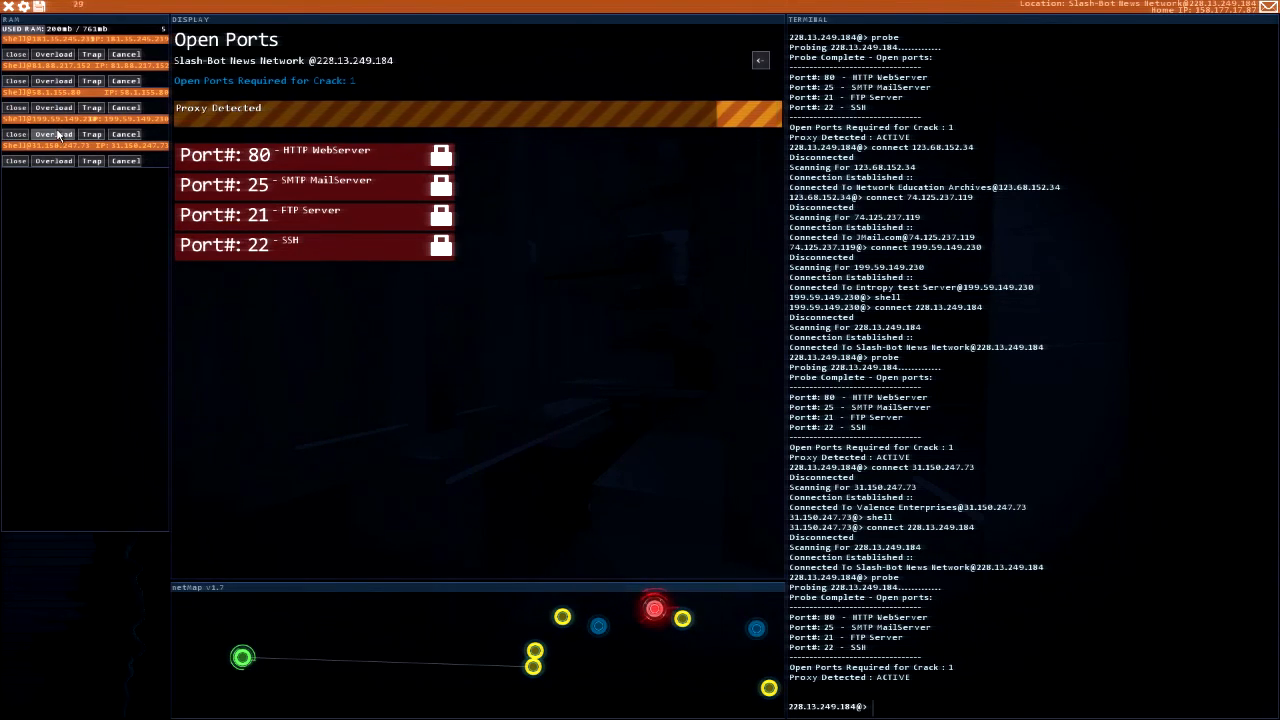
Step: Overload the Slash-Bot proxy and crack port 22 with SSHcrack for admin access
{"action": "left_click", "coordinate": [52, 132]}
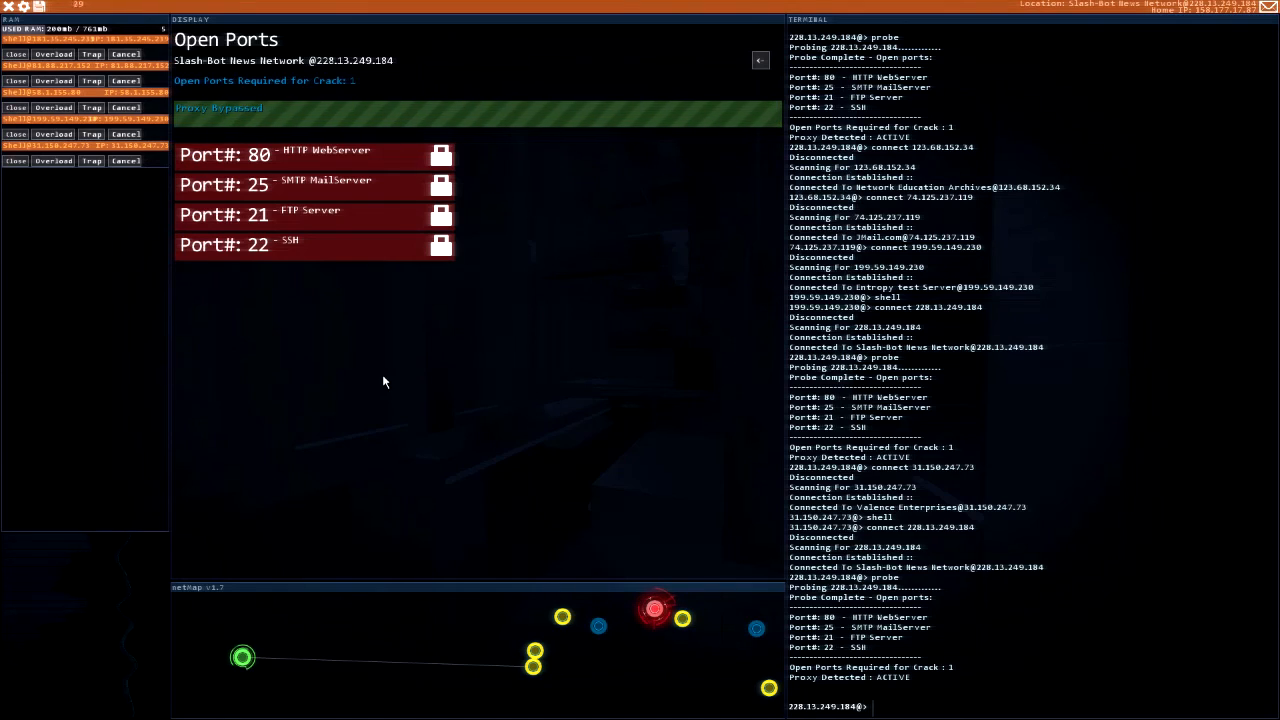
{"action": "mouse_move", "coordinate": [888, 712]}
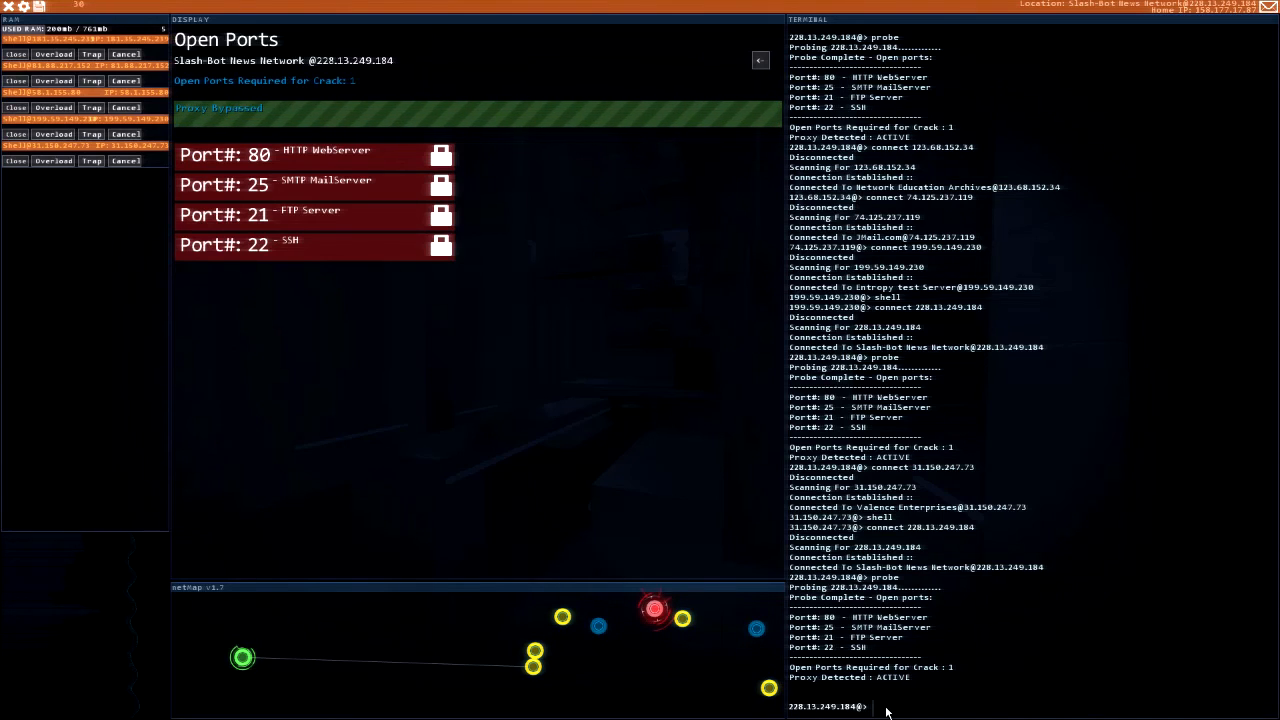
{"action": "type", "text": "SSHcrack 2"}
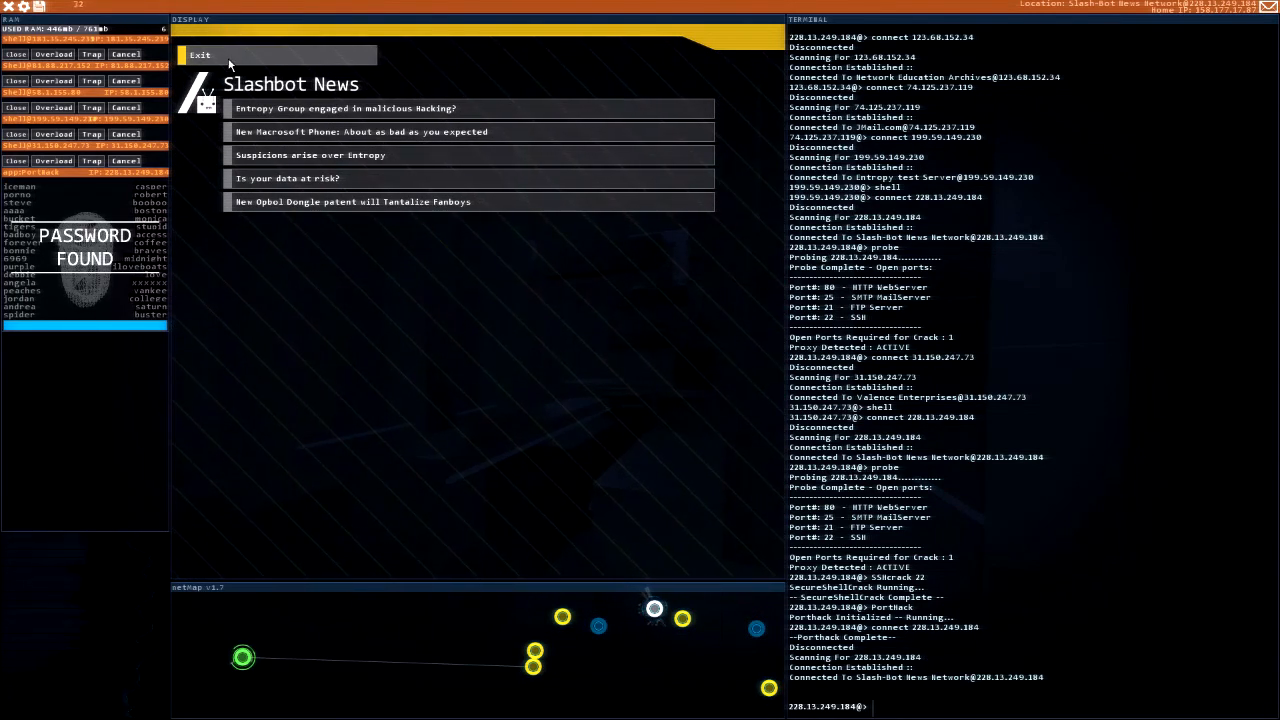
Step: Exit the news board and browse the server's file system
{"action": "left_click", "coordinate": [210, 54]}
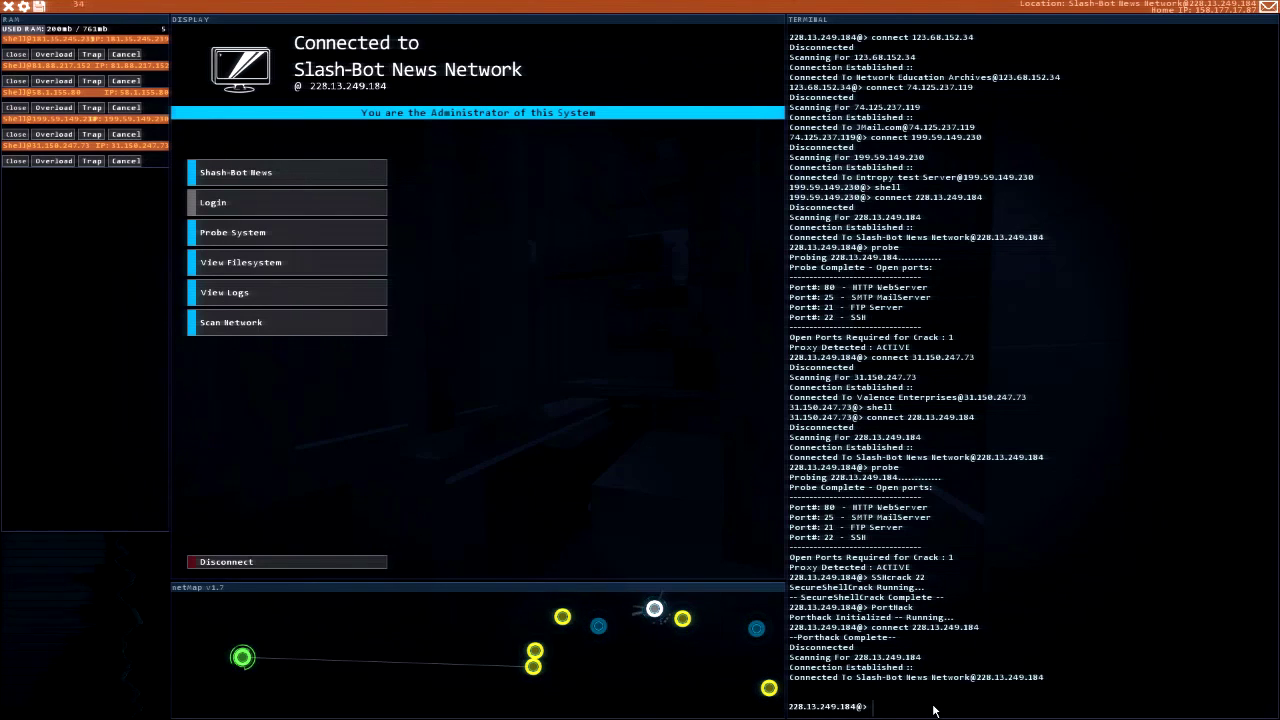
{"action": "left_click", "coordinate": [240, 262]}
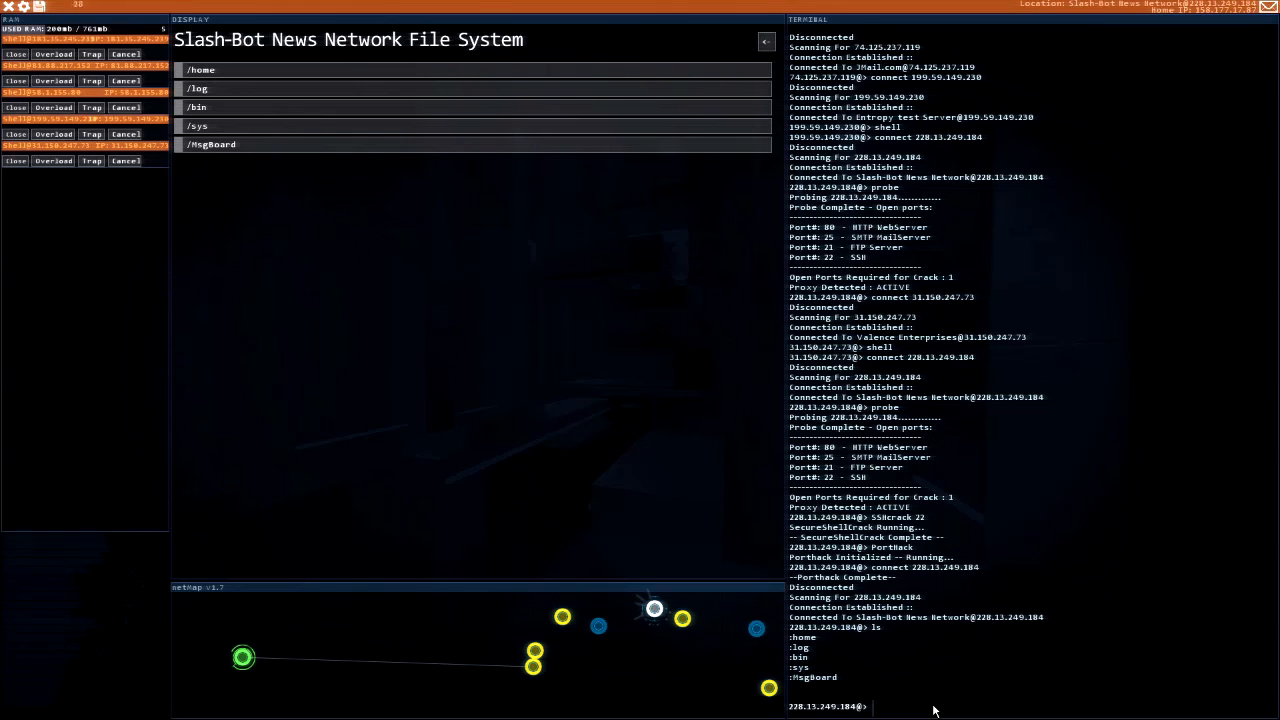
Step: Remove the Entropy_Group_engaged_in_malicious_Hacking?, data-at-risk and suspicions articles from hogboard/listings, then return to root
{"action": "type", "text": "cd m"}
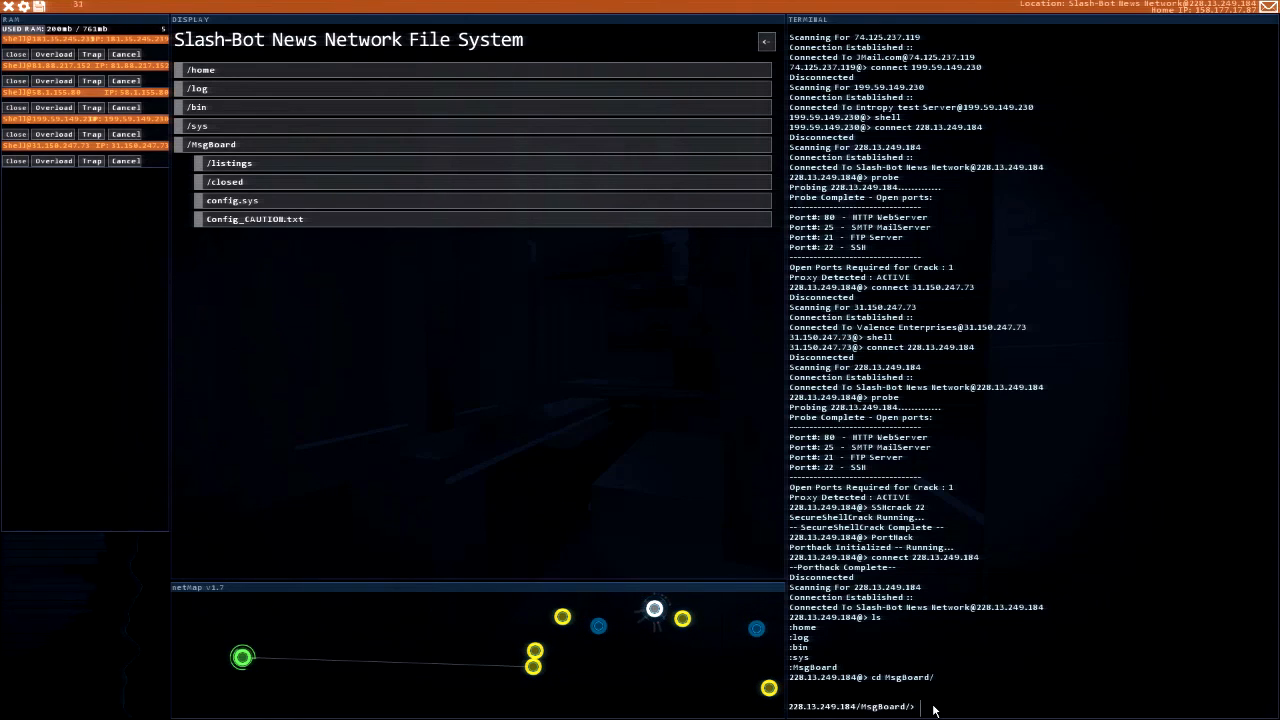
{"action": "type", "text": "cd"}
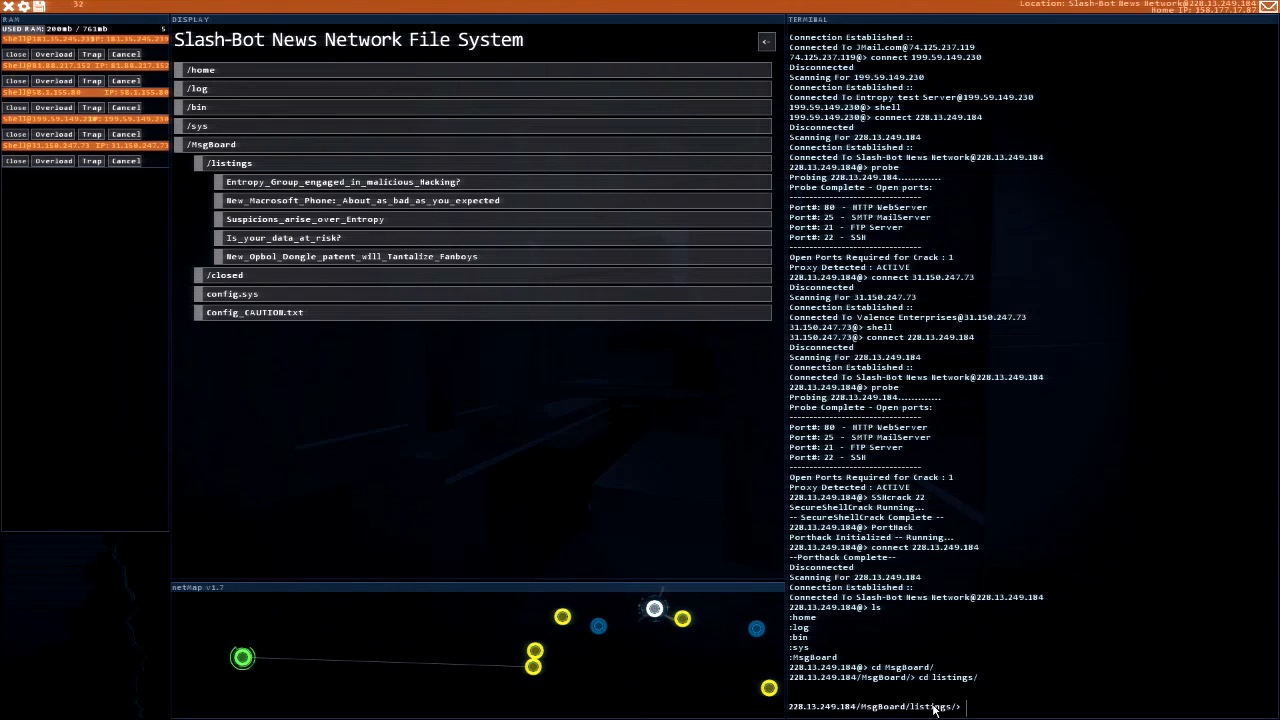
{"action": "type", "text": "rm en"}
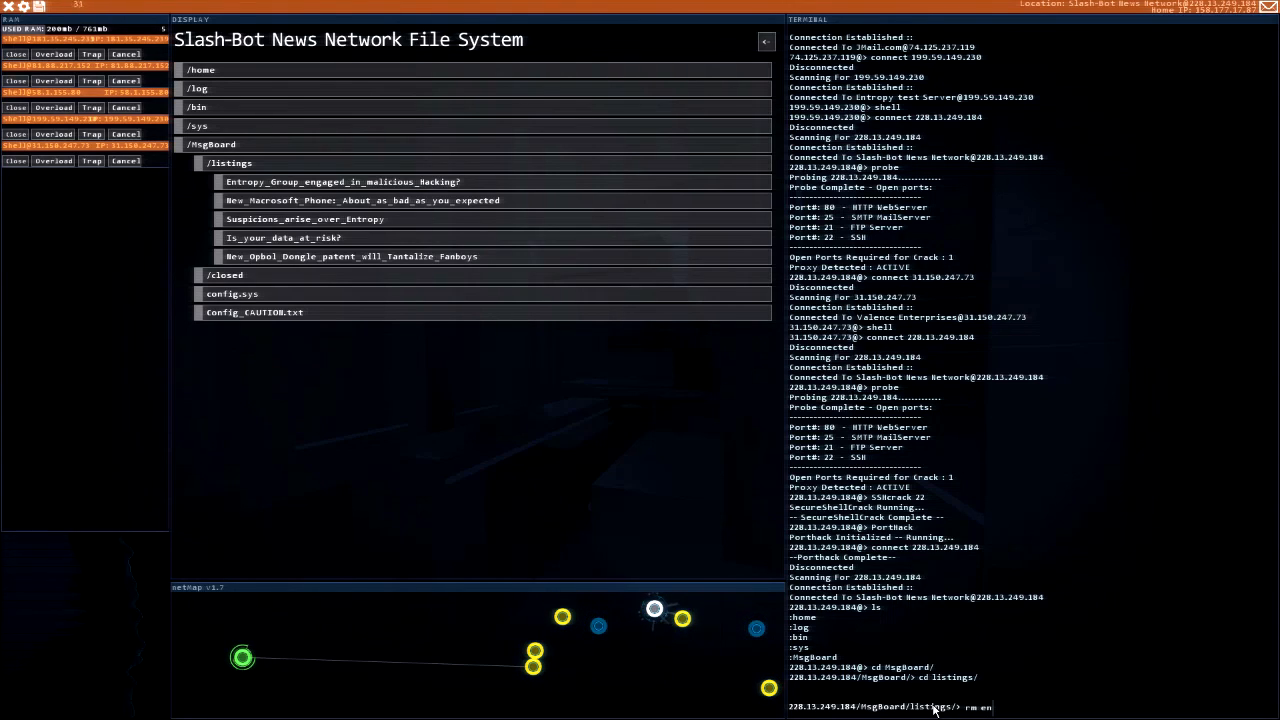
{"action": "type", "text": "Entropy_Group_engaged_in_malicious_Hacking?"}
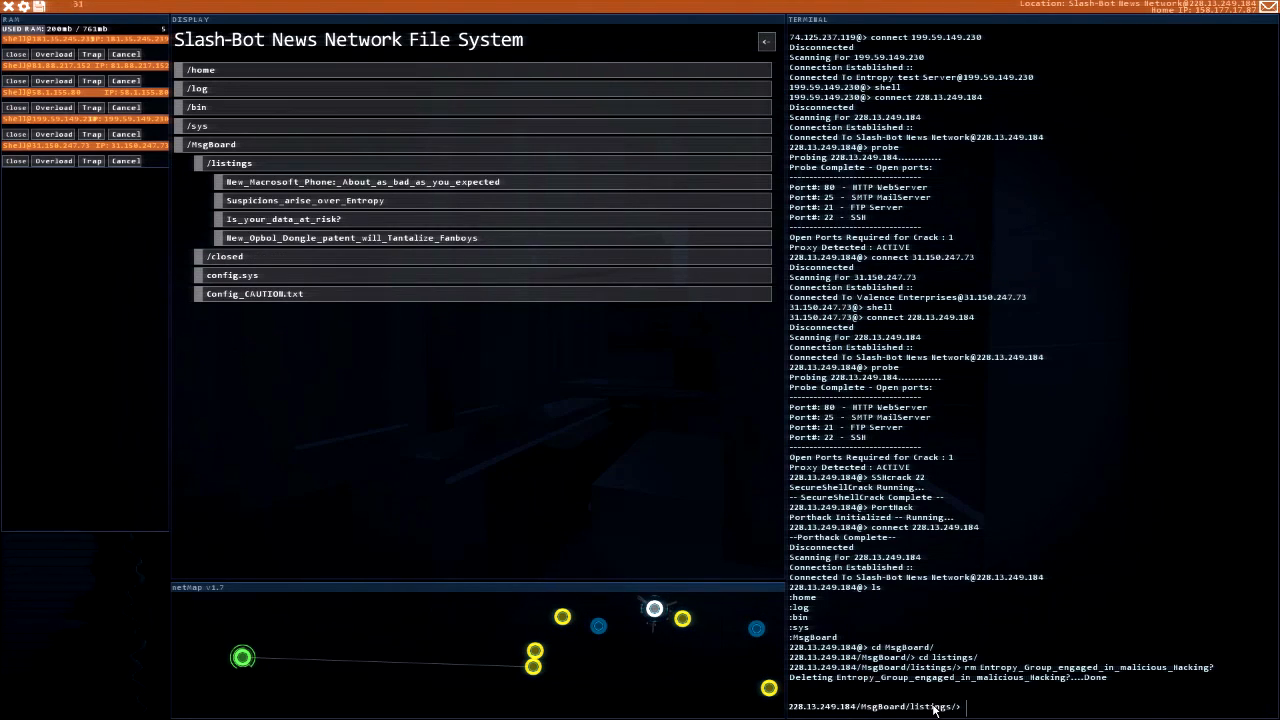
{"action": "type", "text": "rm"}
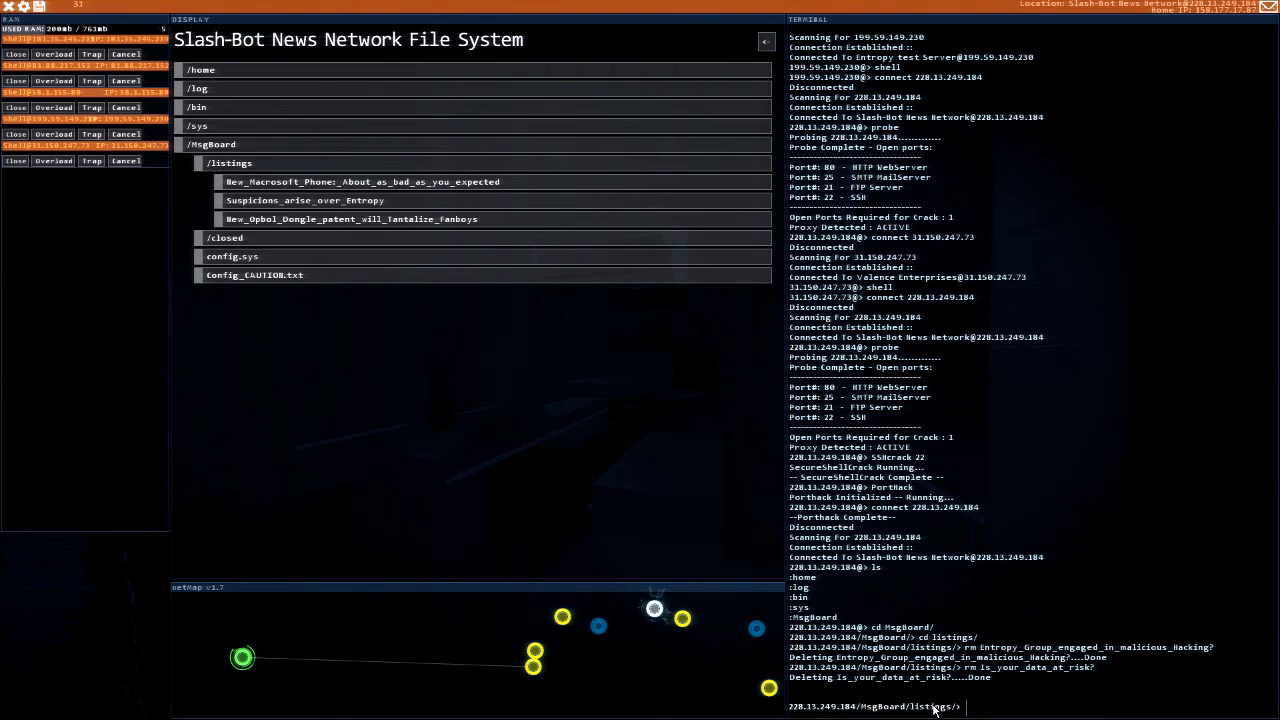
{"action": "type", "text": "rm su"}
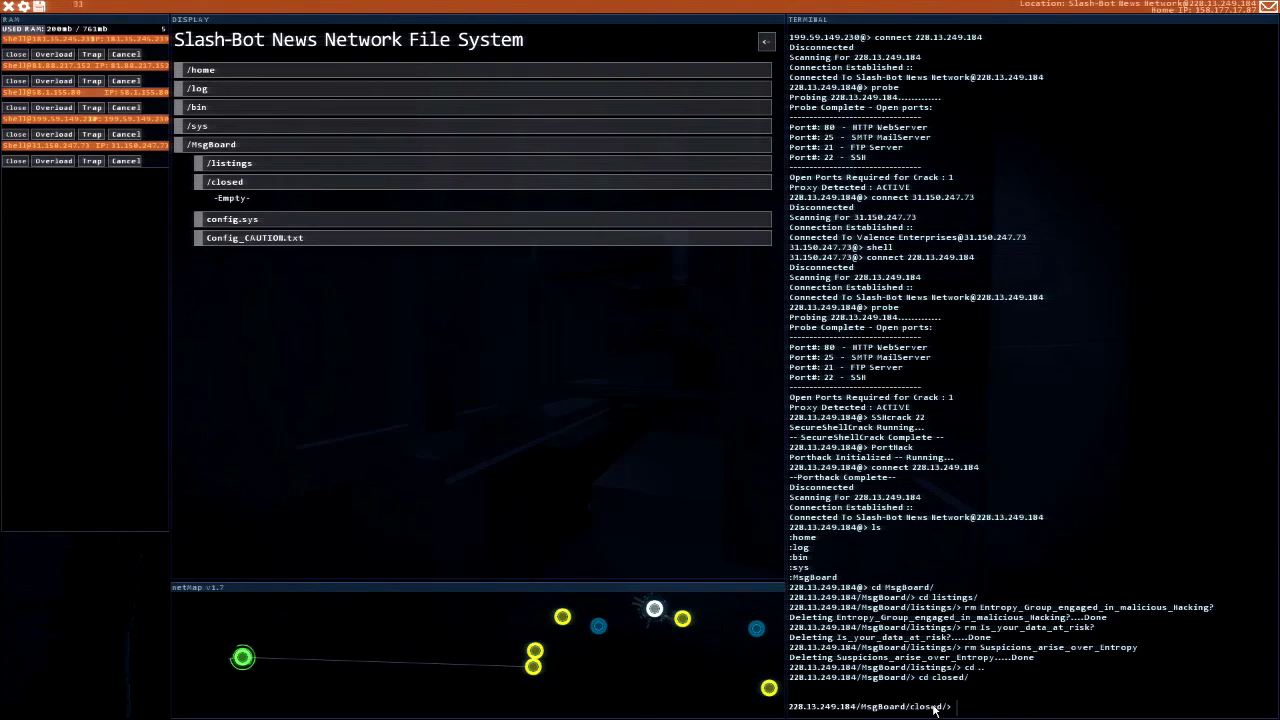
{"action": "type", "text": "cd .."}
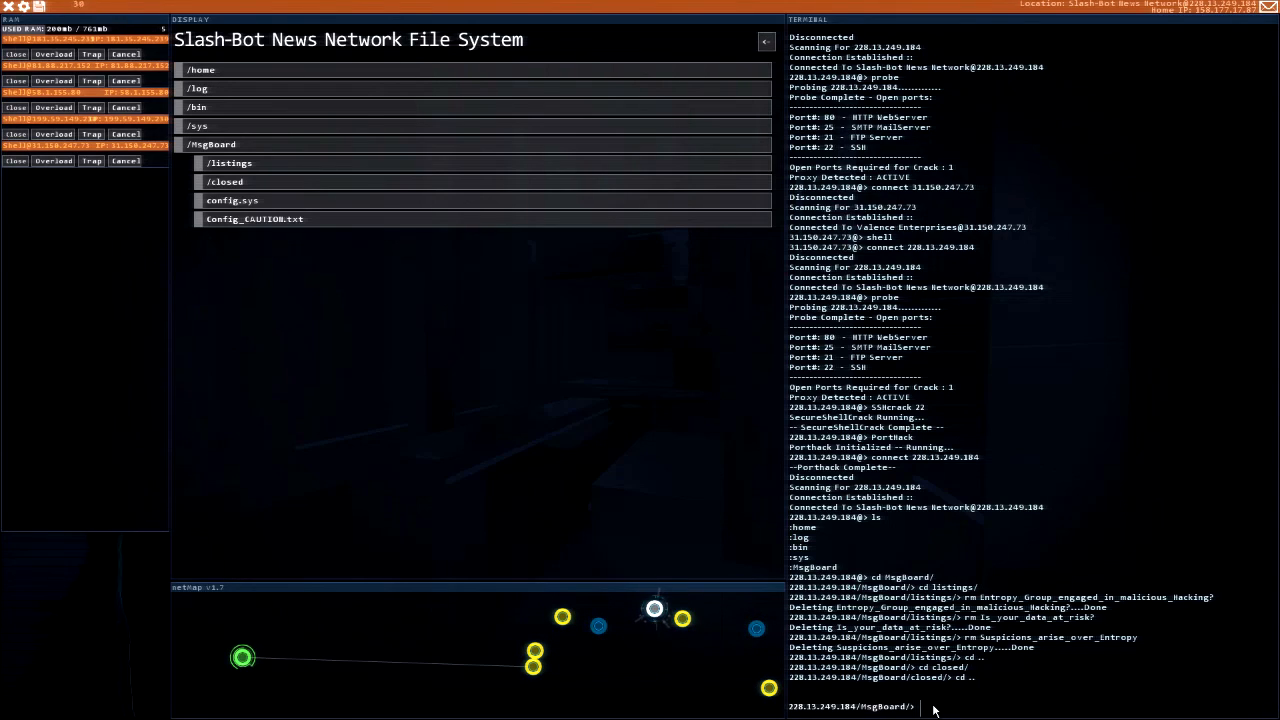
{"action": "type", "text": "cd con"}
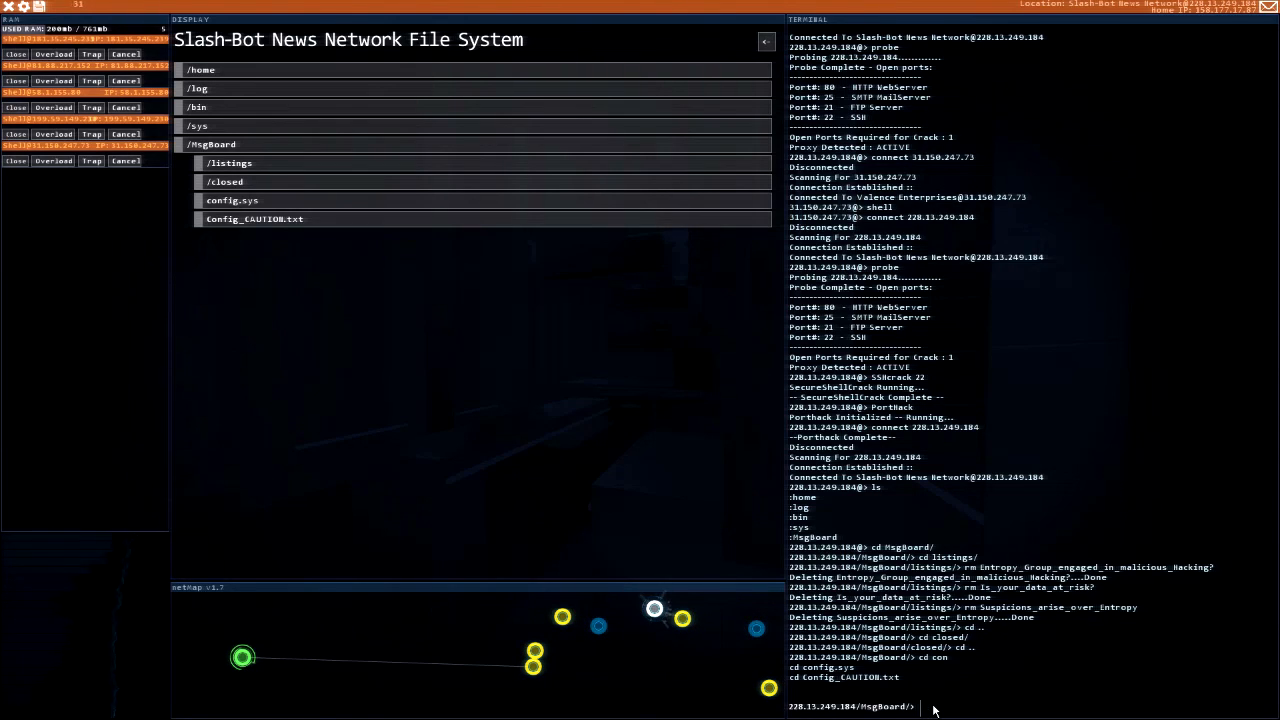
Step: Read the Config_CAUTION.txt warning about config.sys in hogboard, then delete that note
{"action": "left_click", "coordinate": [232, 200]}
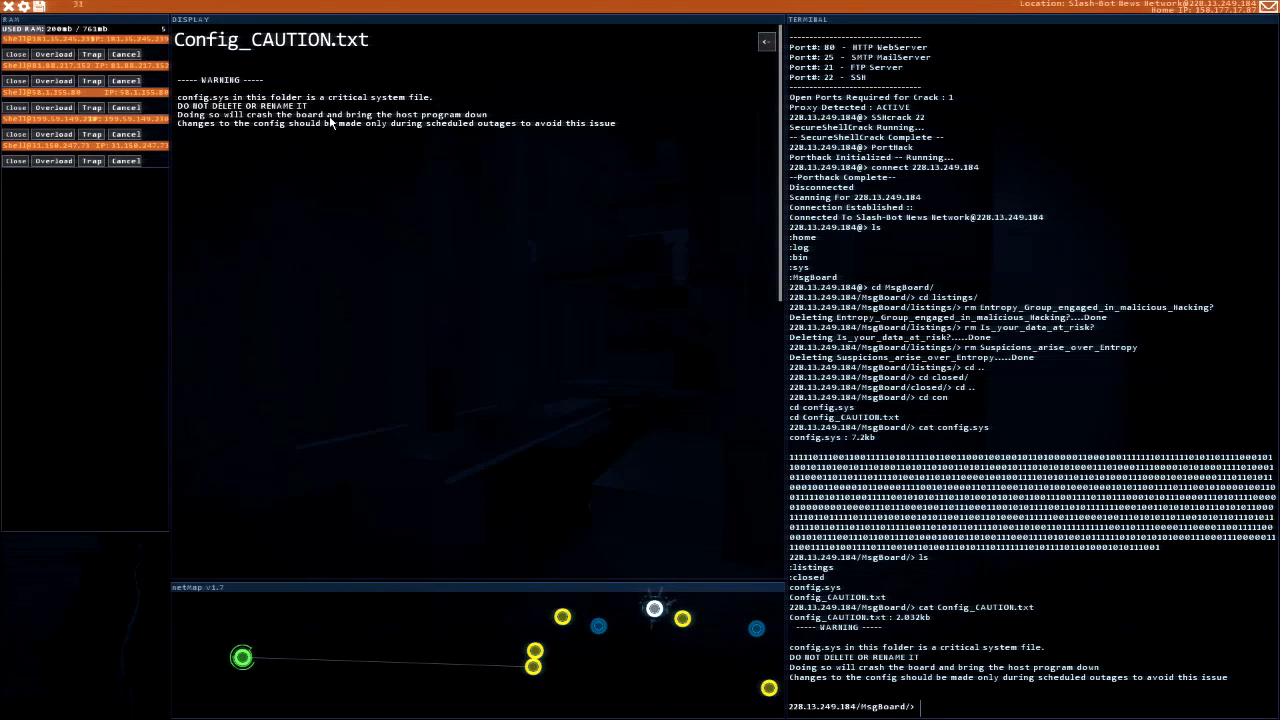
{"action": "mouse_move", "coordinate": [212, 136]}
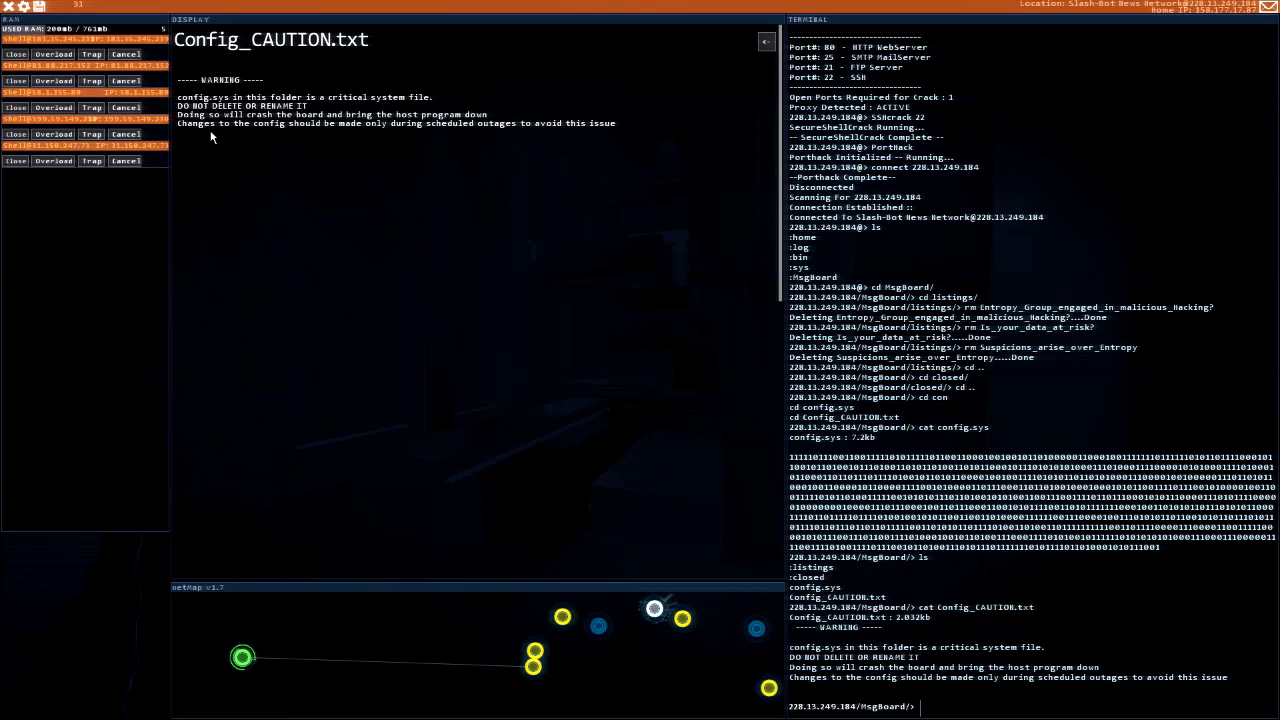
{"action": "mouse_move", "coordinate": [756, 52]}
{"action": "type", "text": "ls"}
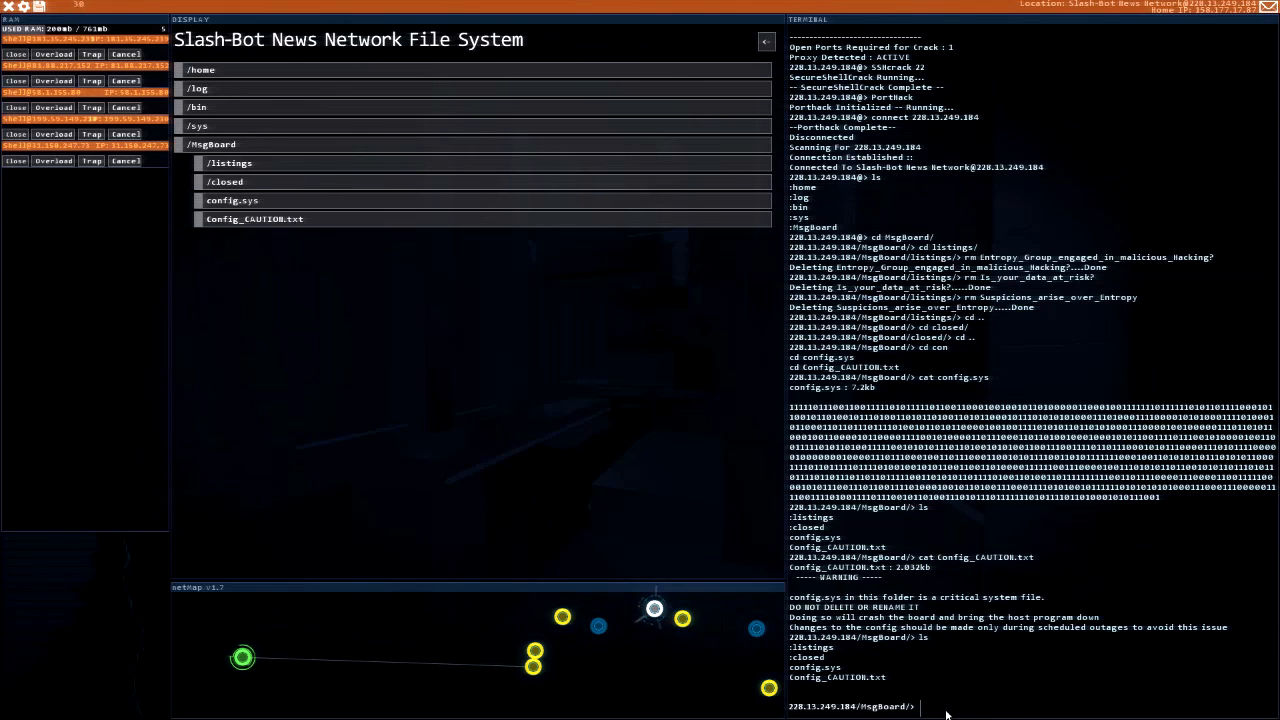
{"action": "type", "text": "rm c"}
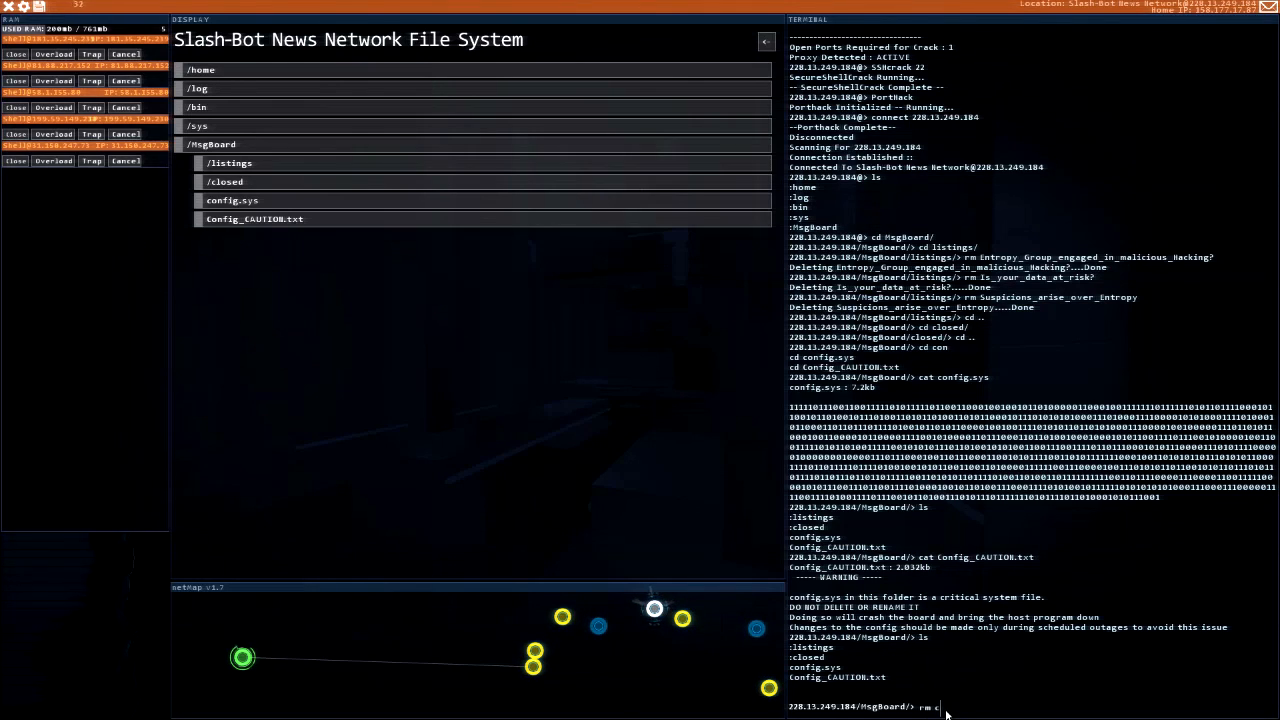
{"action": "type", "text": "onfi"}
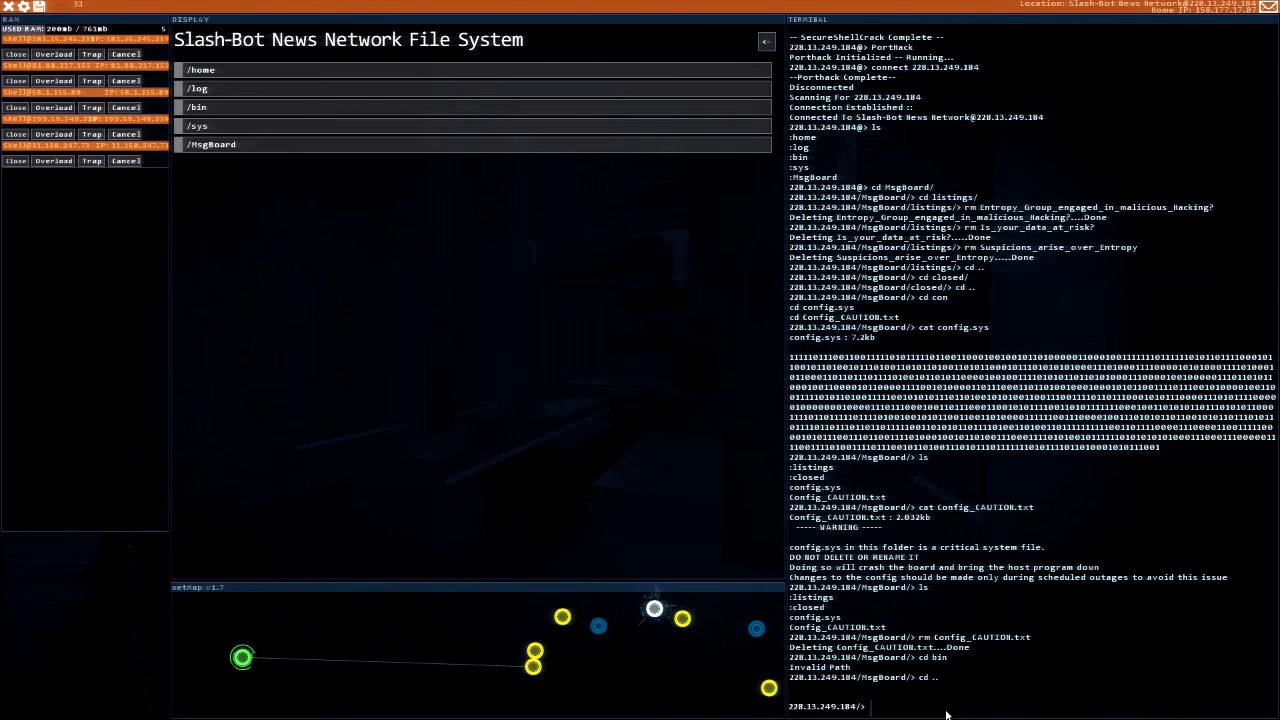
{"action": "type", "text": "cd"}
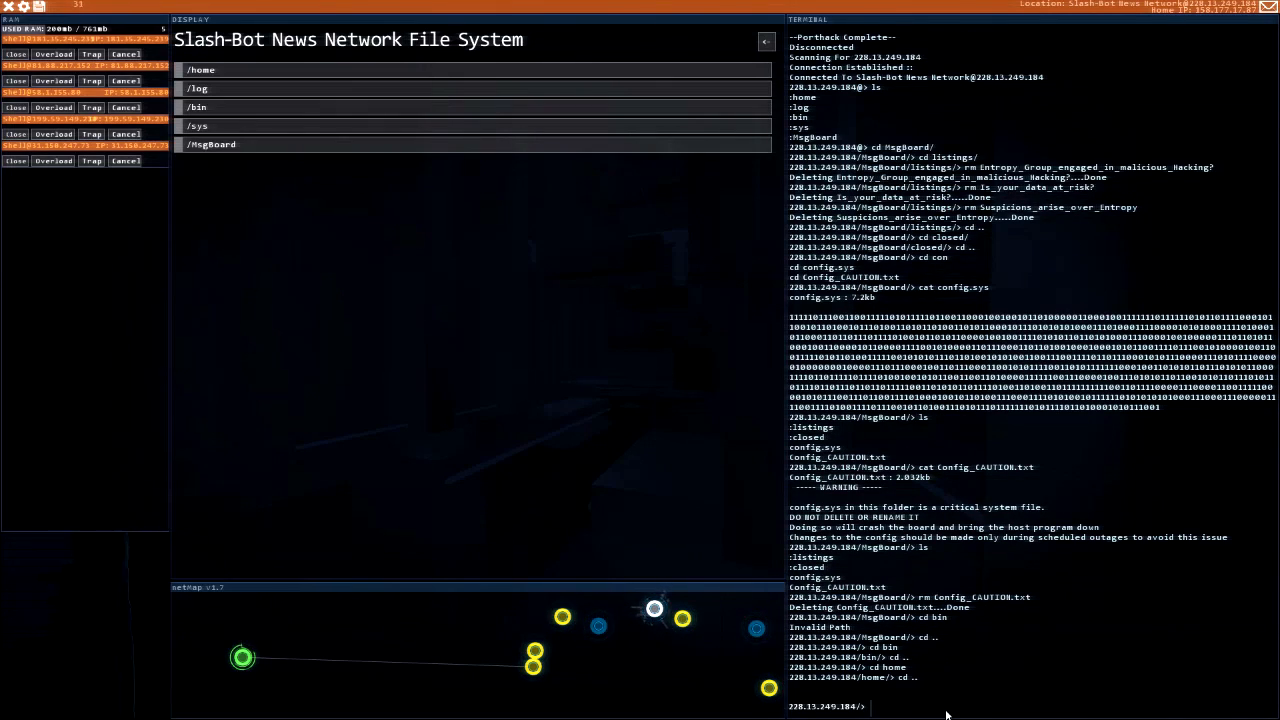
Step: Wipe all entries in the Slash-Bot log folder with rm * and disconnect with dc
{"action": "left_click", "coordinate": [200, 88]}
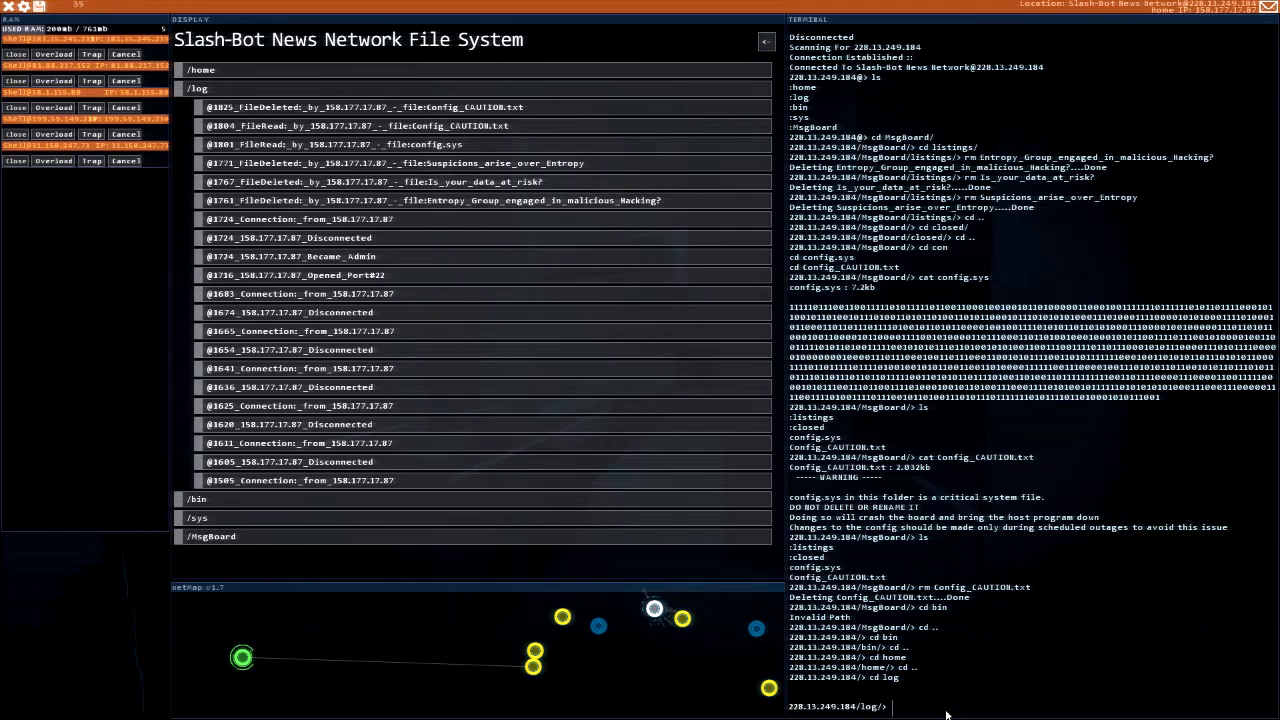
{"action": "type", "text": "rm *"}
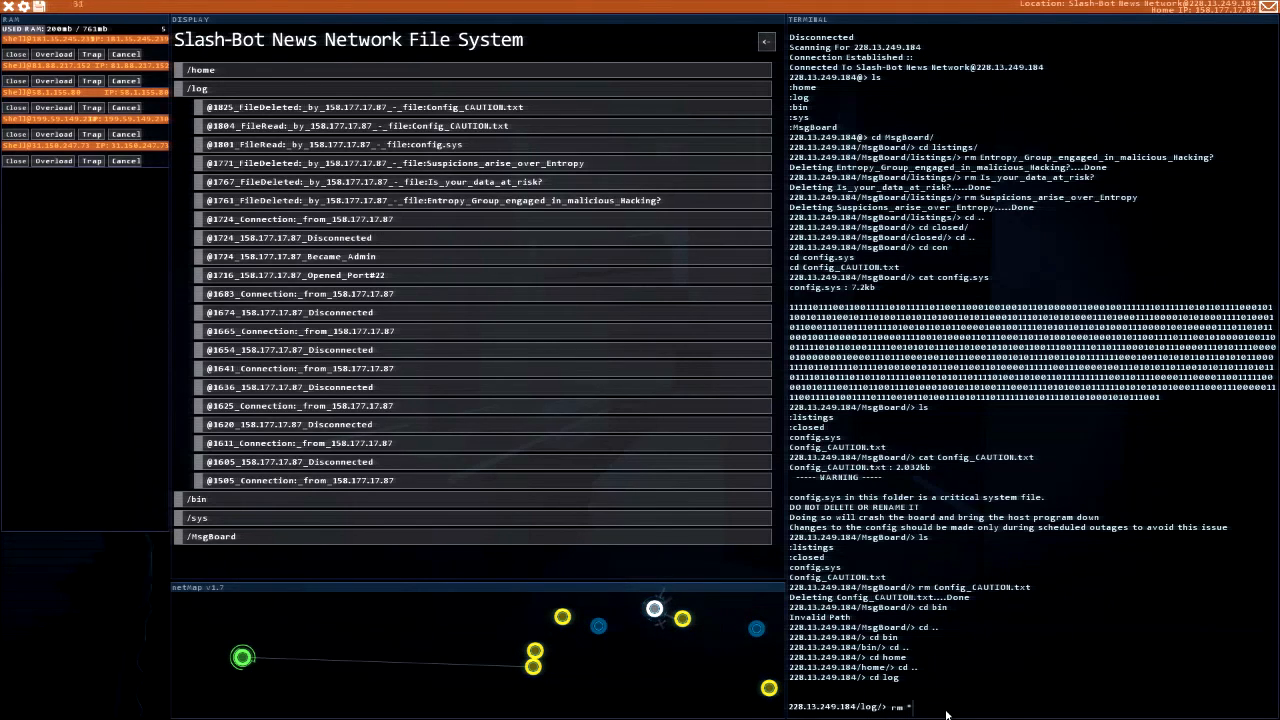
{"action": "key", "text": "Return"}
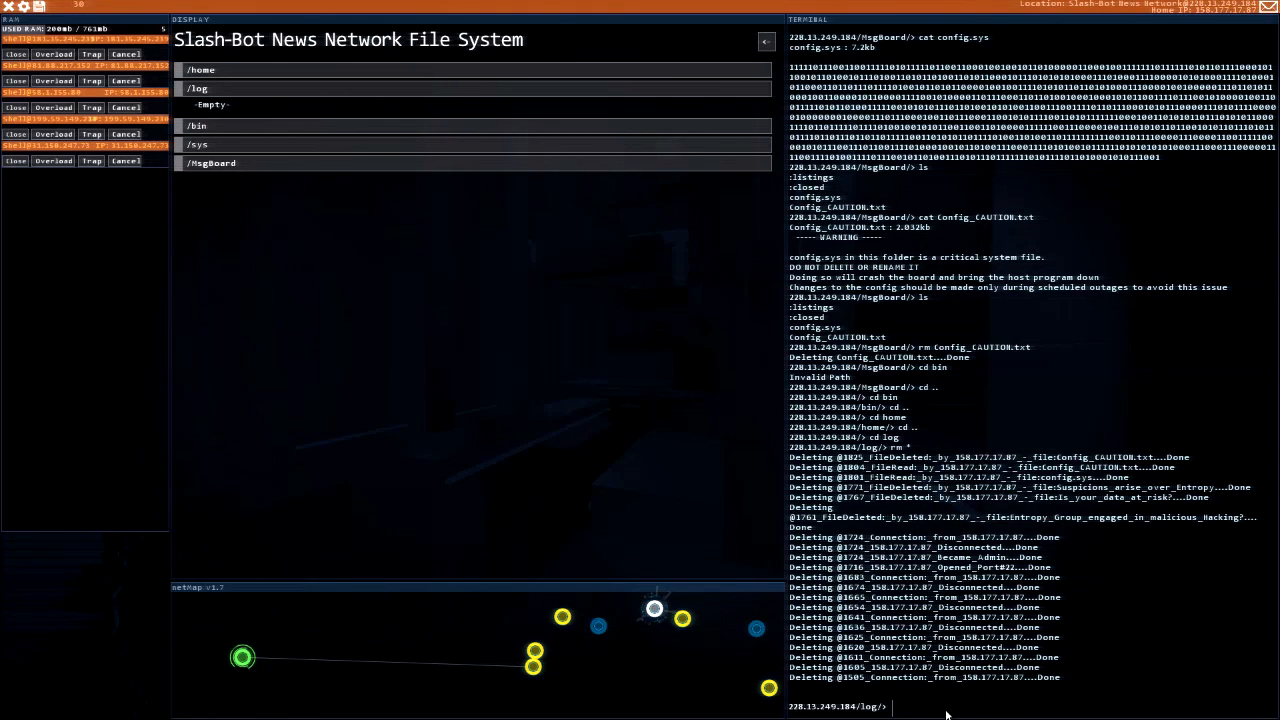
{"action": "type", "text": "dc"}
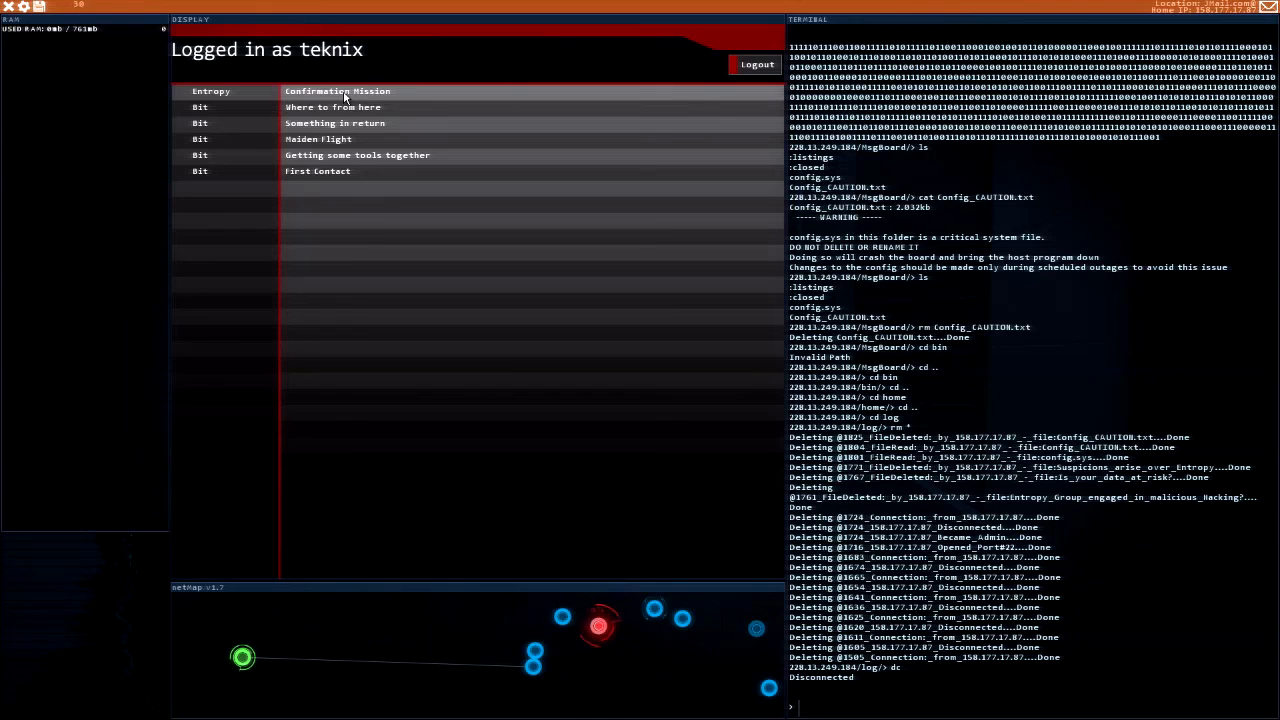
Step: Reply to Entropy's Confirmation Mission email, get Mission Incomplete, and return to the inbox
{"action": "left_click", "coordinate": [336, 92]}
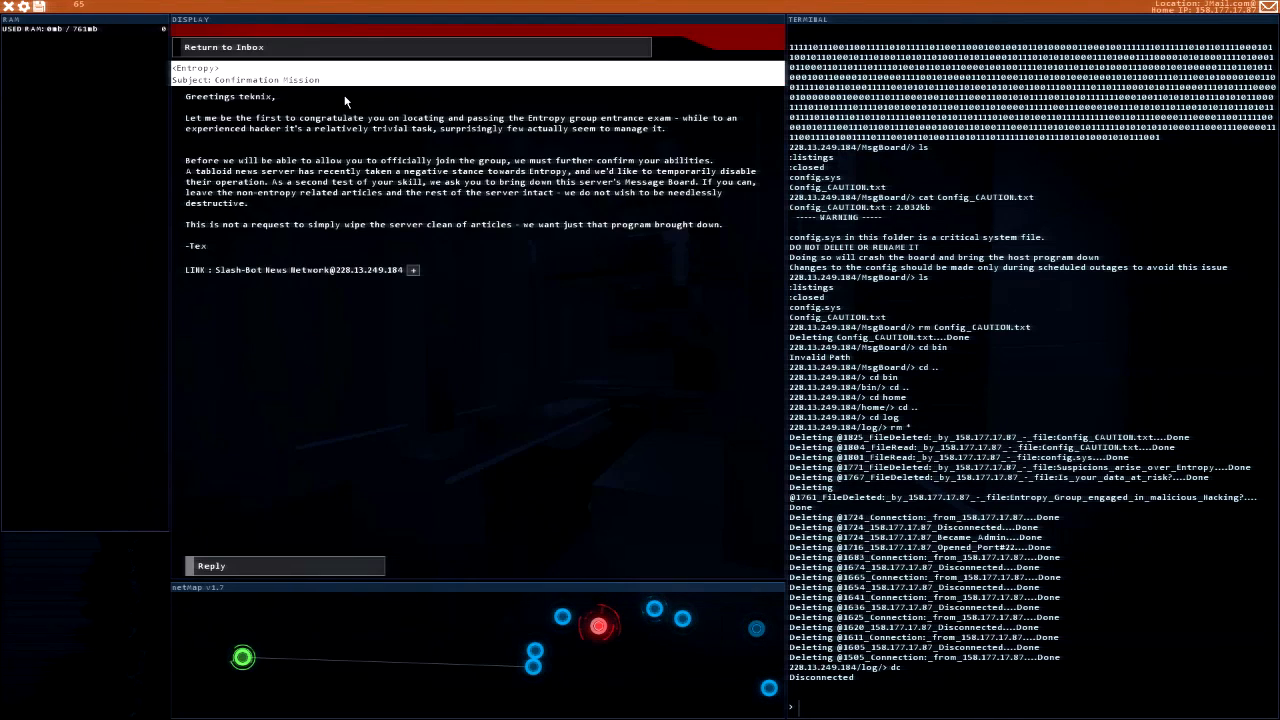
{"action": "mouse_move", "coordinate": [492, 224]}
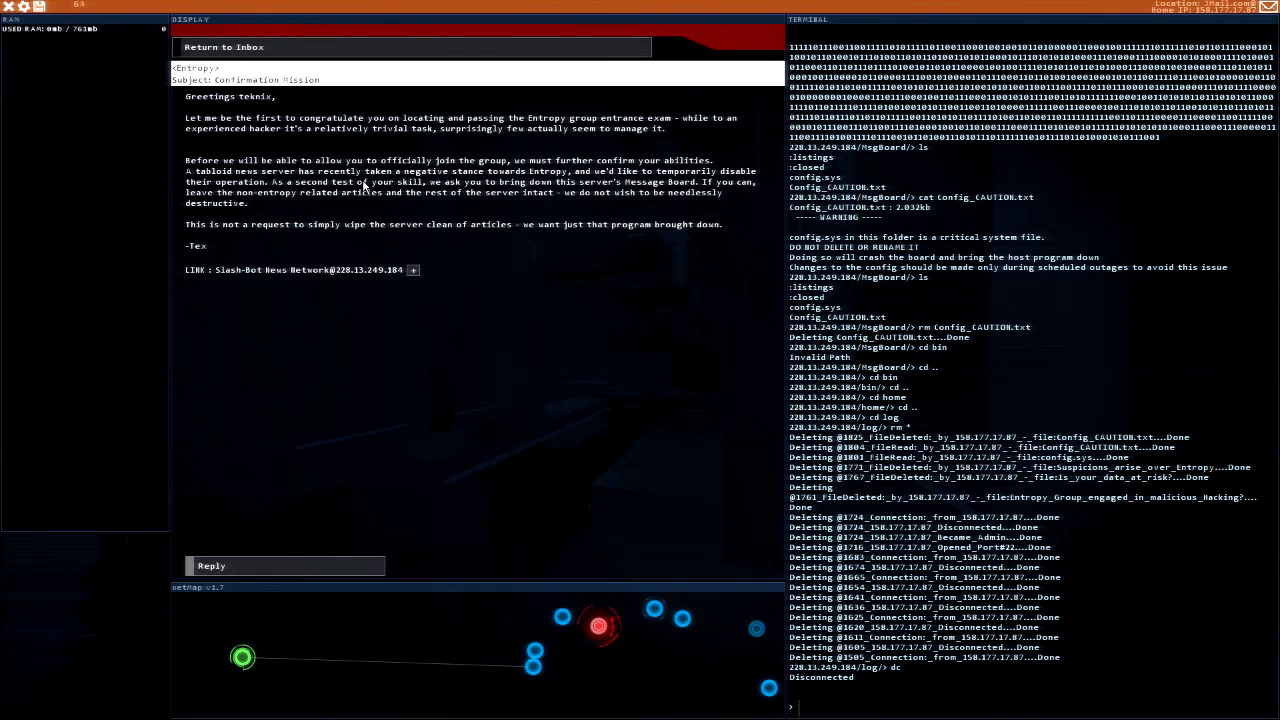
{"action": "left_click", "coordinate": [212, 564]}
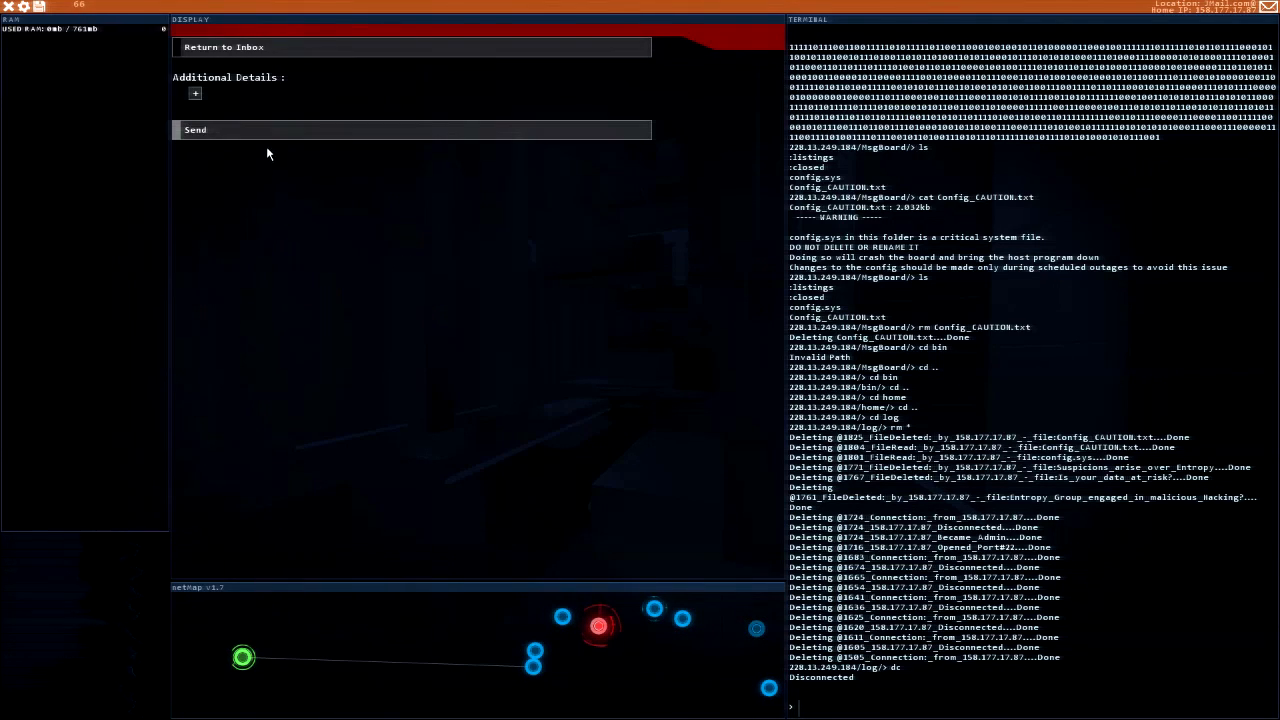
{"action": "left_click", "coordinate": [196, 130]}
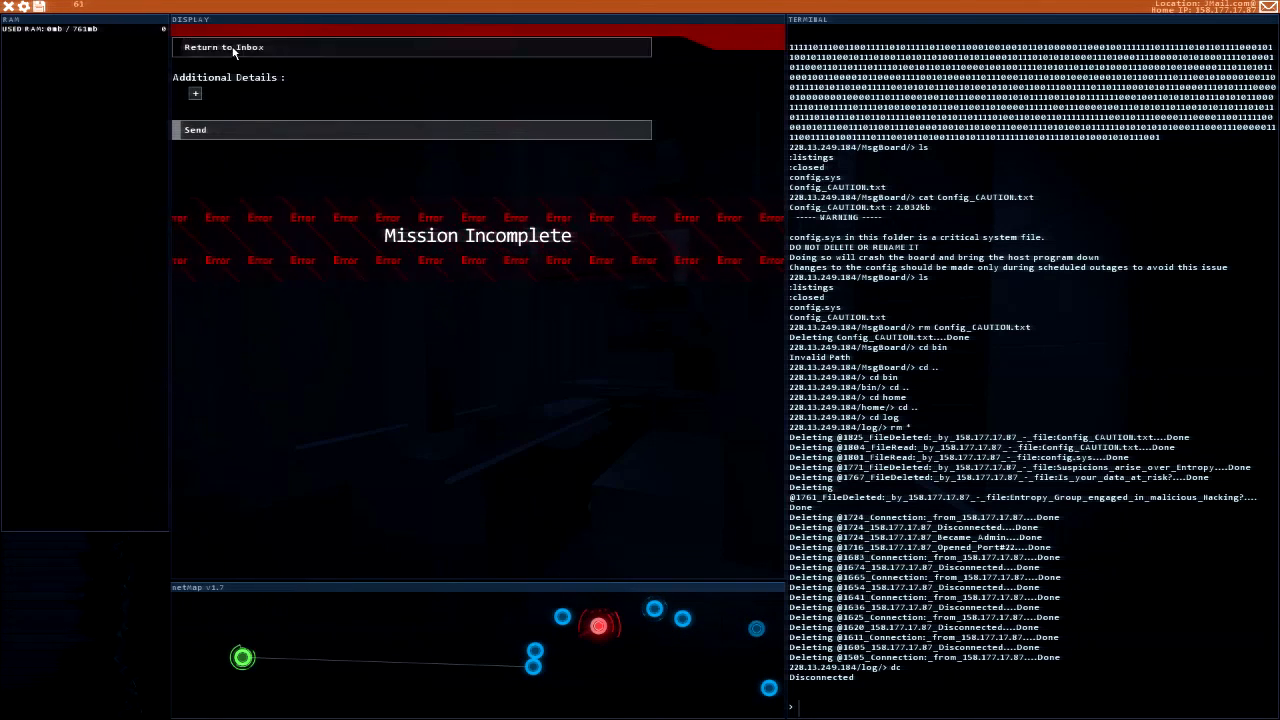
{"action": "left_click", "coordinate": [224, 48]}
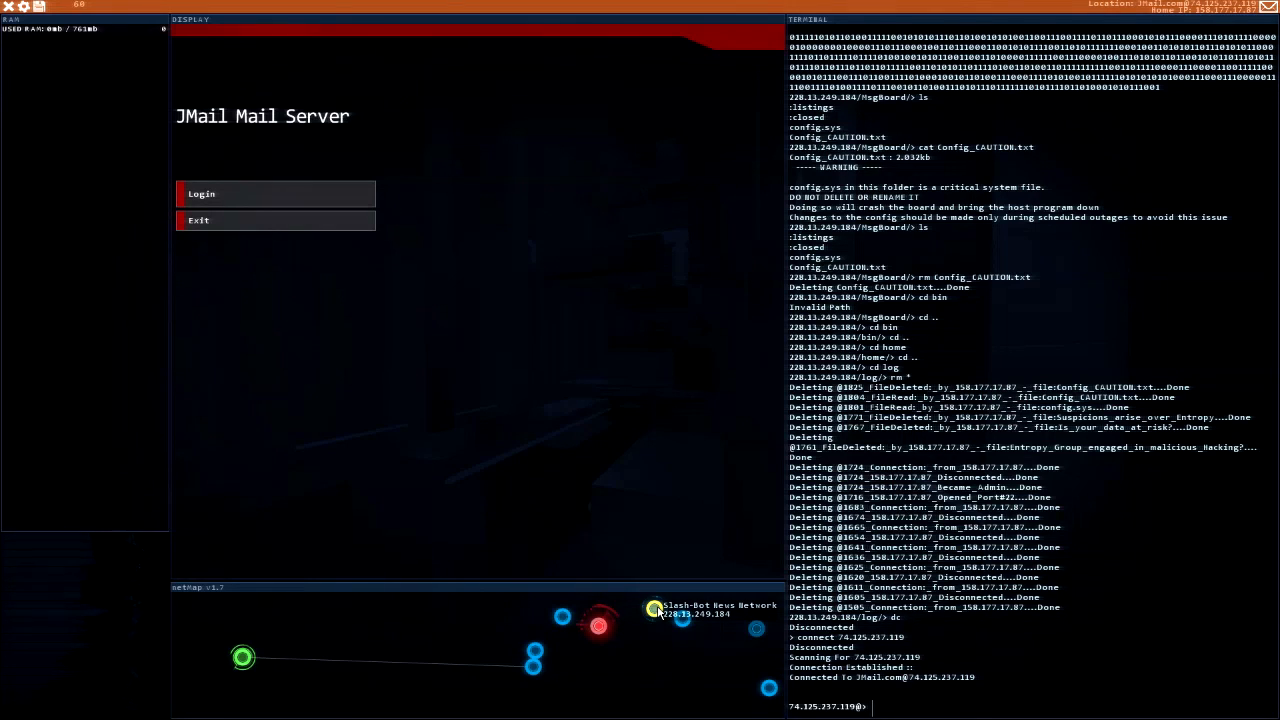
Step: Reconnect to Slash-Bot News and reopen the 'New Opbol Dongle patent' article, then browse Hogboard
{"action": "left_click", "coordinate": [652, 604]}
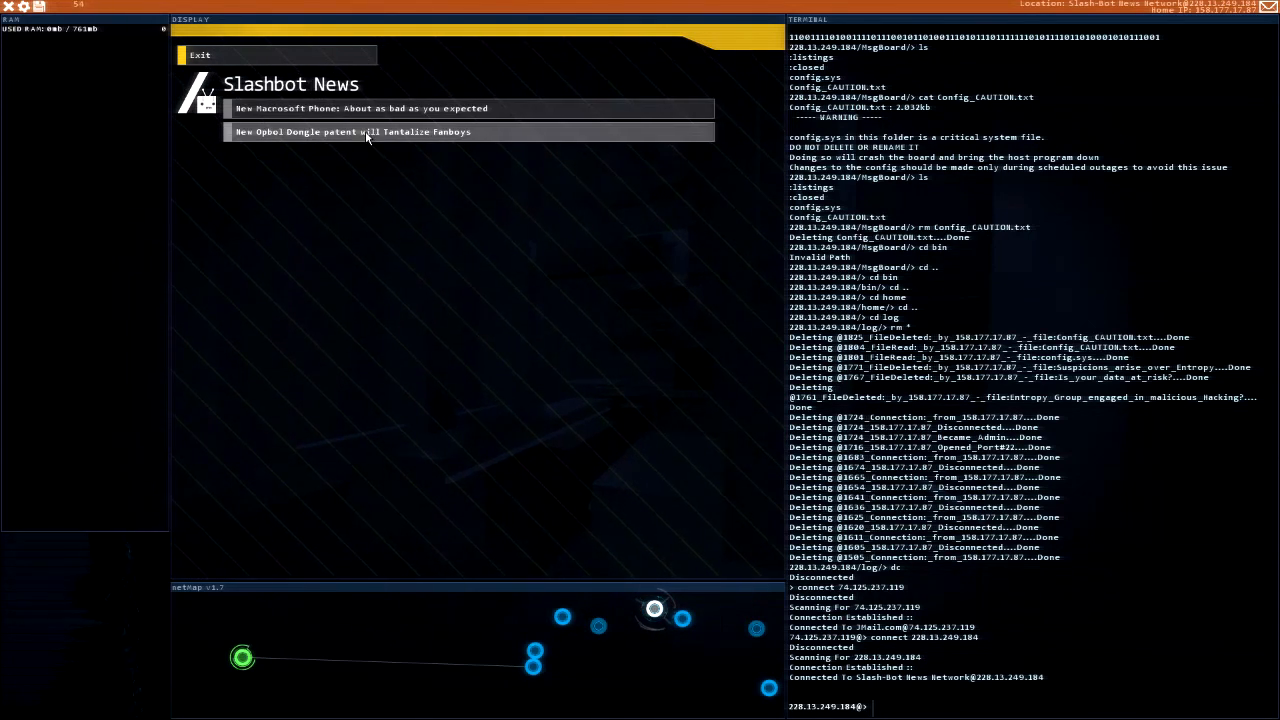
{"action": "left_click", "coordinate": [352, 132]}
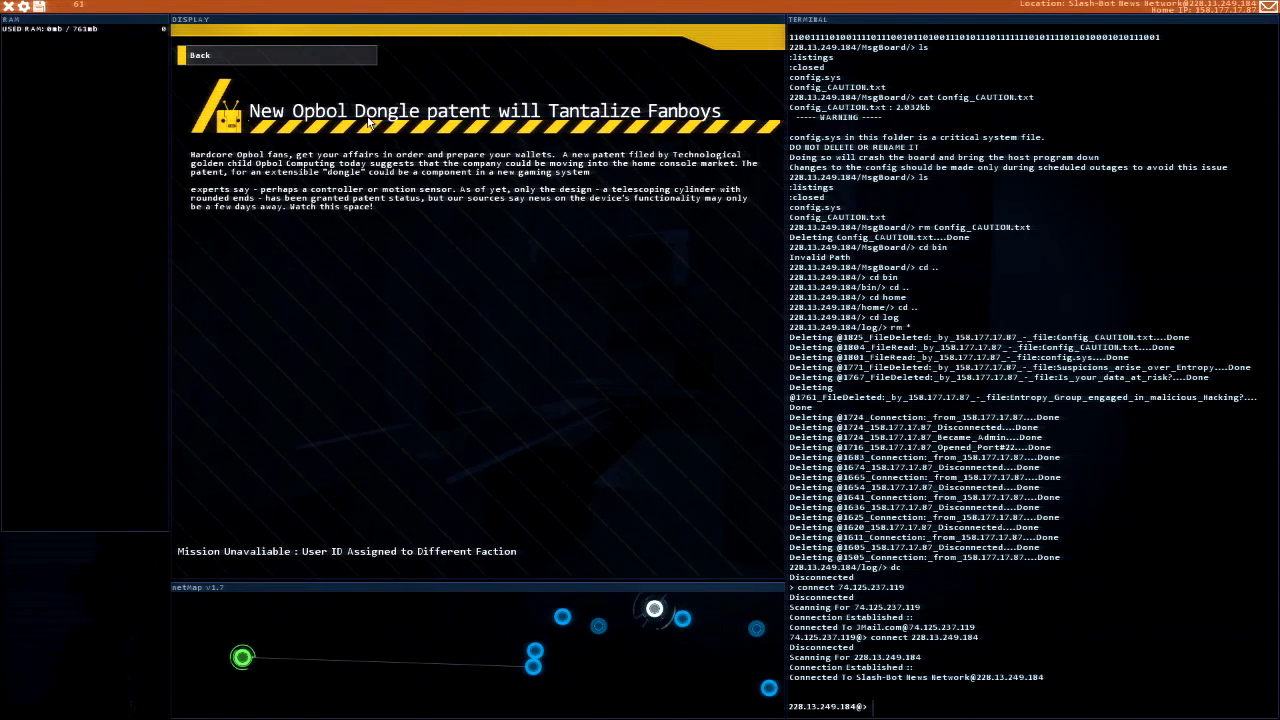
{"action": "left_click", "coordinate": [230, 56]}
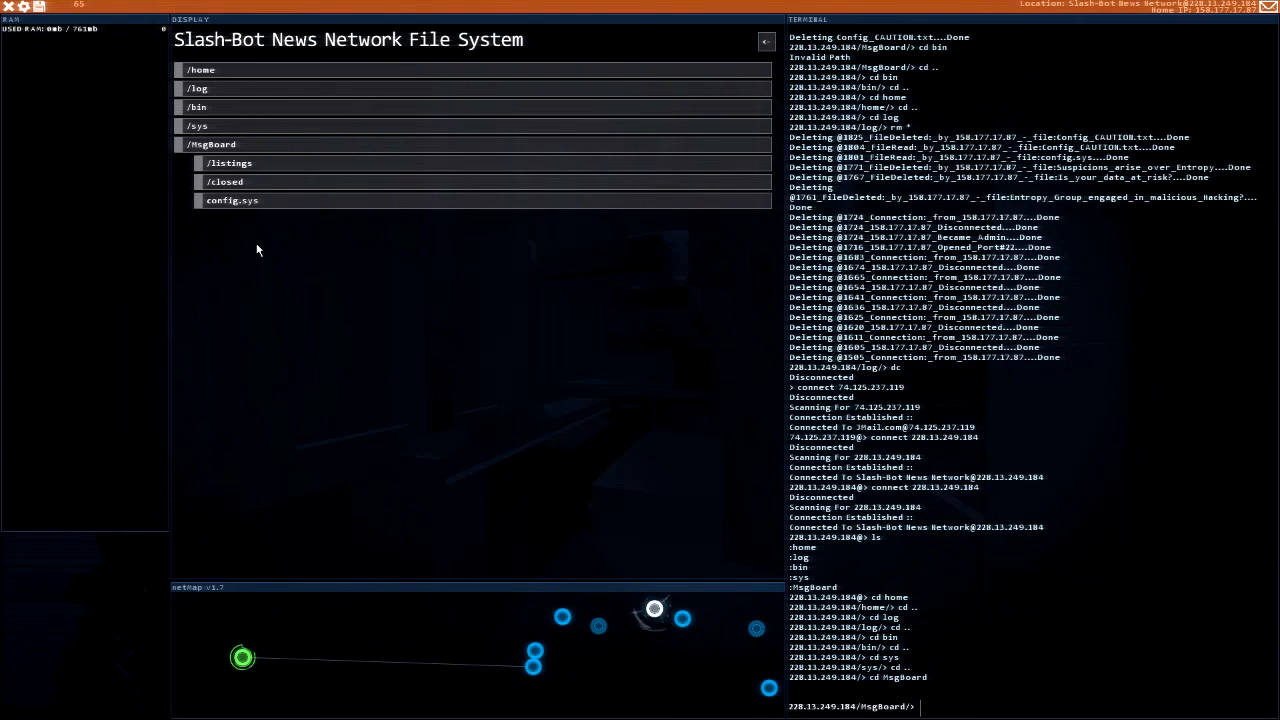
Step: Browse /HogBoard and /sys, viewing x-server.sys, os-config.sys and DefaultBootModule.txt
{"action": "left_click", "coordinate": [226, 180]}
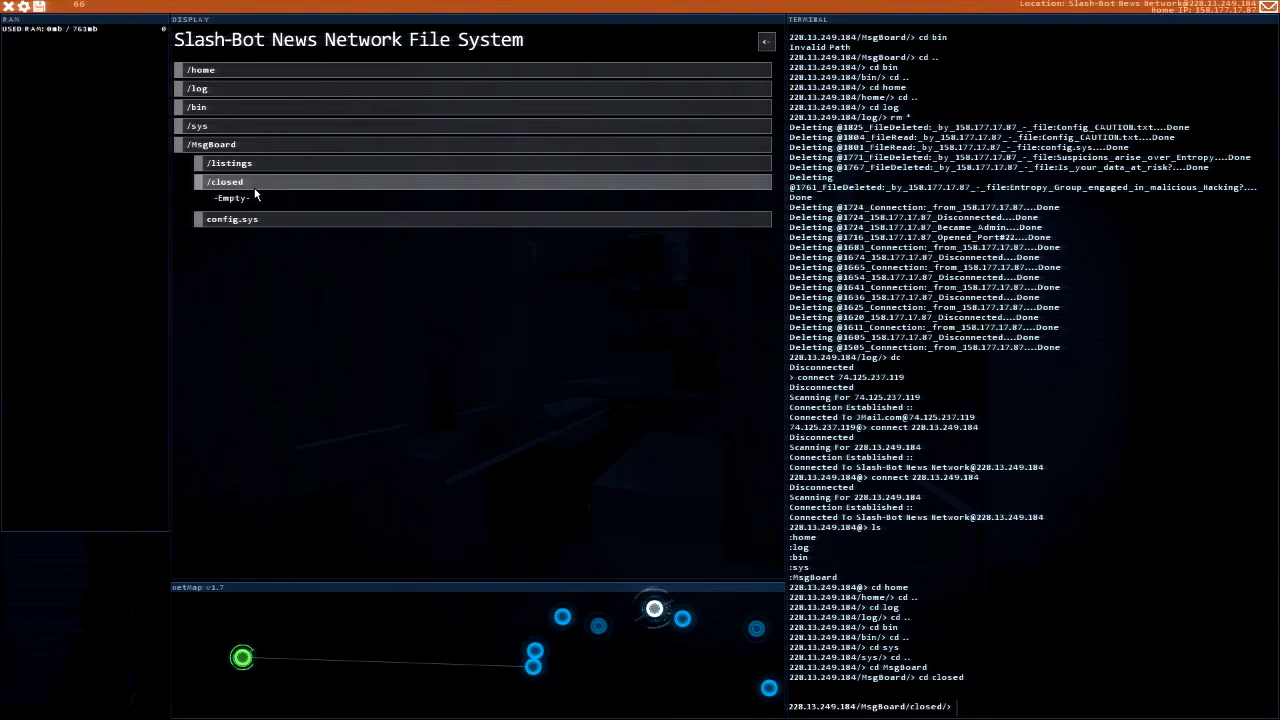
{"action": "left_click", "coordinate": [232, 218]}
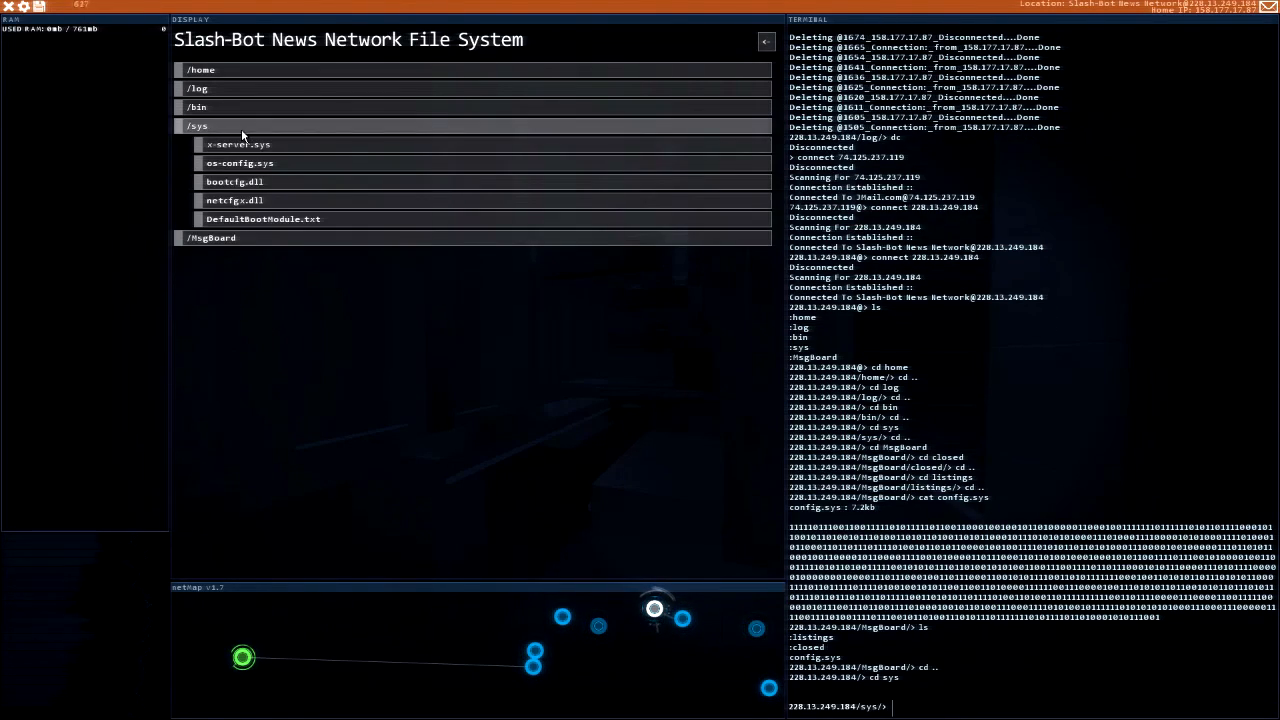
{"action": "left_click", "coordinate": [236, 144]}
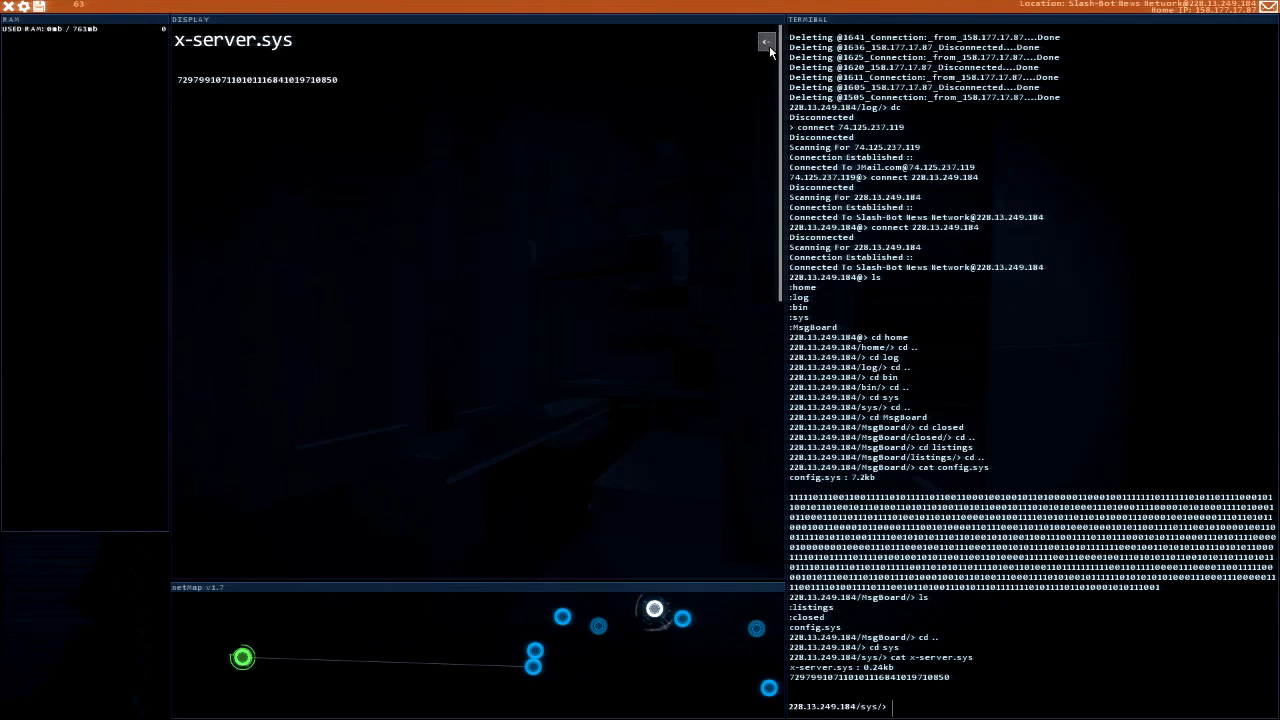
{"action": "type", "text": "cat os-config.sys"}
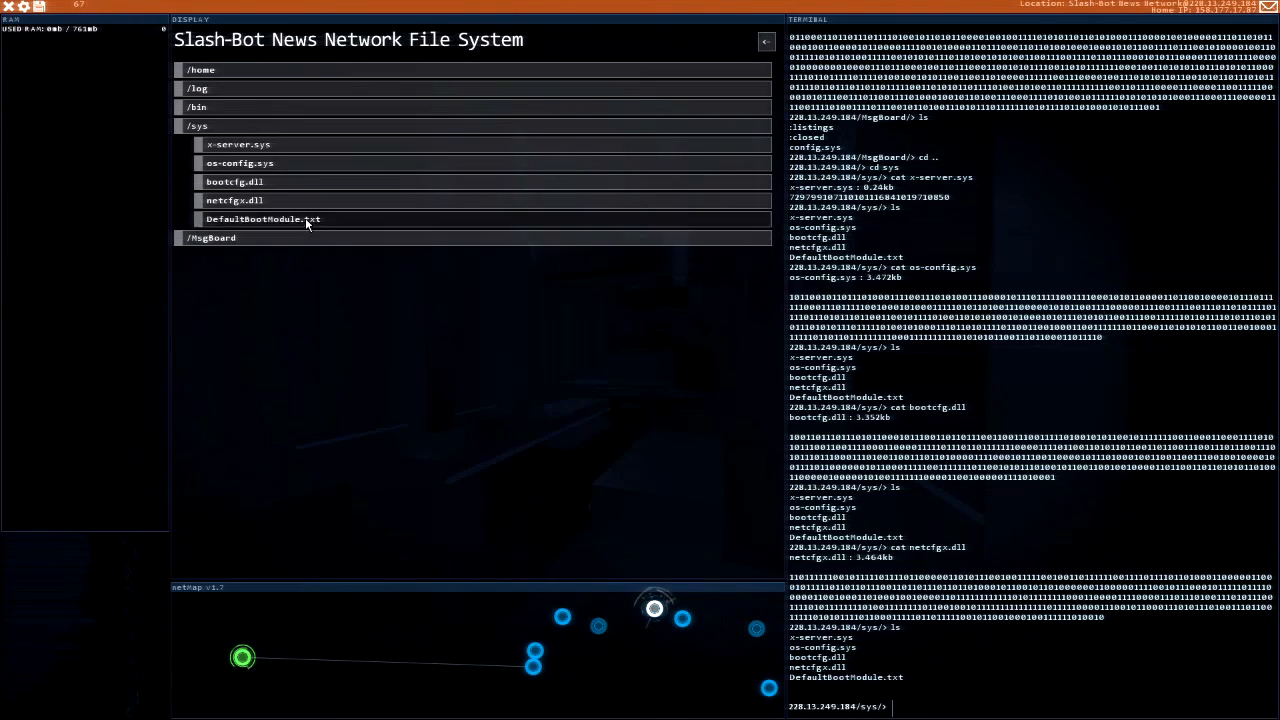
{"action": "left_click", "coordinate": [264, 218]}
{"action": "type", "text": "cd home"}
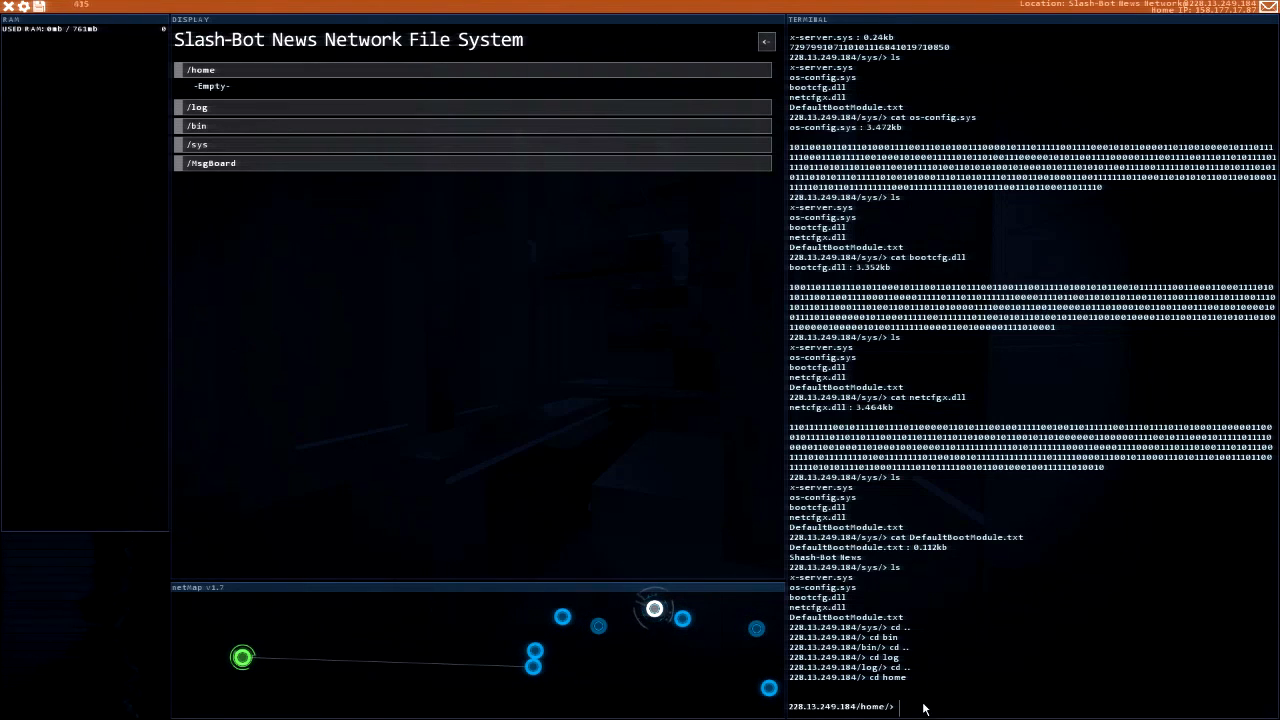
Step: Clear the Slash-Bot log folder again with rm *
{"action": "type", "text": "c"}
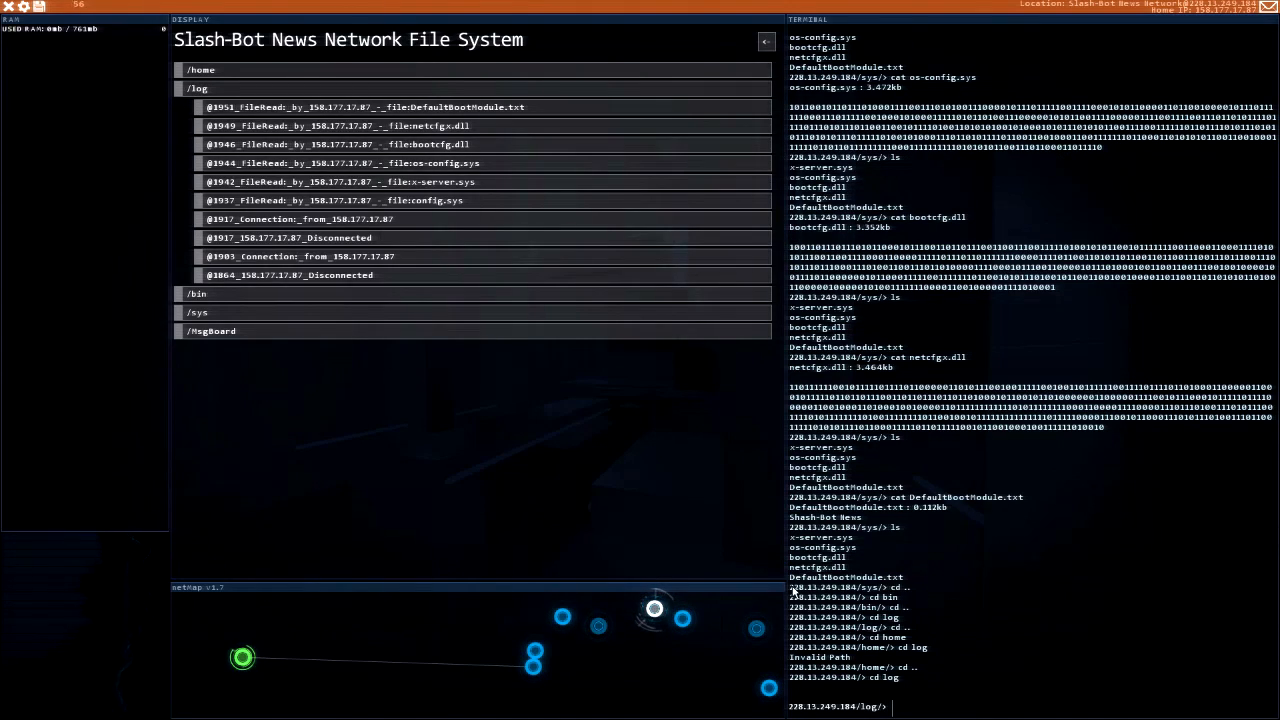
{"action": "mouse_move", "coordinate": [916, 704]}
{"action": "type", "text": "rm *"}
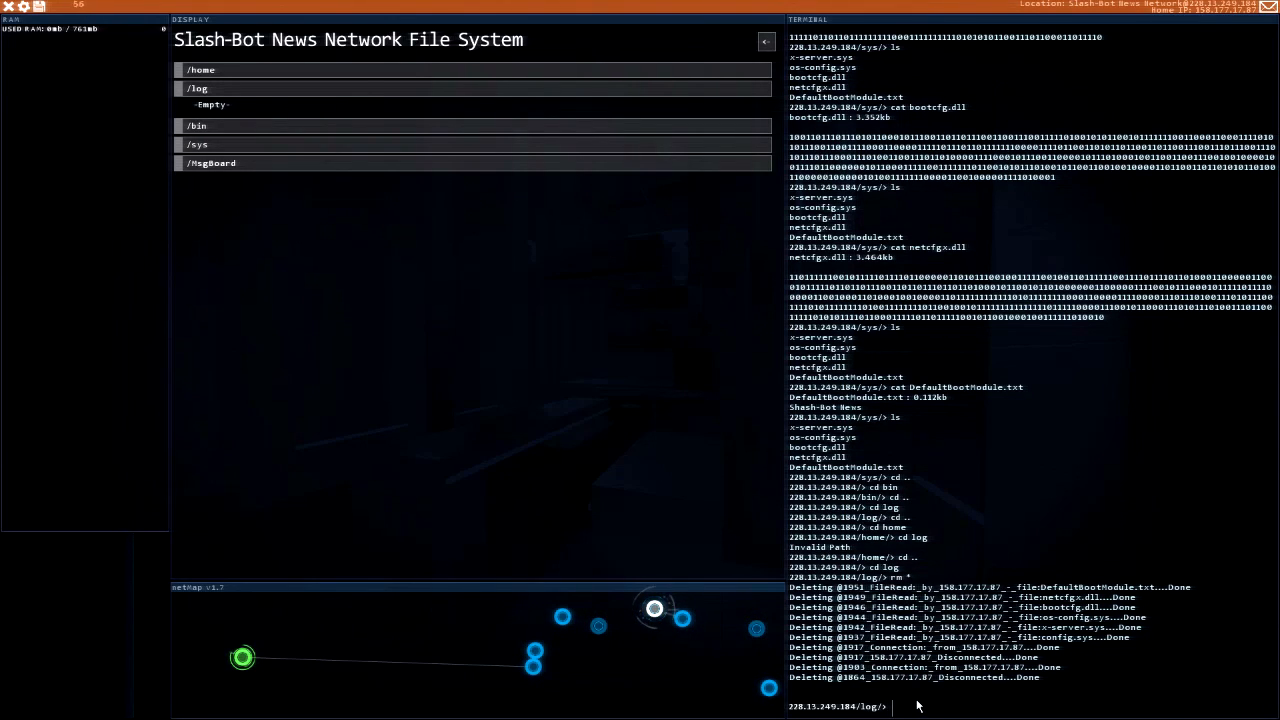
{"action": "type", "text": "reb"}
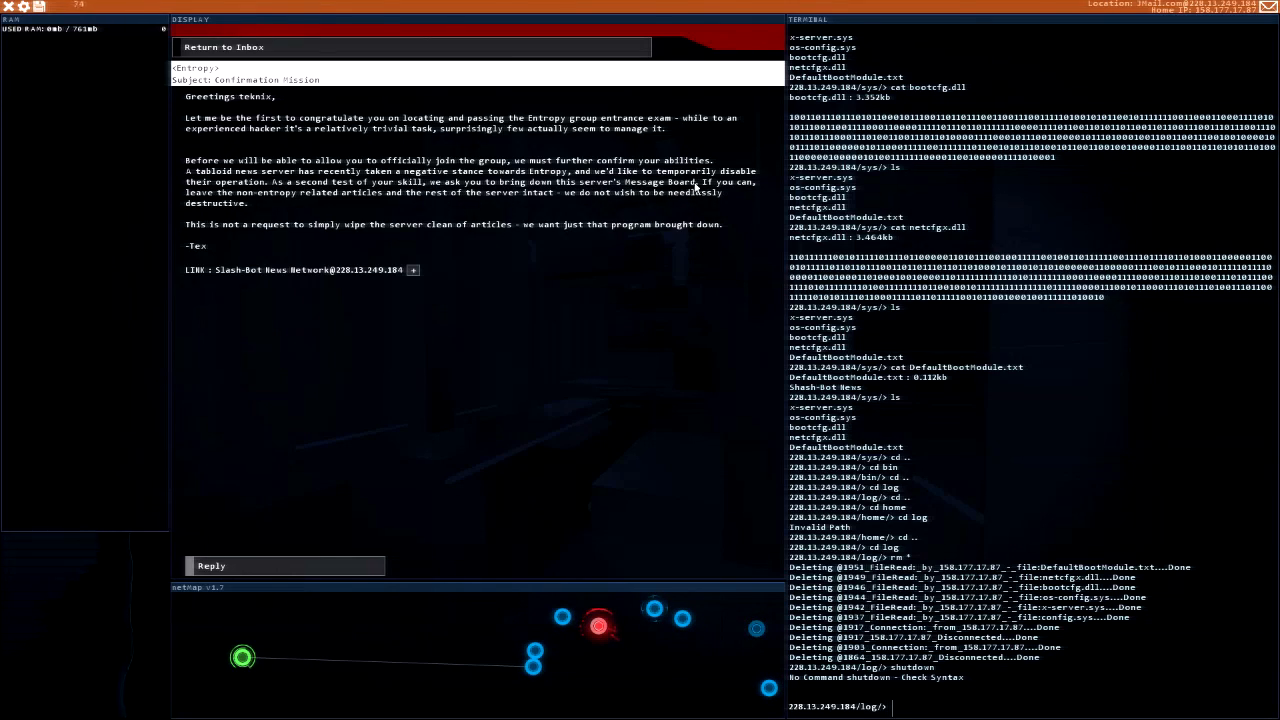
{"action": "mouse_move", "coordinate": [178, 168]}
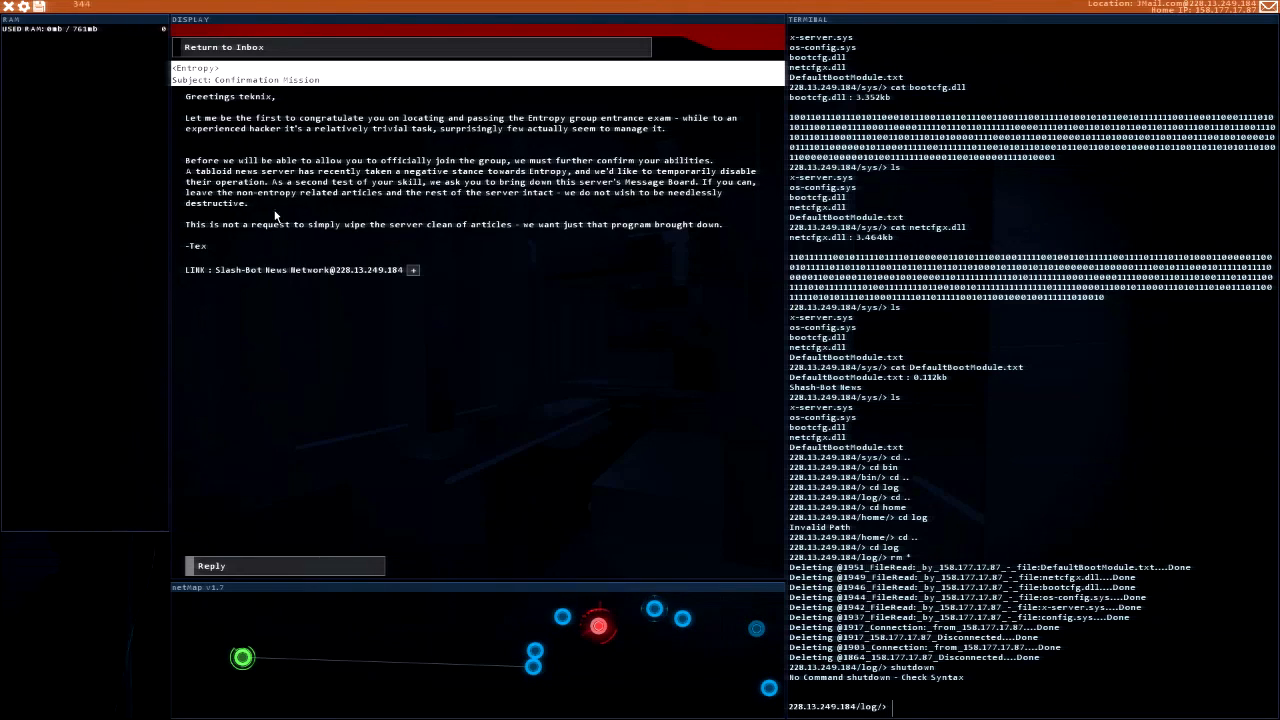
{"action": "mouse_move", "coordinate": [394, 240]}
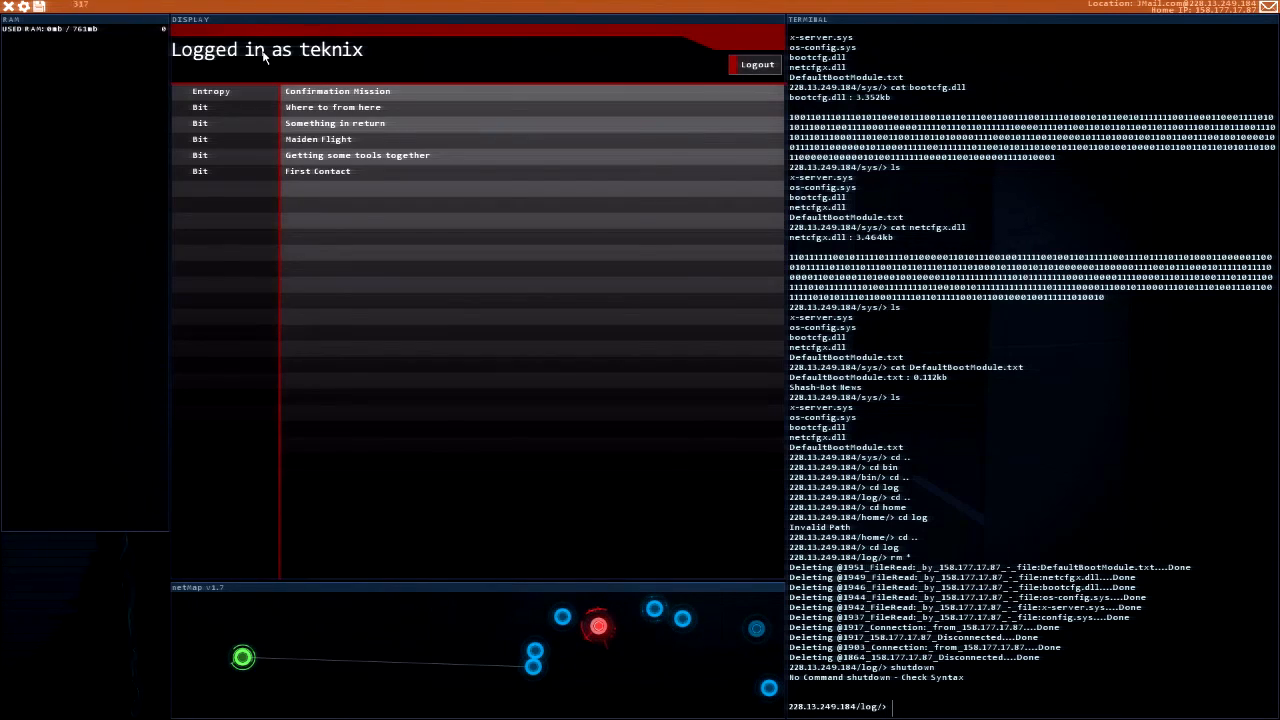
Step: Log out of the JMail account and disconnect from the mail server
{"action": "left_click", "coordinate": [756, 64]}
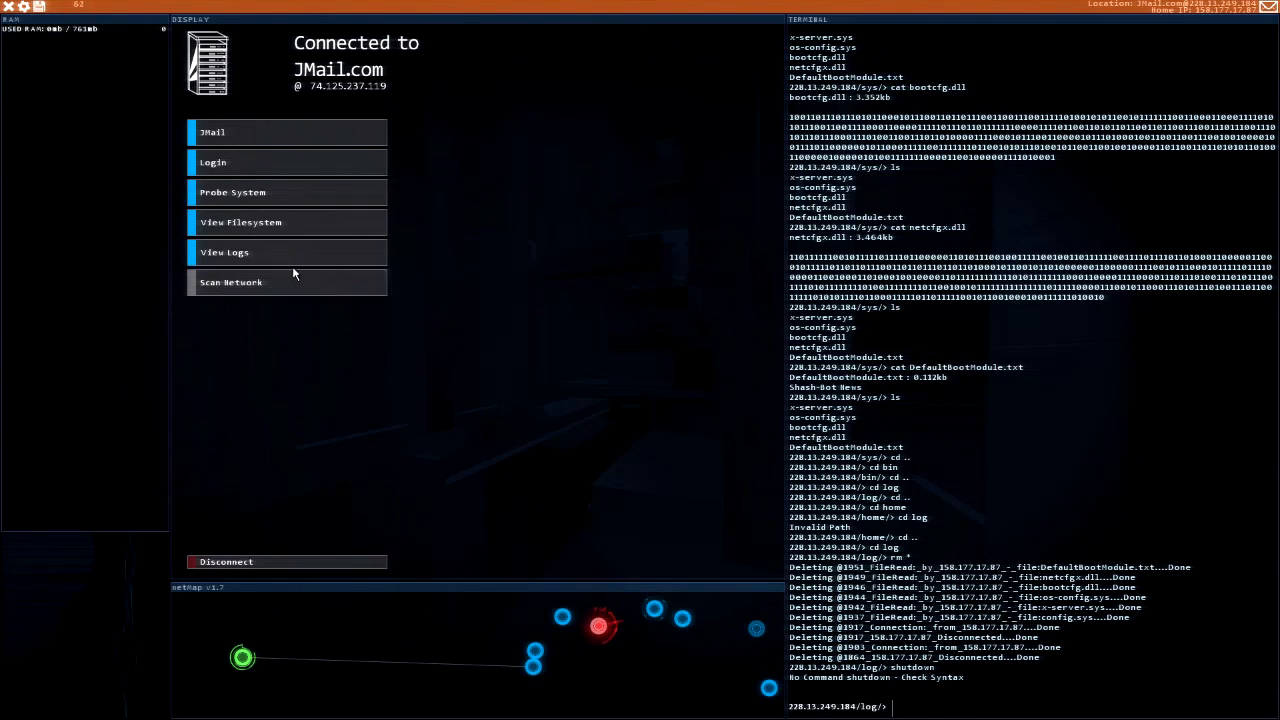
{"action": "mouse_move", "coordinate": [296, 532]}
{"action": "type", "text": "dc"}
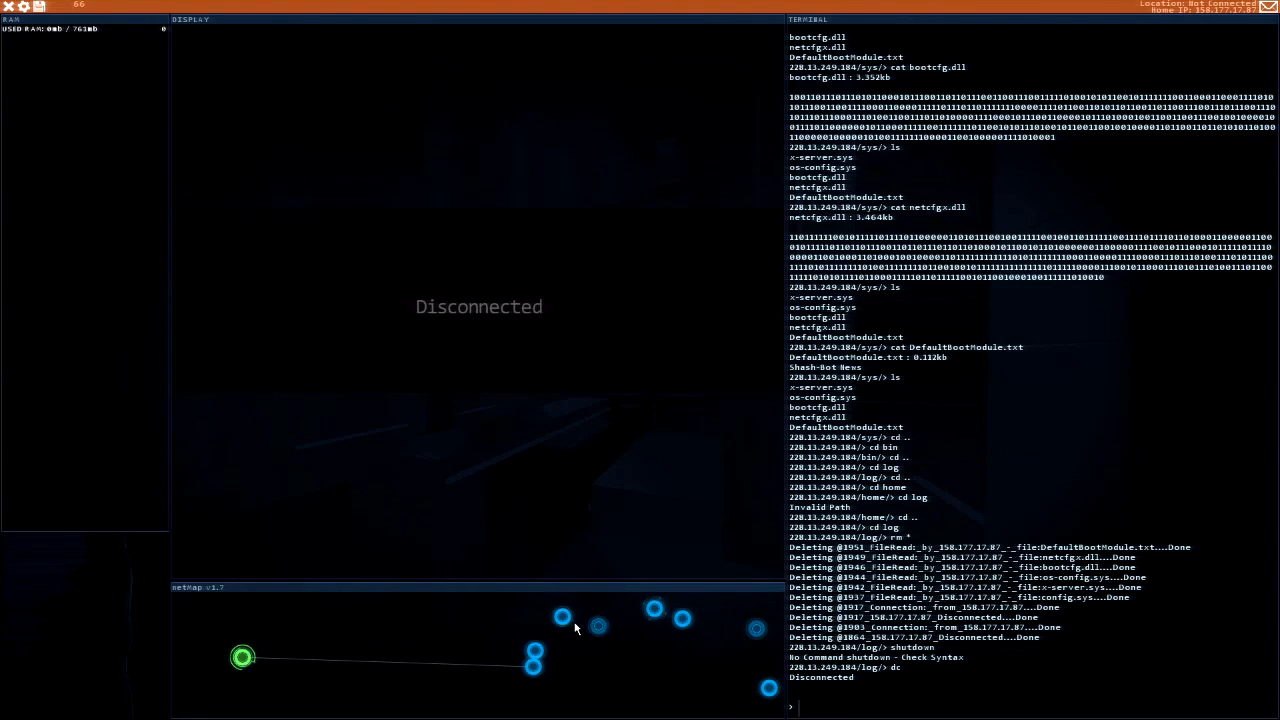
{"action": "left_click", "coordinate": [560, 632]}
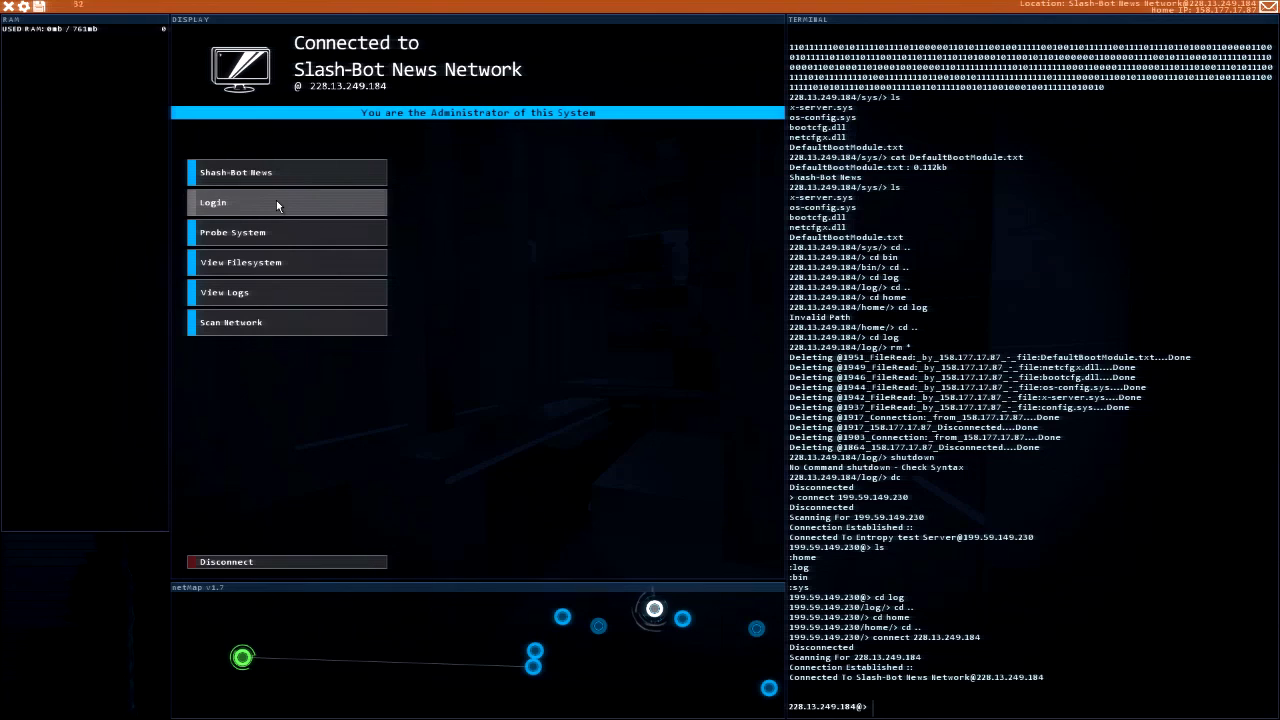
{"action": "mouse_move", "coordinate": [262, 192]}
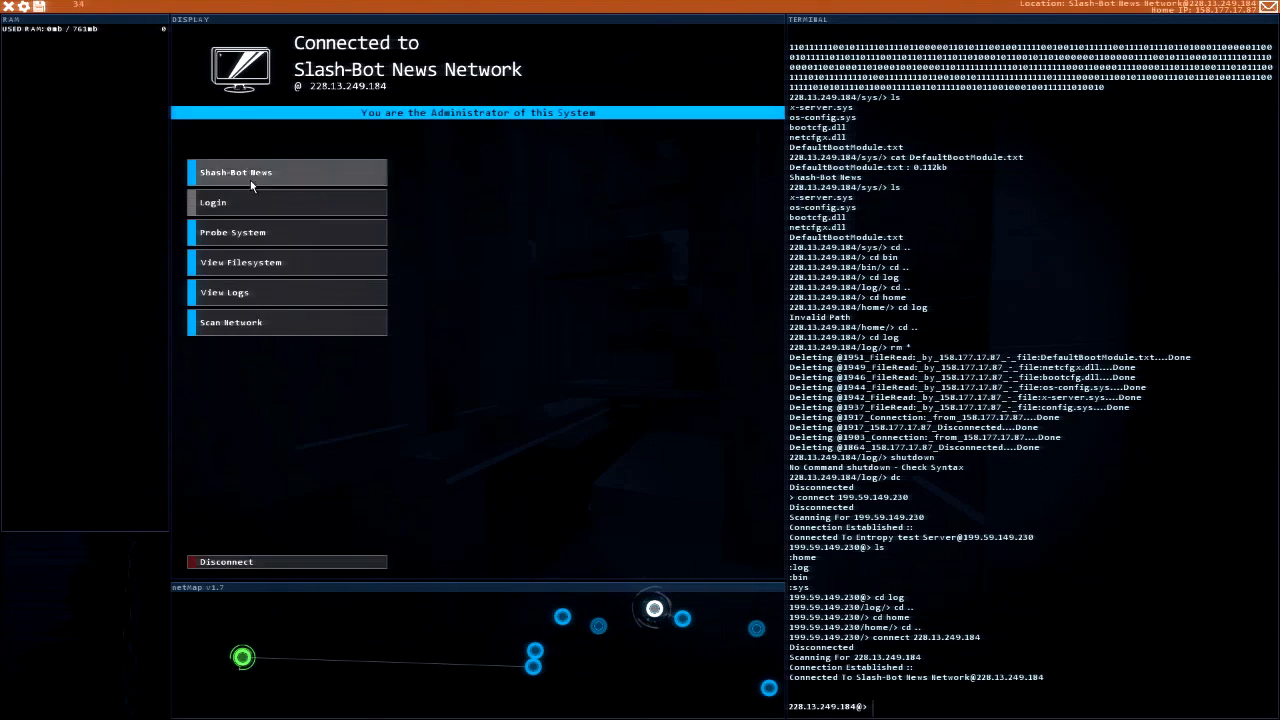
Step: Delete config.sys from Slash-Bot's HogBoard folder and wipe the log entries it created
{"action": "left_click", "coordinate": [240, 262]}
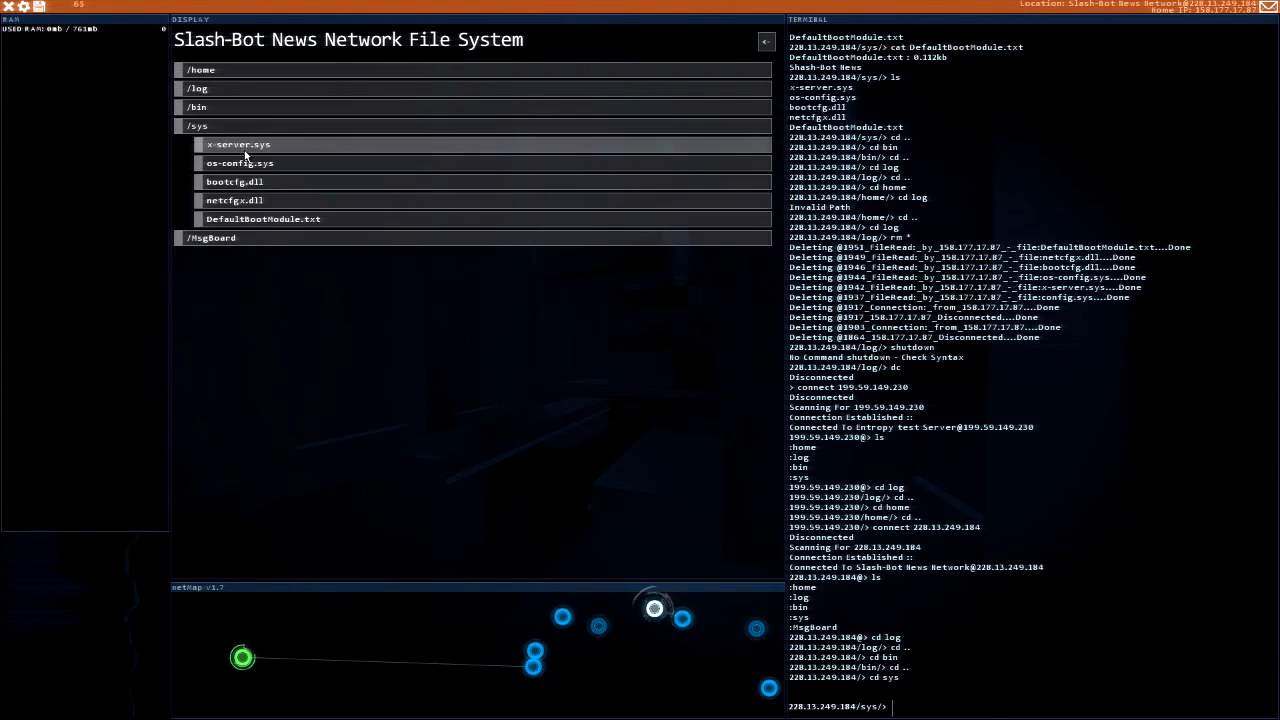
{"action": "left_click", "coordinate": [212, 144]}
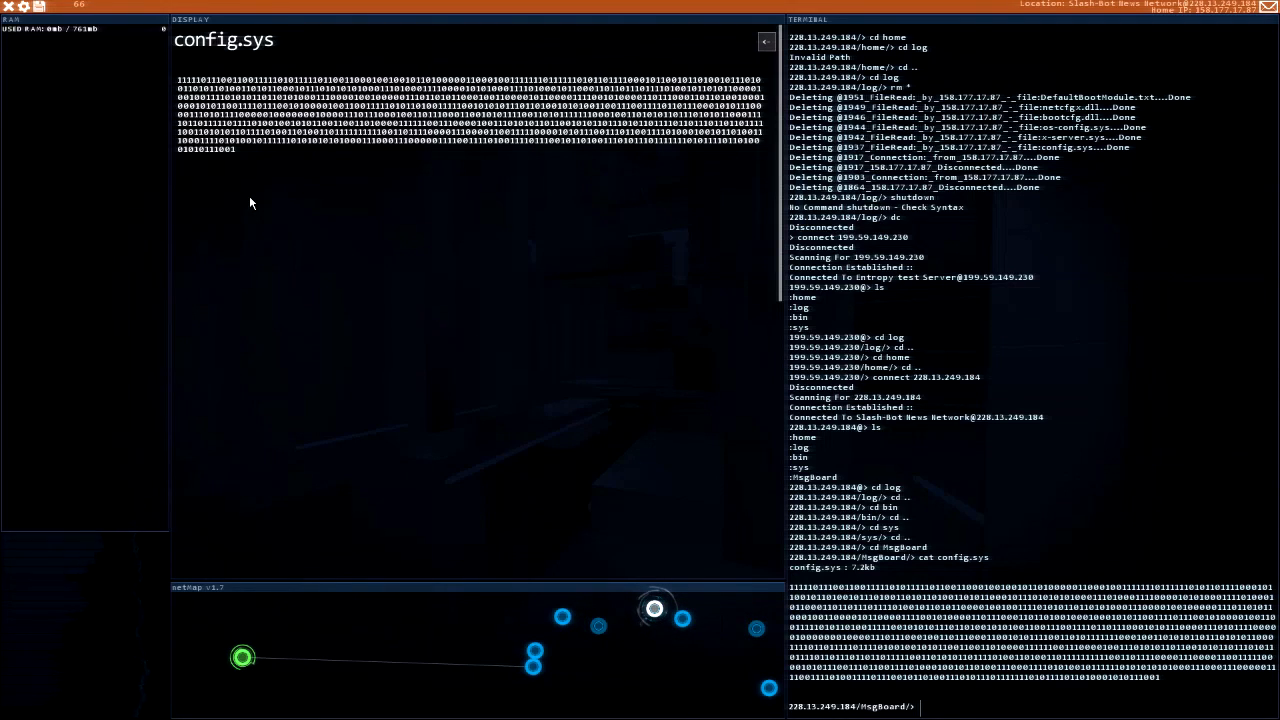
{"action": "mouse_move", "coordinate": [452, 206]}
{"action": "type", "text": "ls"}
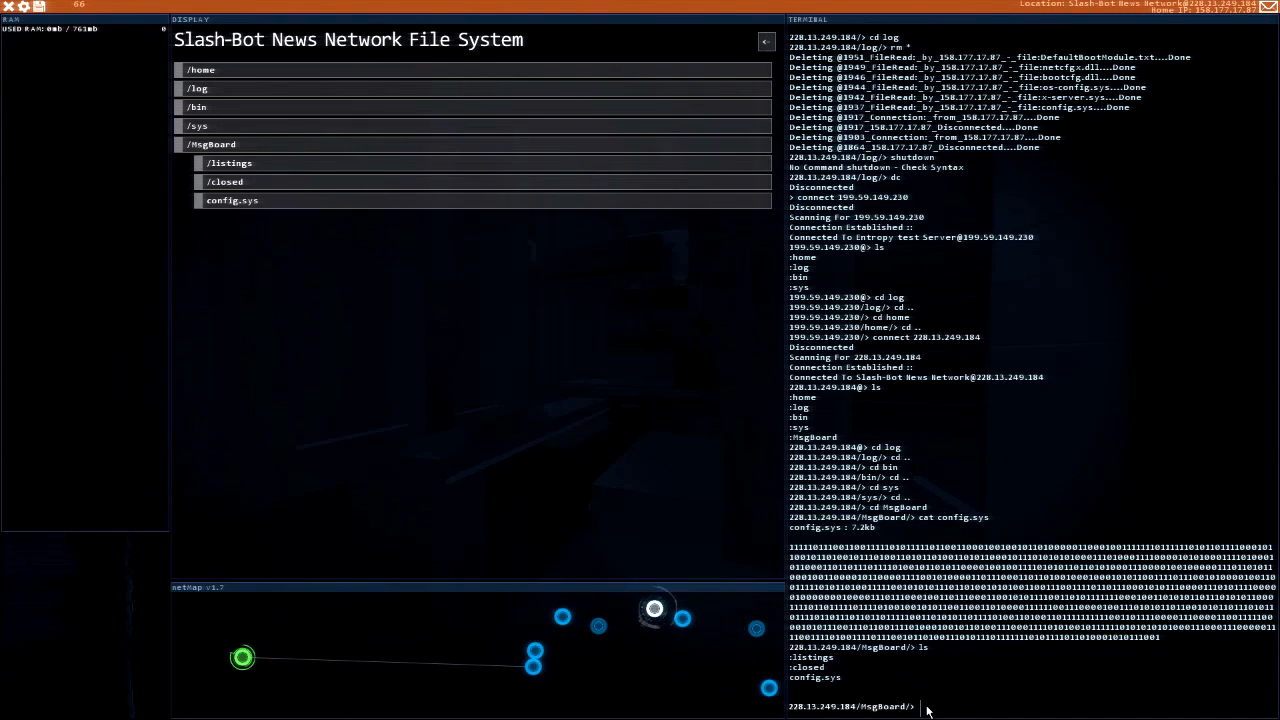
{"action": "type", "text": "rm config.sys"}
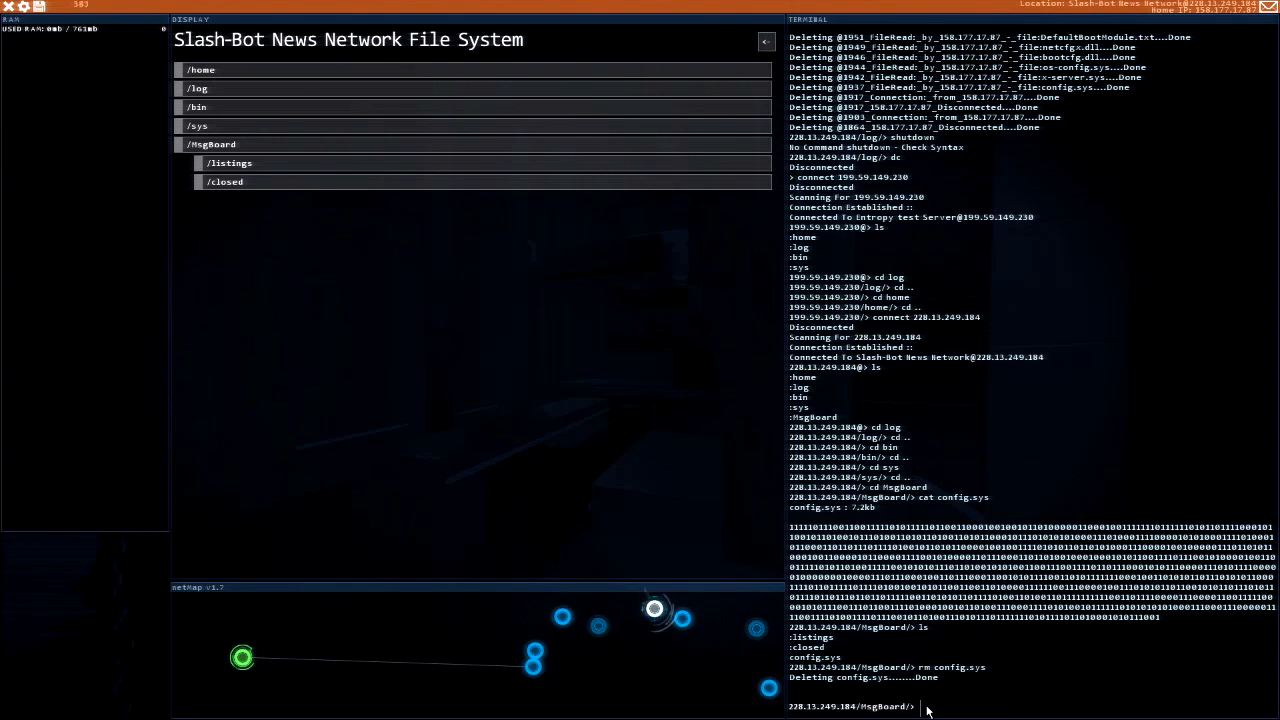
{"action": "mouse_move", "coordinate": [640, 480]}
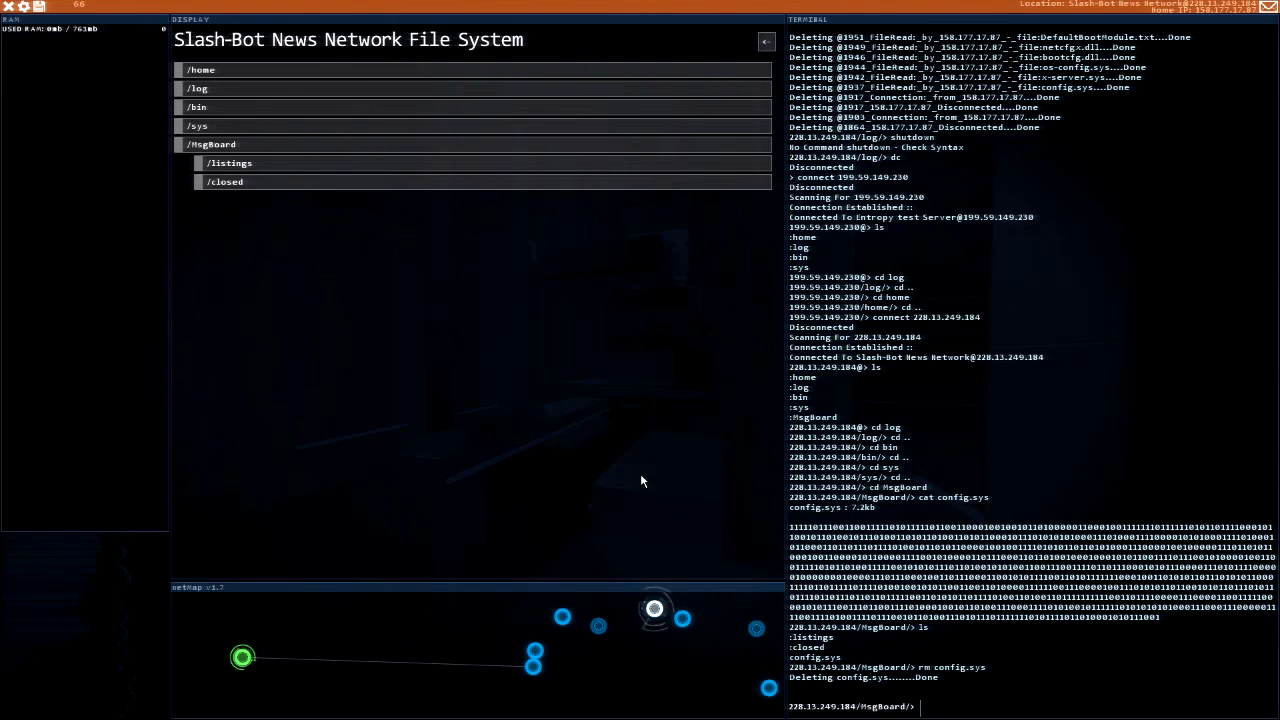
{"action": "mouse_move", "coordinate": [880, 652]}
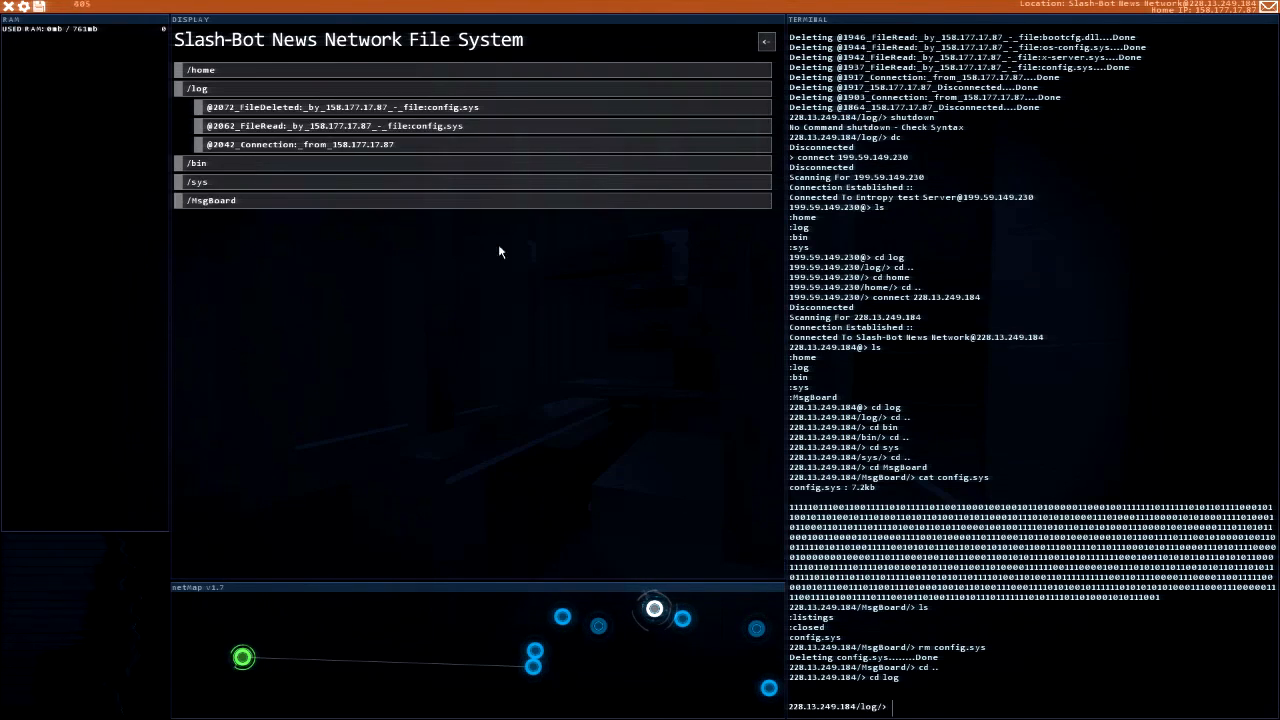
{"action": "type", "text": "rm *"}
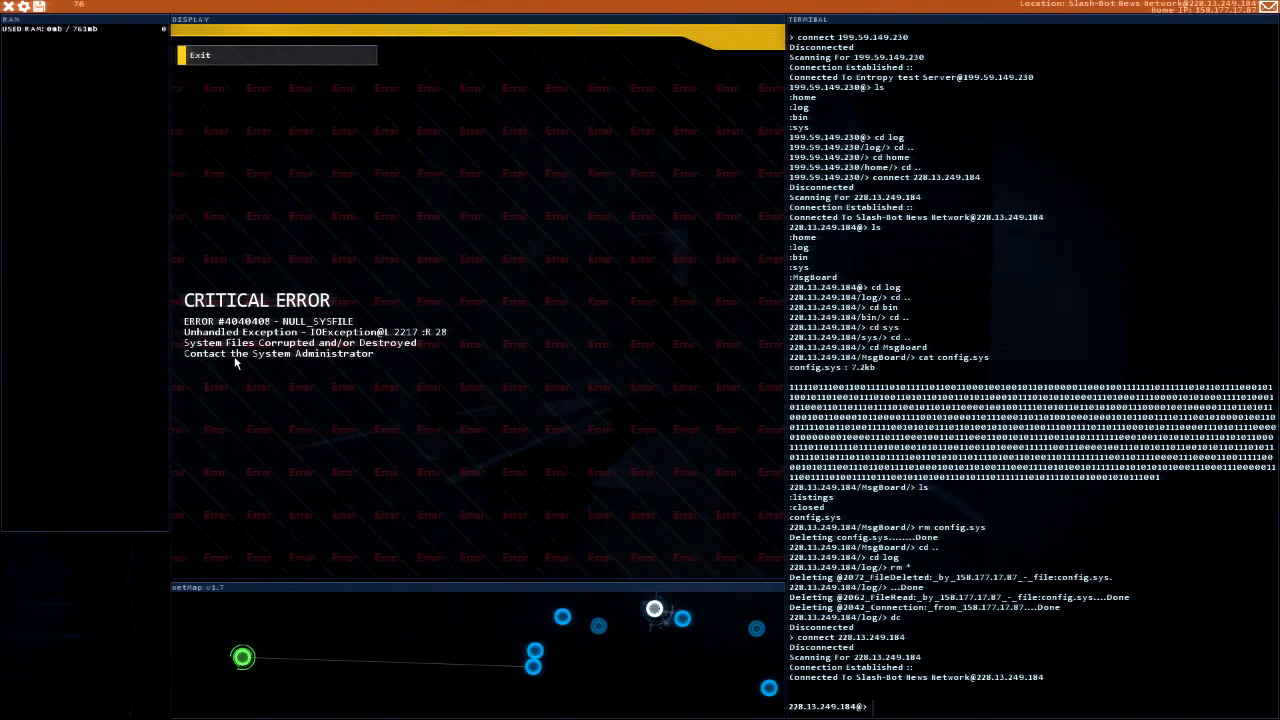
{"action": "mouse_move", "coordinate": [228, 62]}
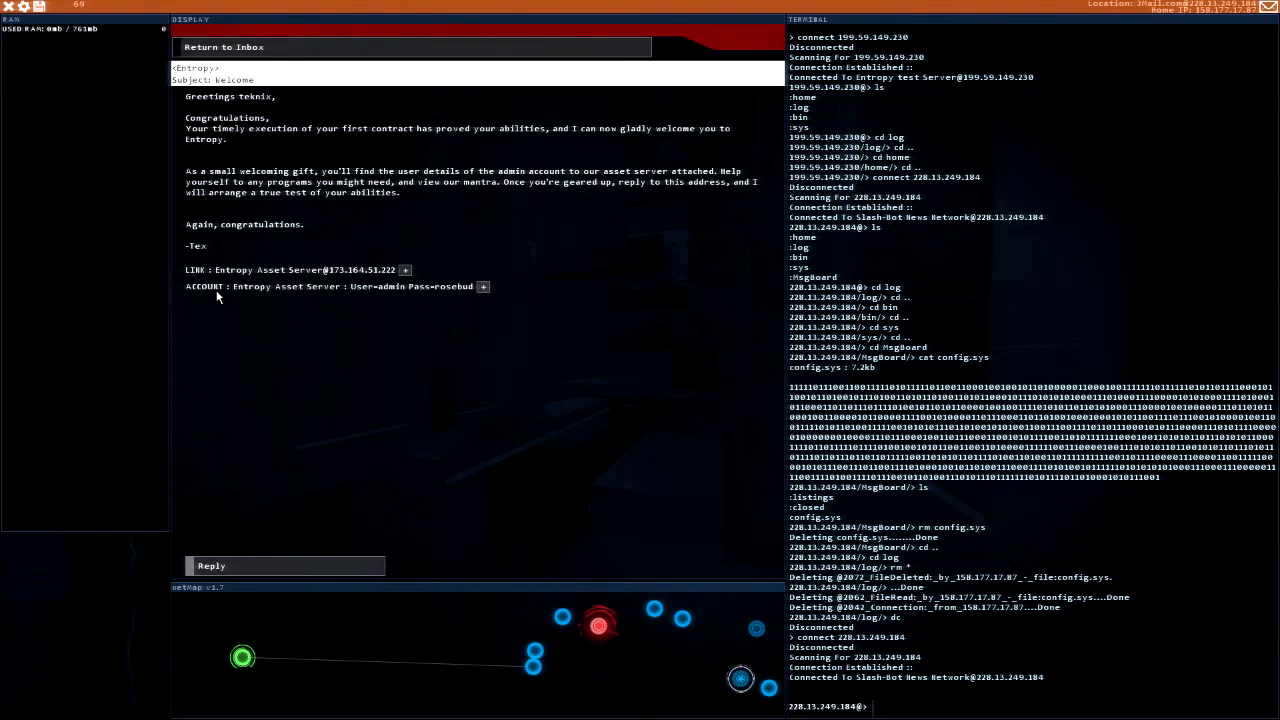
{"action": "mouse_move", "coordinate": [484, 288]}
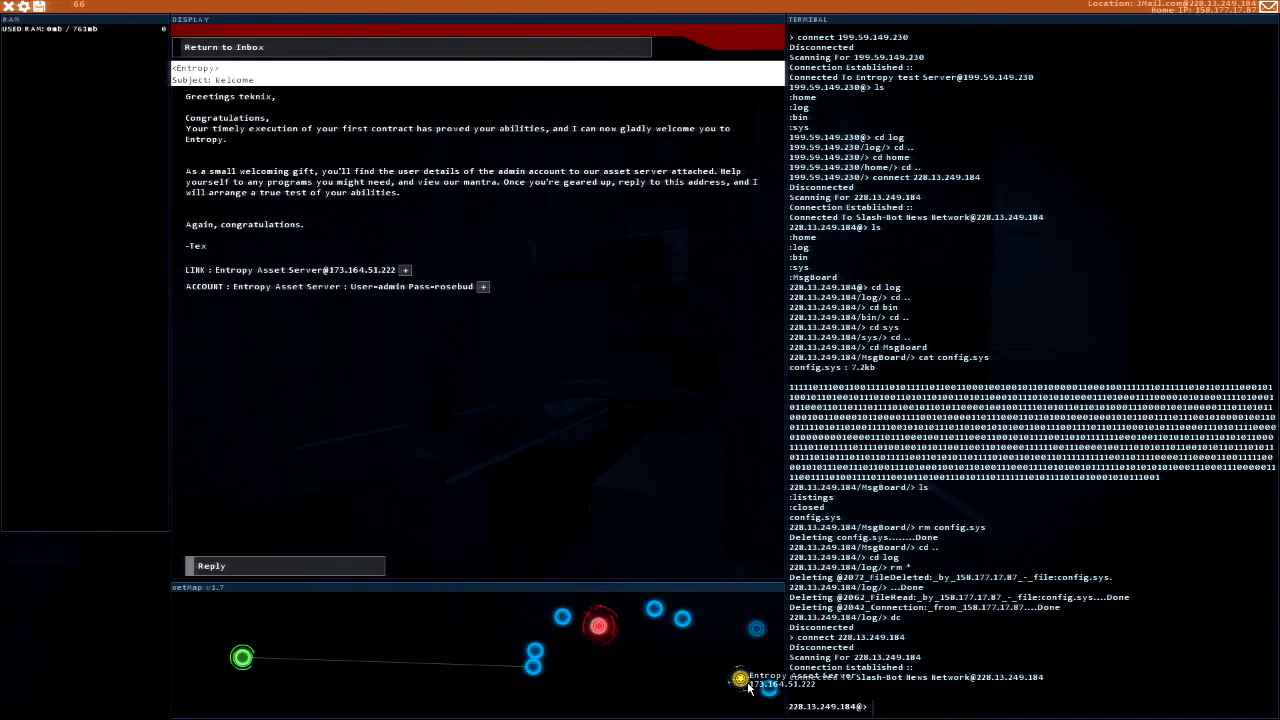
{"action": "mouse_move", "coordinate": [696, 682]}
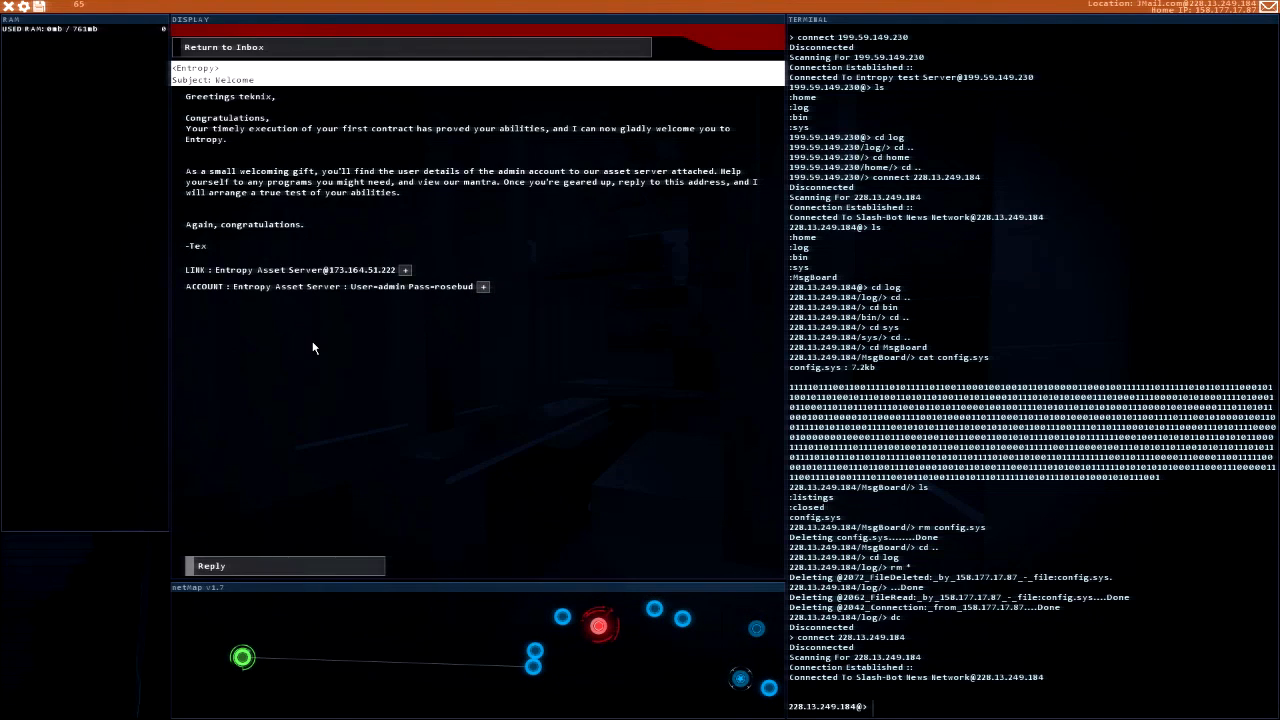
{"action": "mouse_move", "coordinate": [222, 48]}
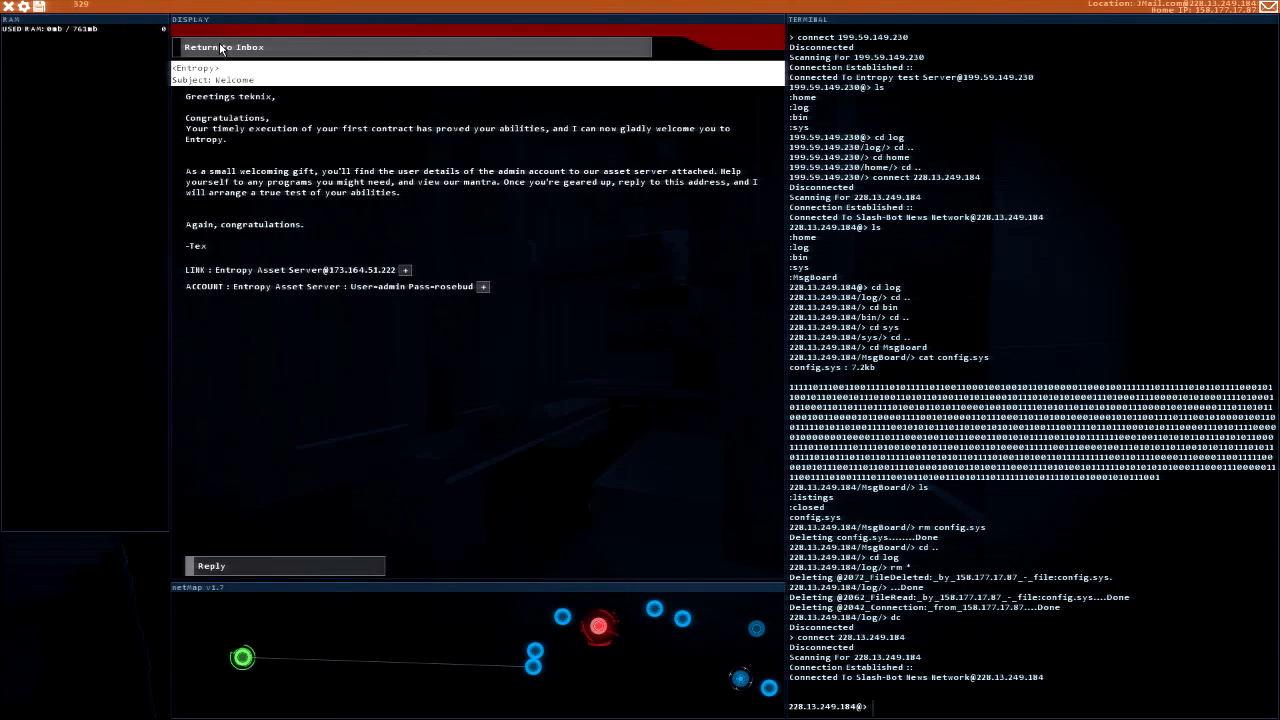
Step: Return to the inbox after reading Entropy's Welcome email with the asset server login
{"action": "left_click", "coordinate": [232, 48]}
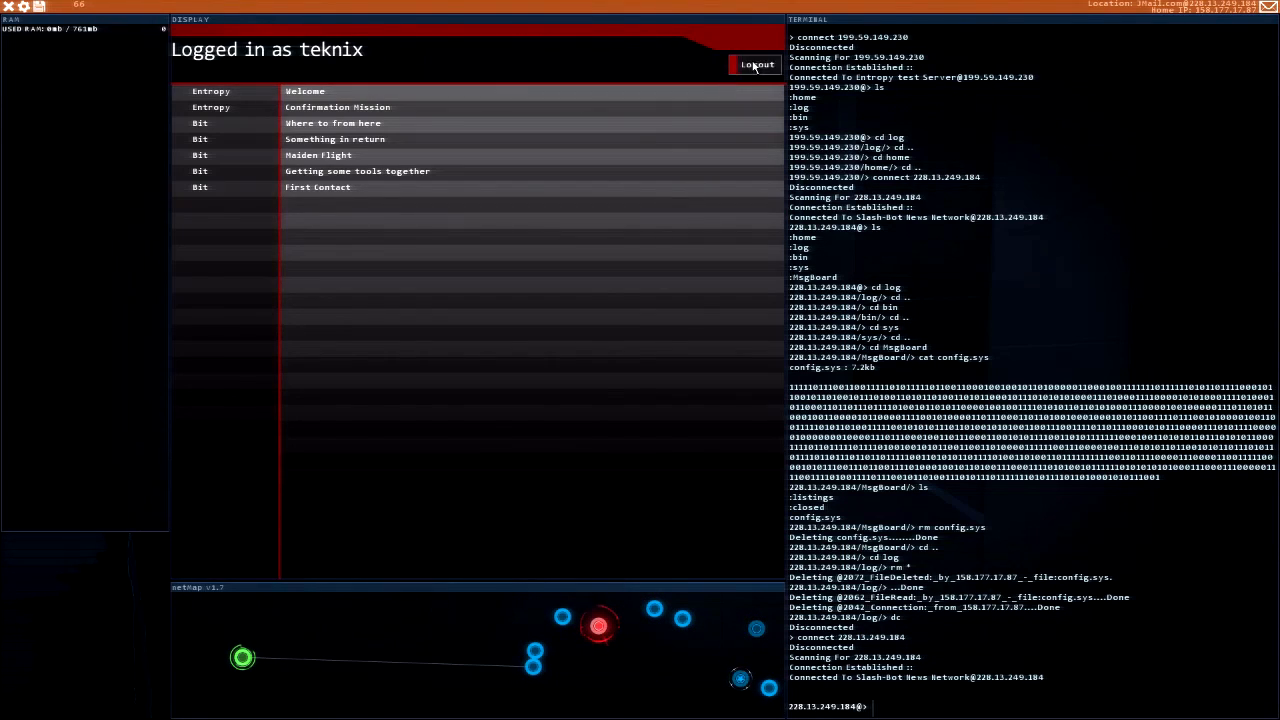